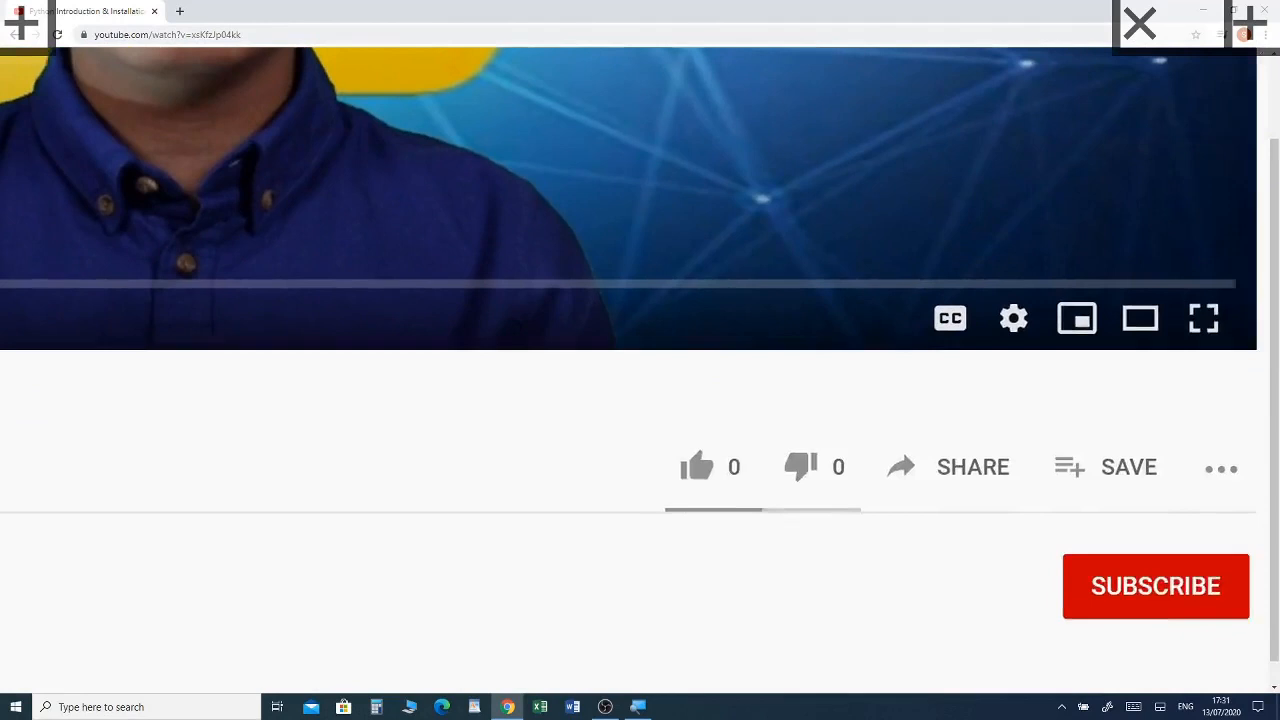
Launch Paint 3D from the Start menu's app list under P
left_click(1155, 586)
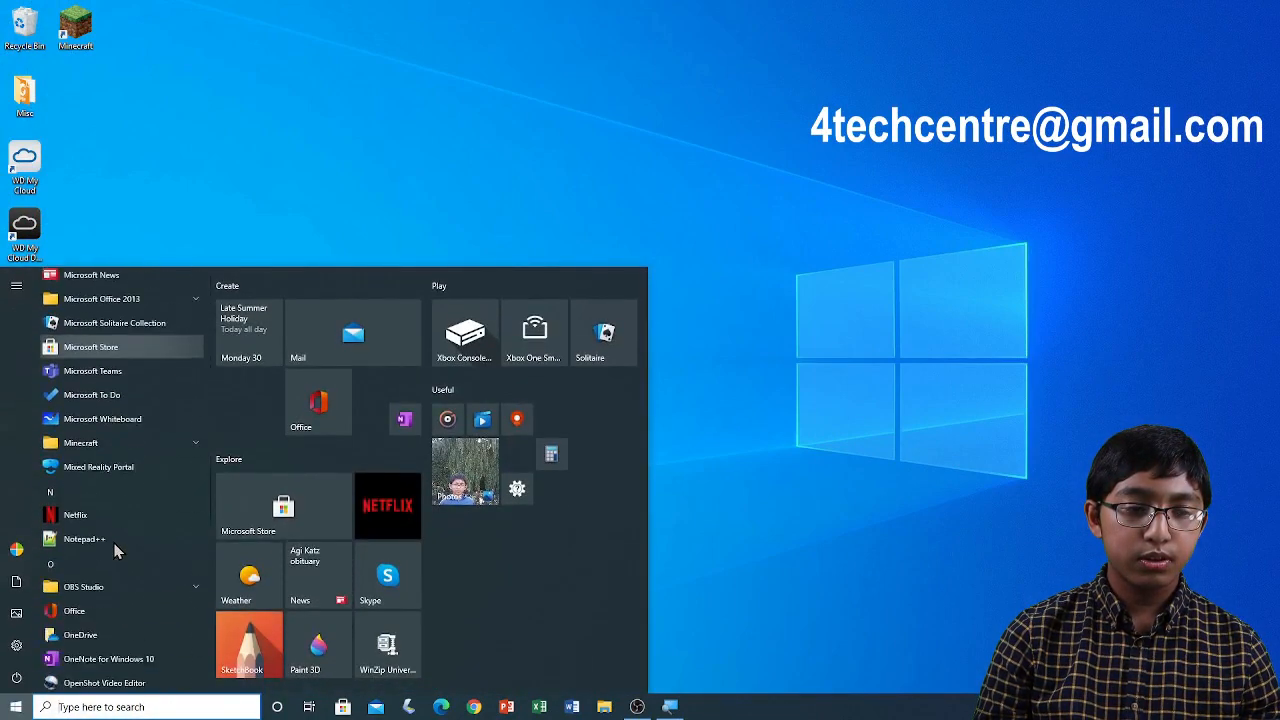
scroll("down", 3)
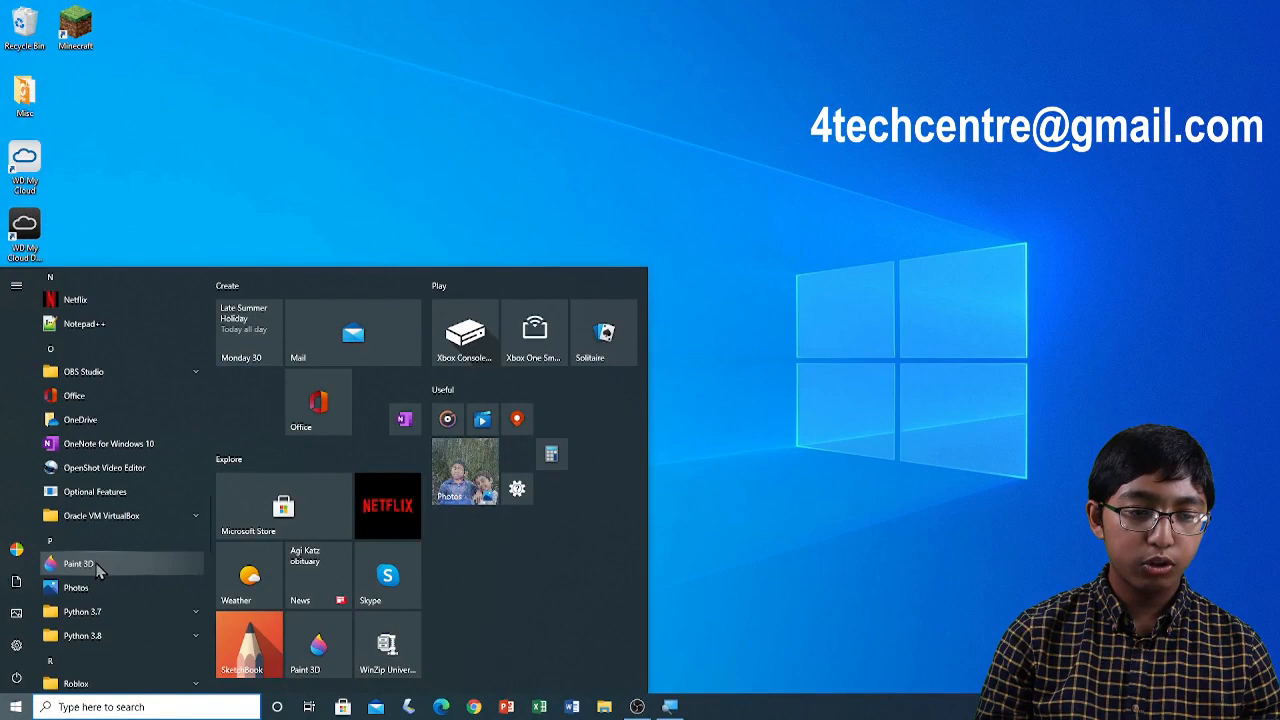
left_click(79, 563)
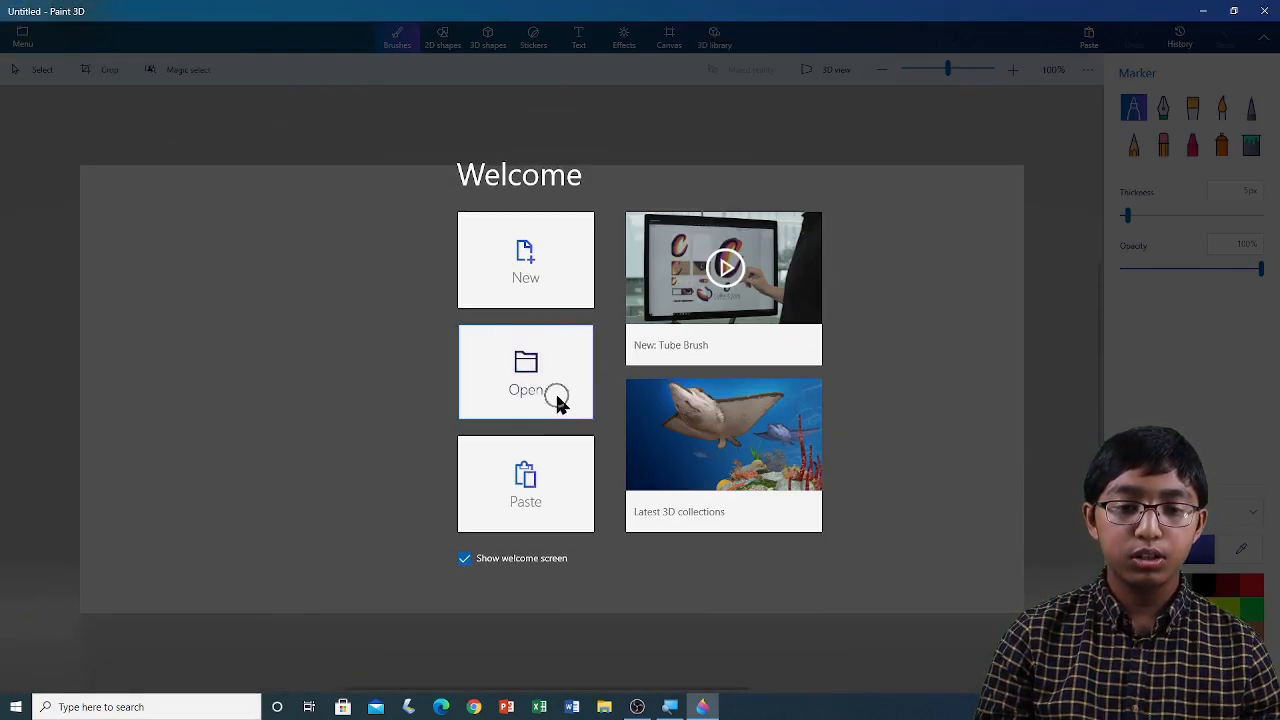
Open the Open panel and browse the computer's Documents folder for files
left_click(525, 371)
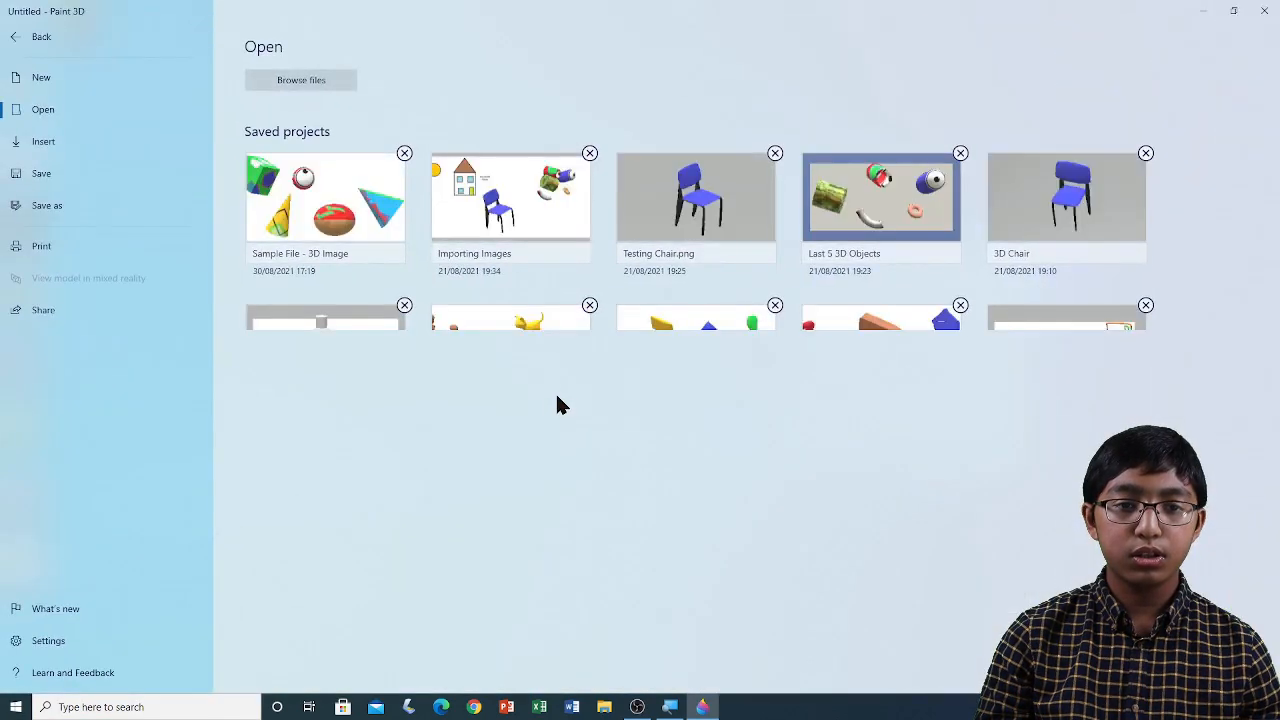
mouse_move(530, 373)
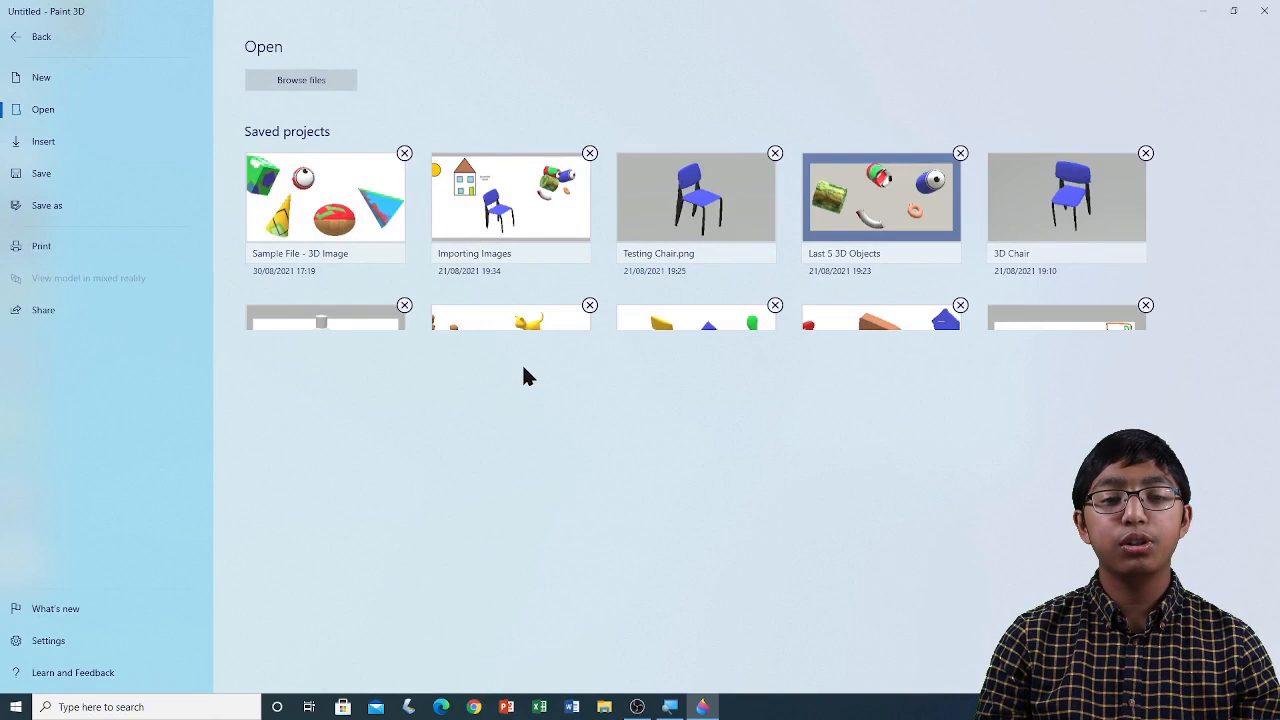
mouse_move(590, 160)
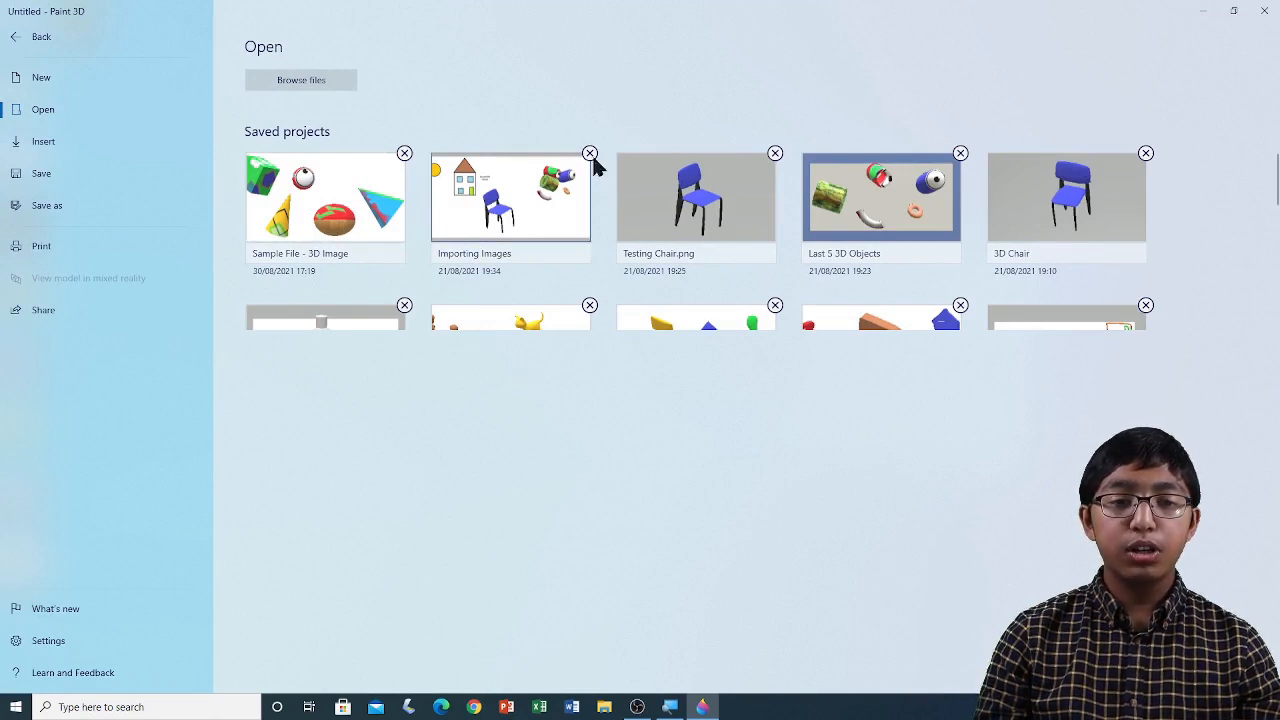
mouse_move(500, 110)
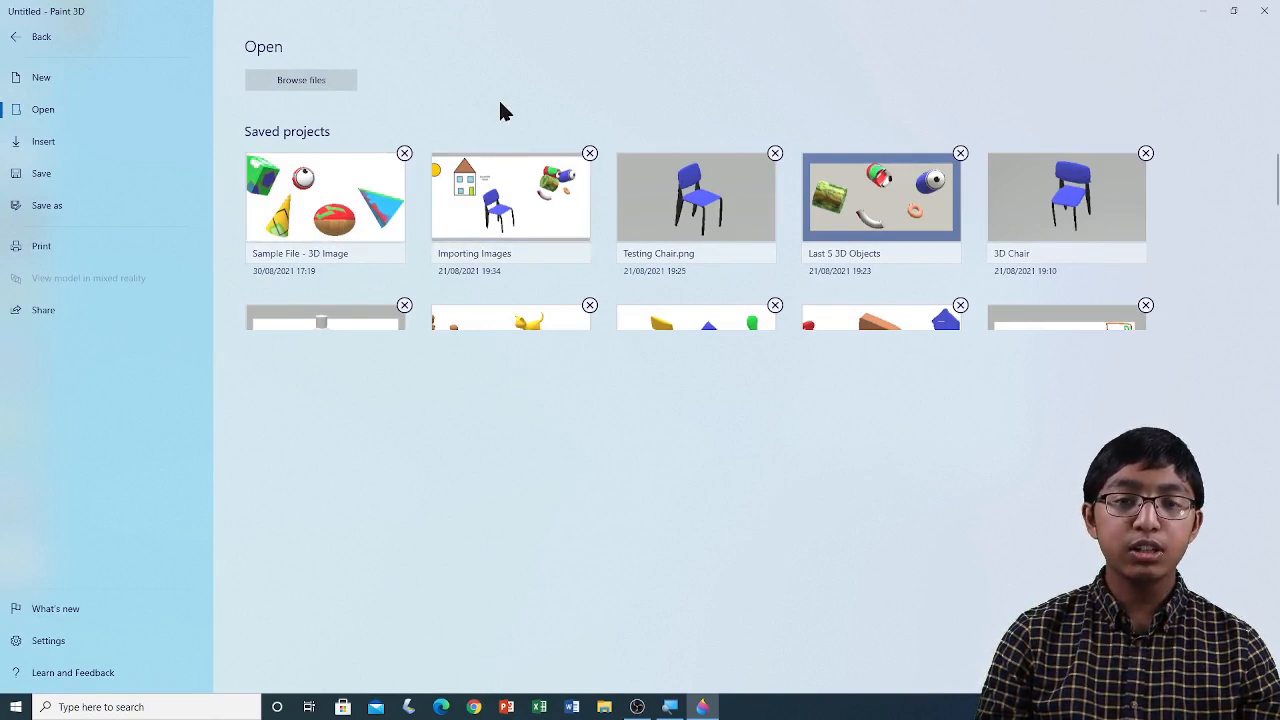
mouse_move(422, 30)
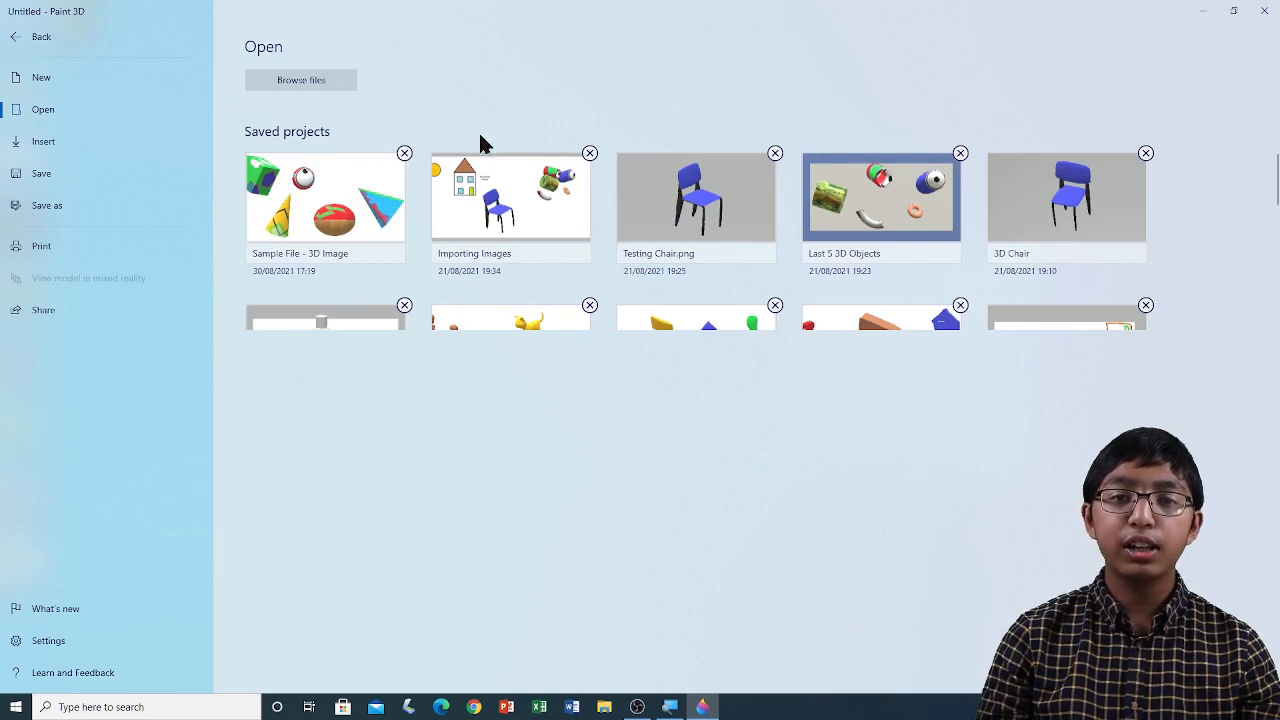
mouse_move(595, 318)
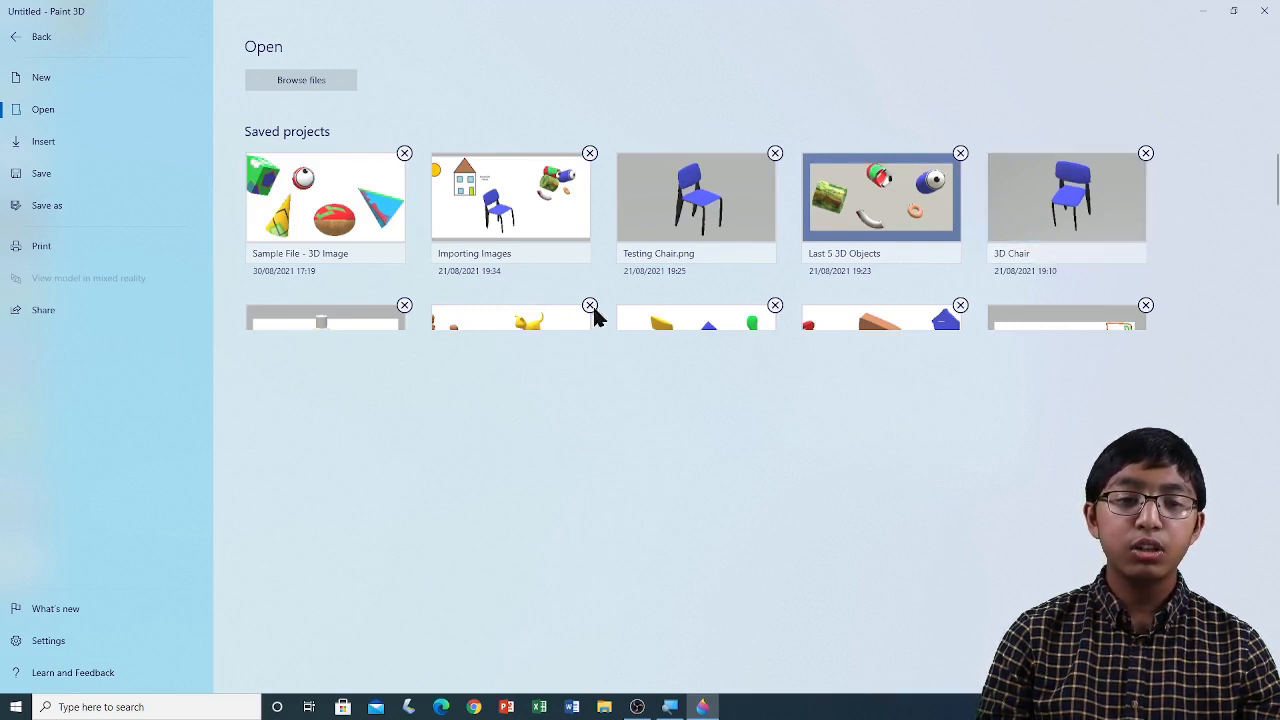
scroll("down", 3)
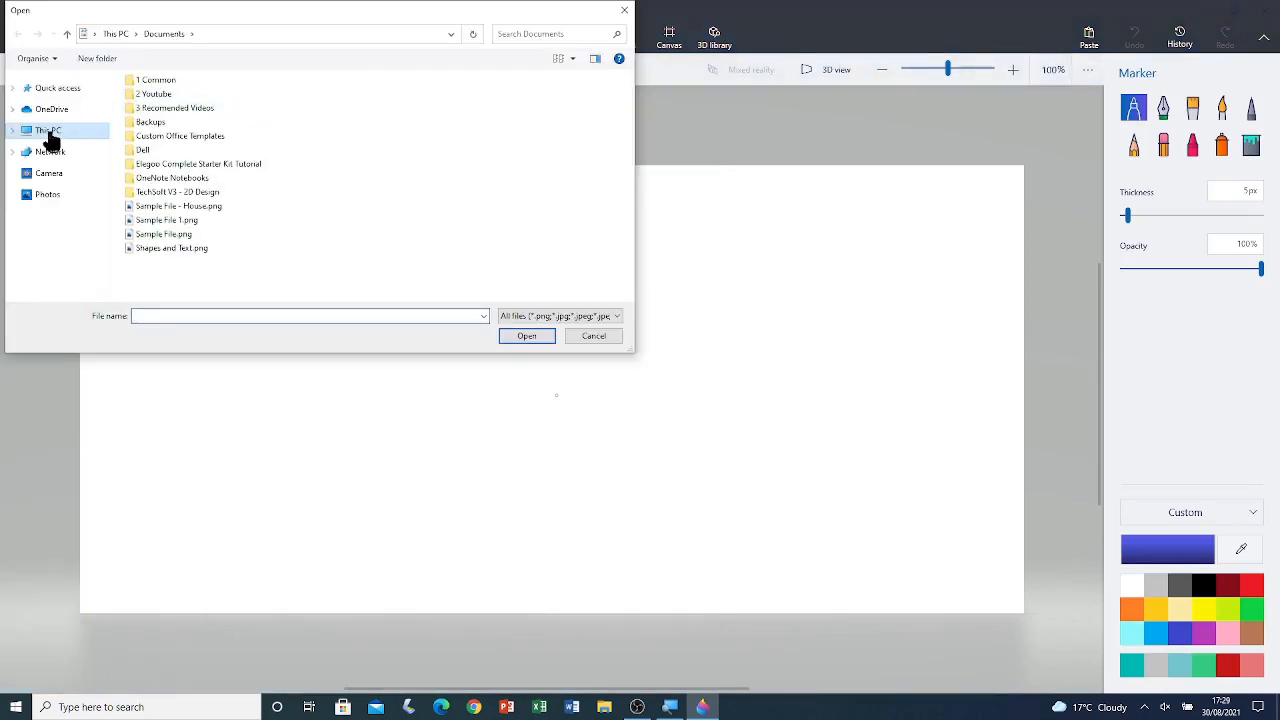
Look through This PC's 3D Objects sample files, then cancel the file browser
left_click(48, 130)
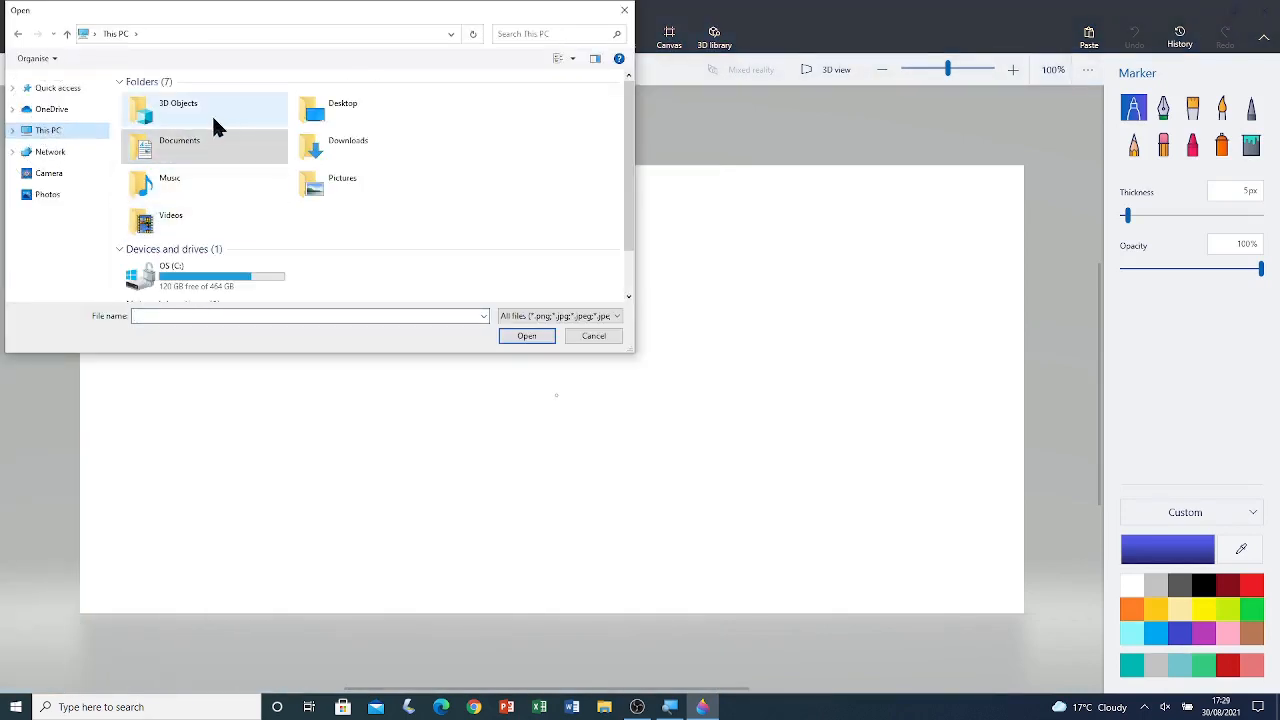
mouse_move(170, 110)
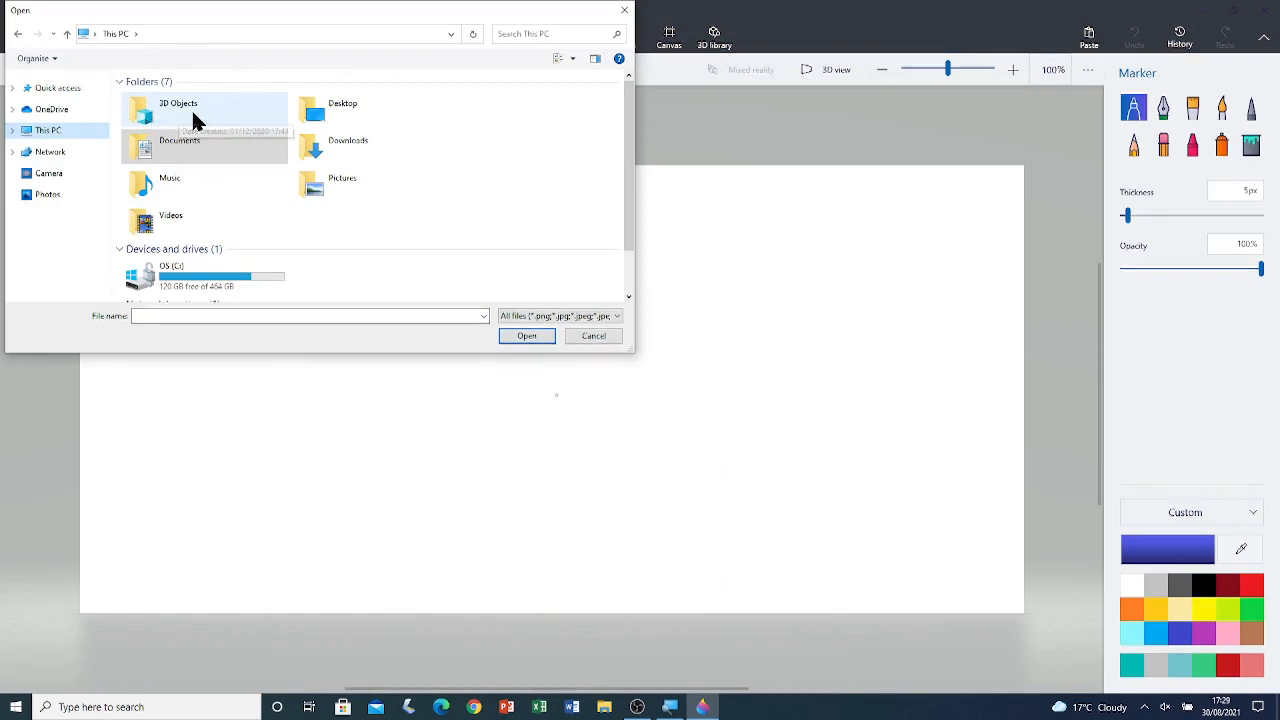
double_click(178, 110)
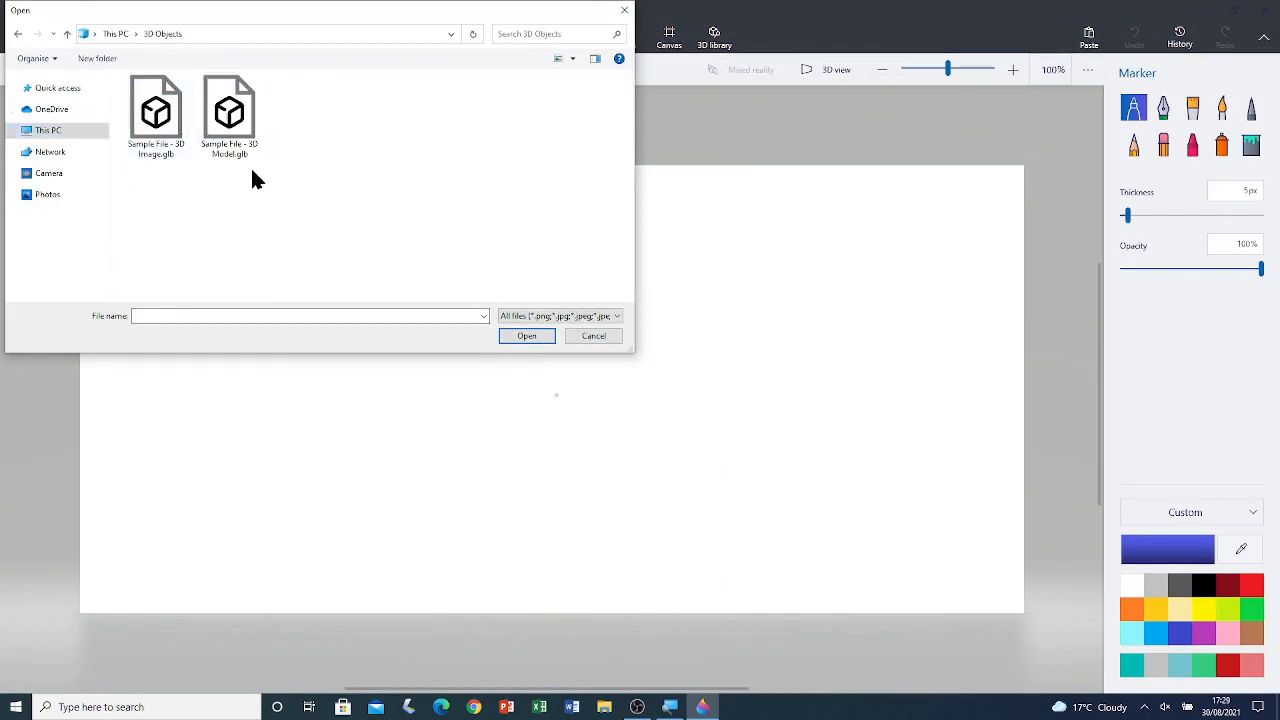
mouse_move(408, 215)
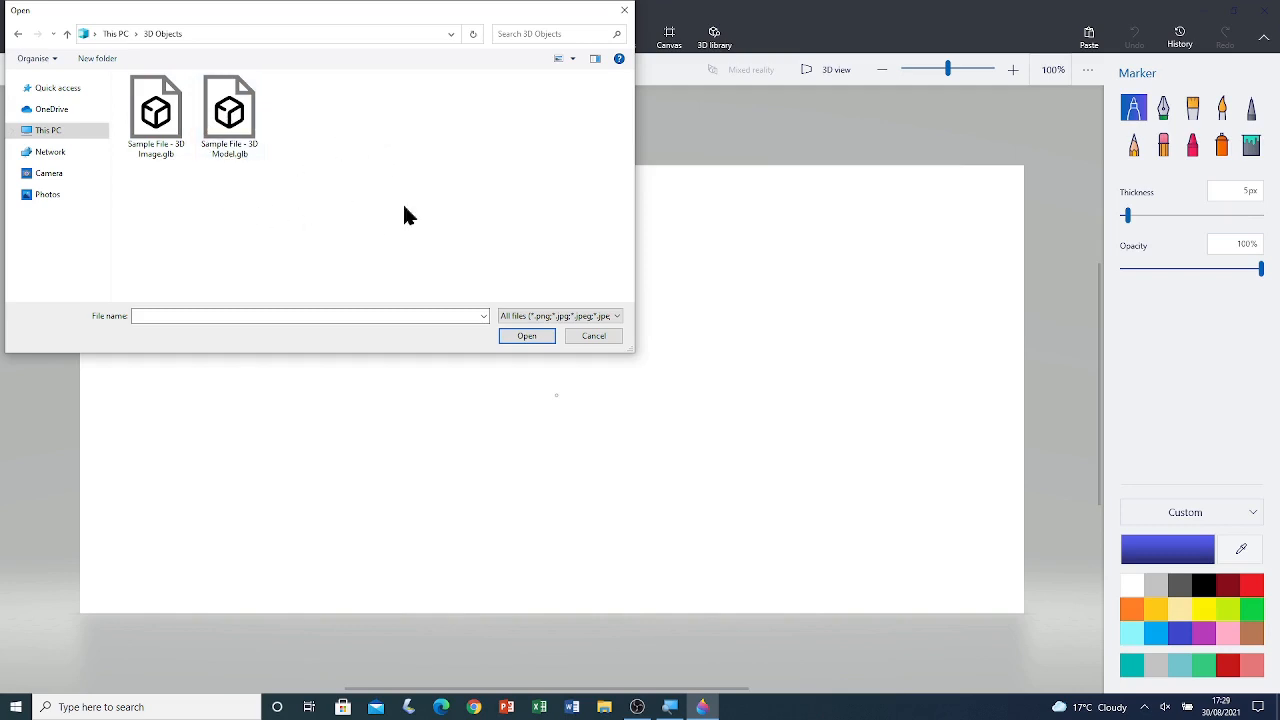
mouse_move(303, 140)
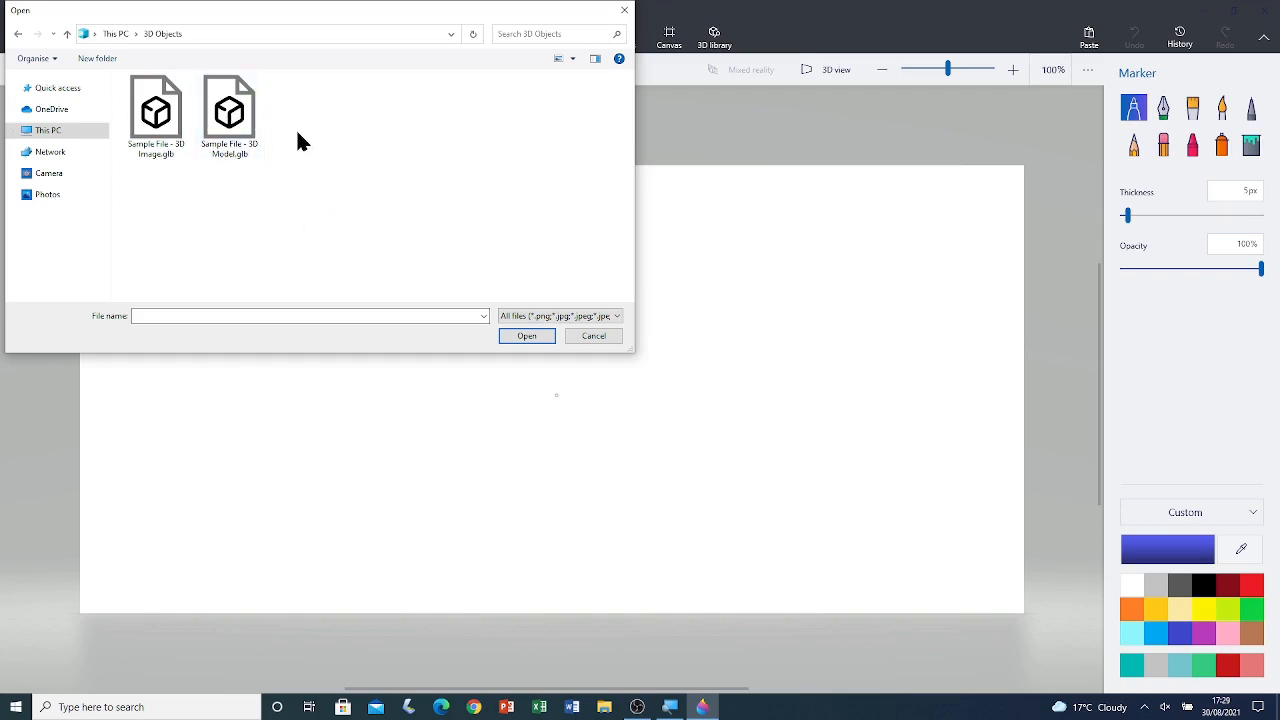
mouse_move(512, 207)
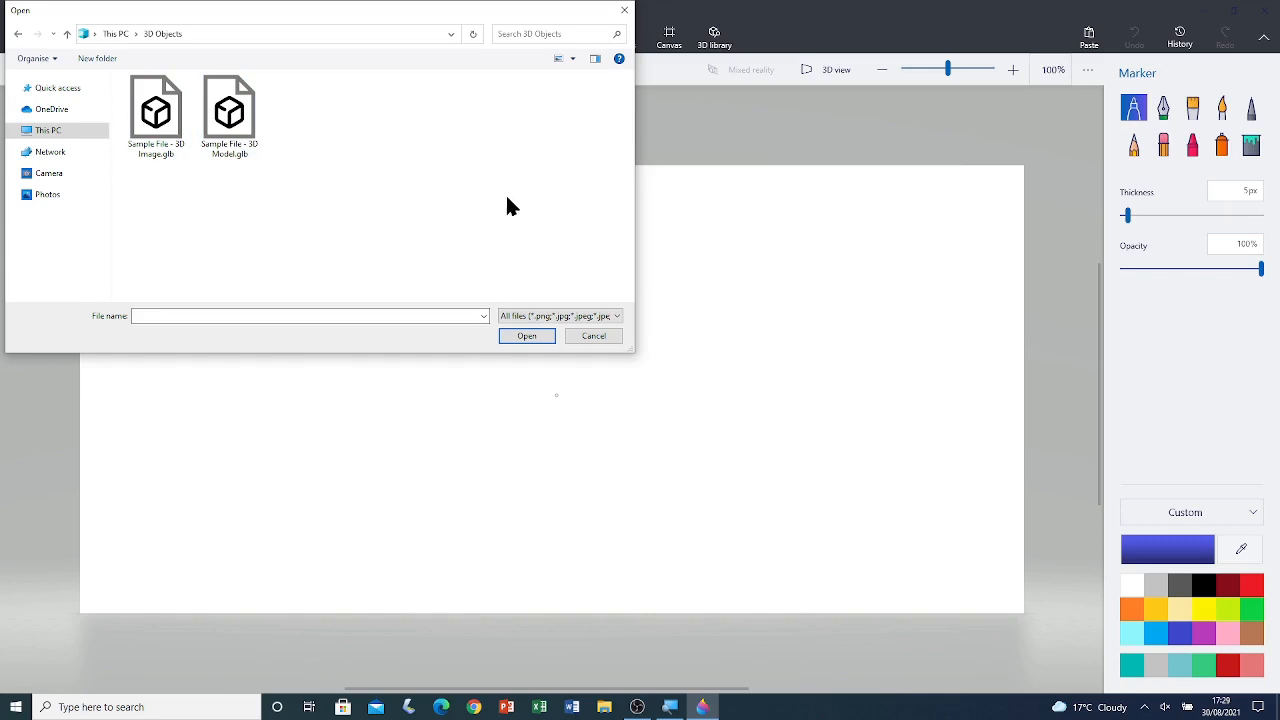
mouse_move(618, 325)
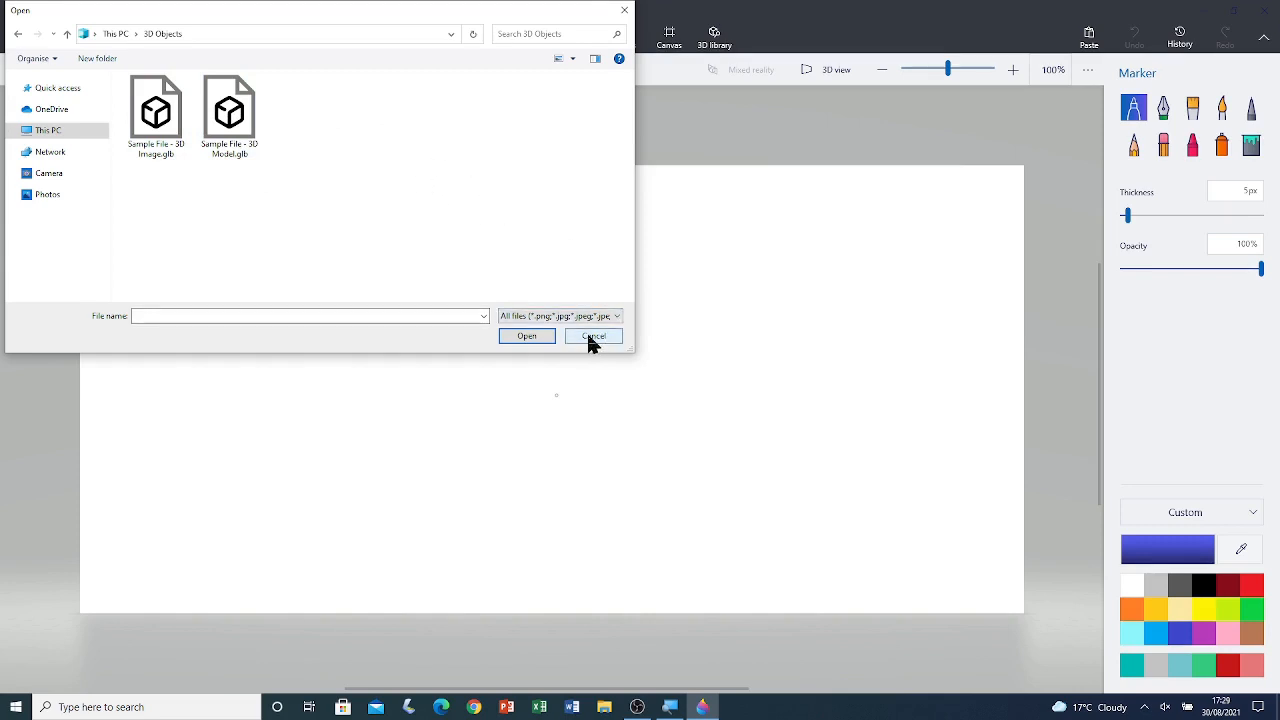
left_click(593, 335)
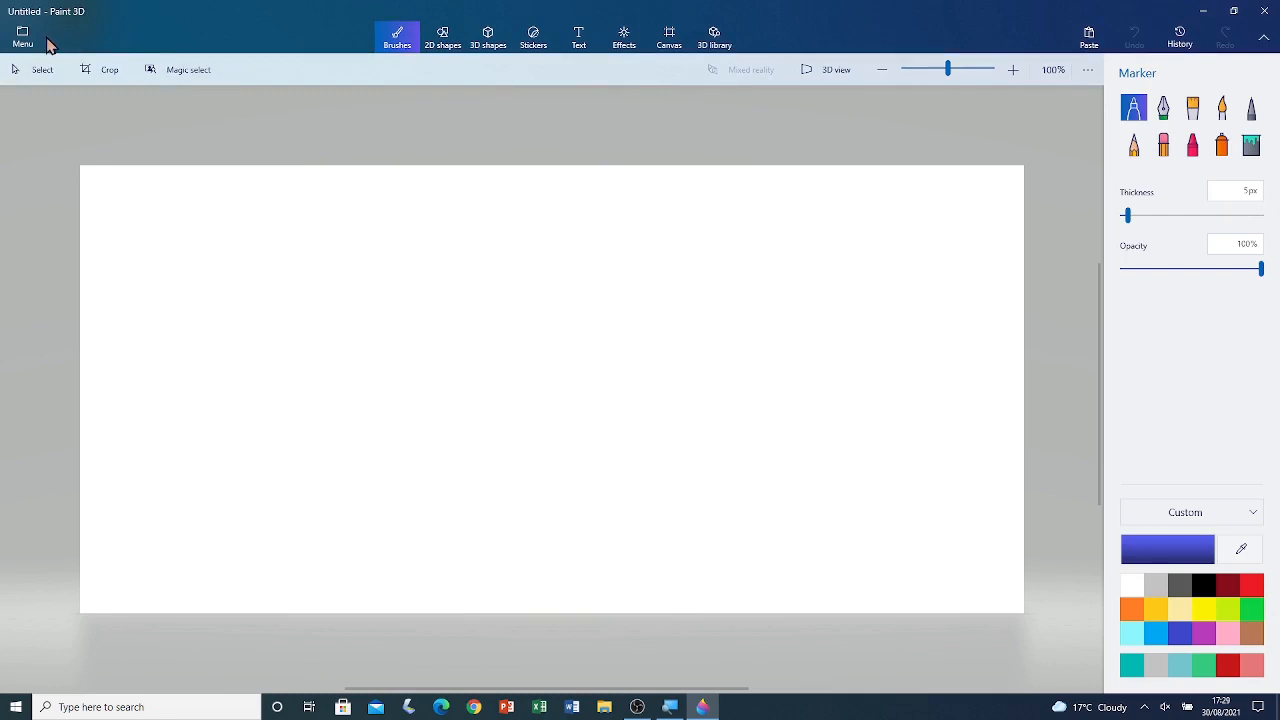
Open the Testing Chair.png saved project from the Menu
left_click(22, 30)
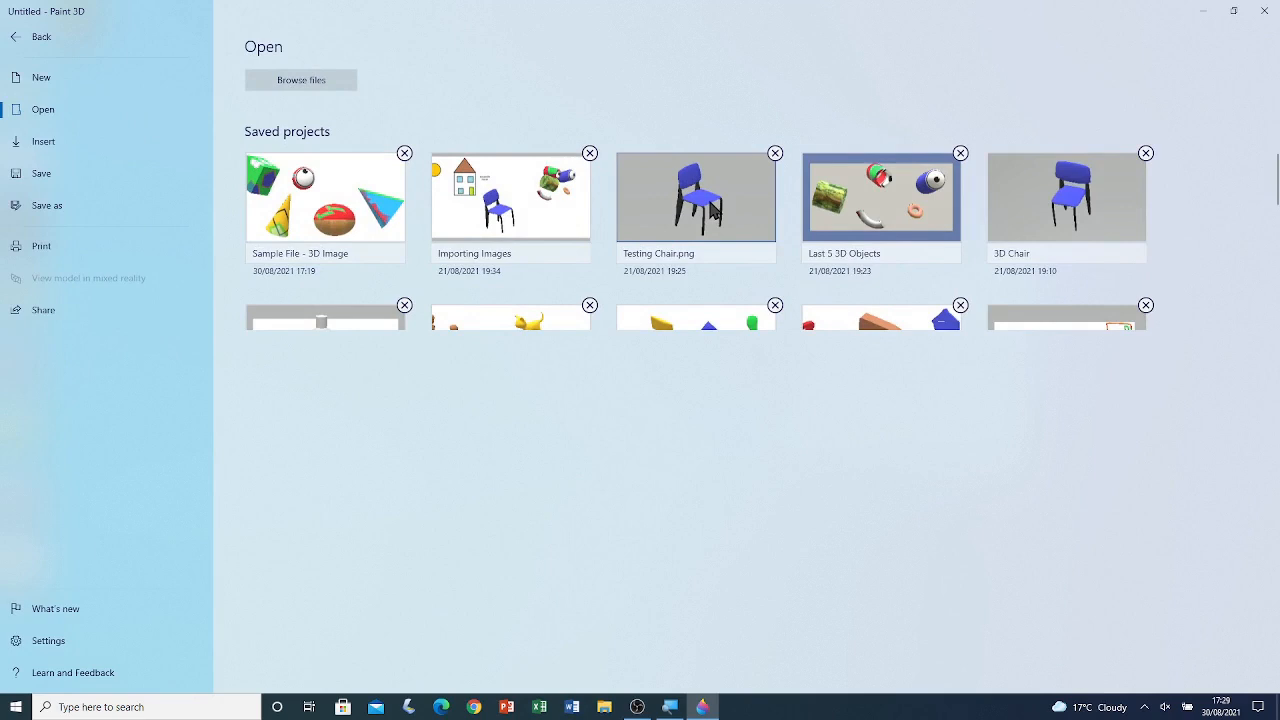
left_click(695, 196)
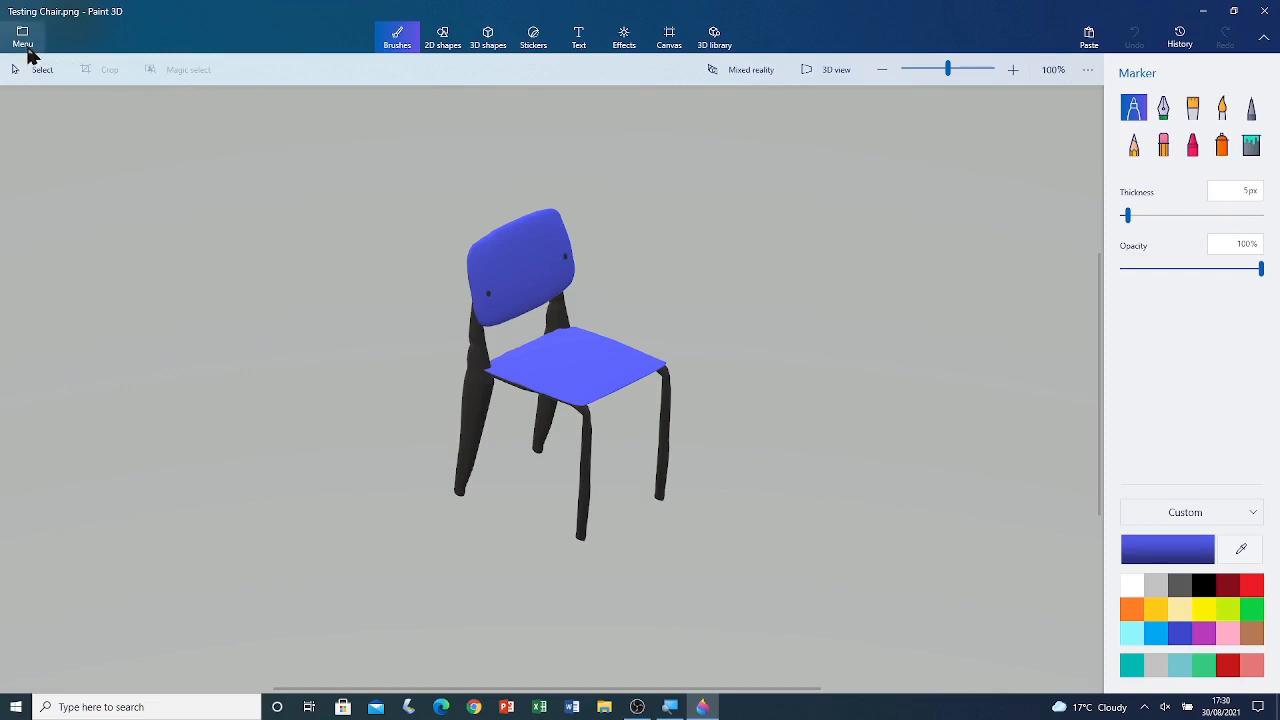
mouse_move(588, 83)
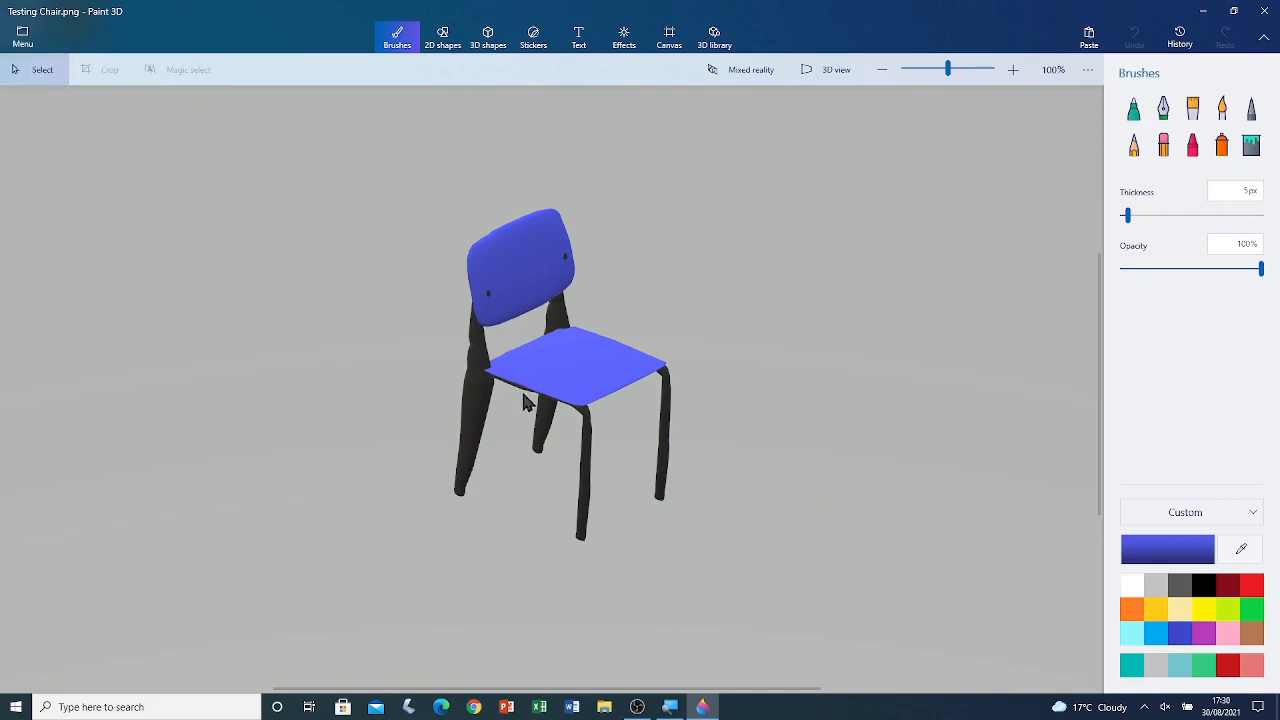
mouse_move(583, 362)
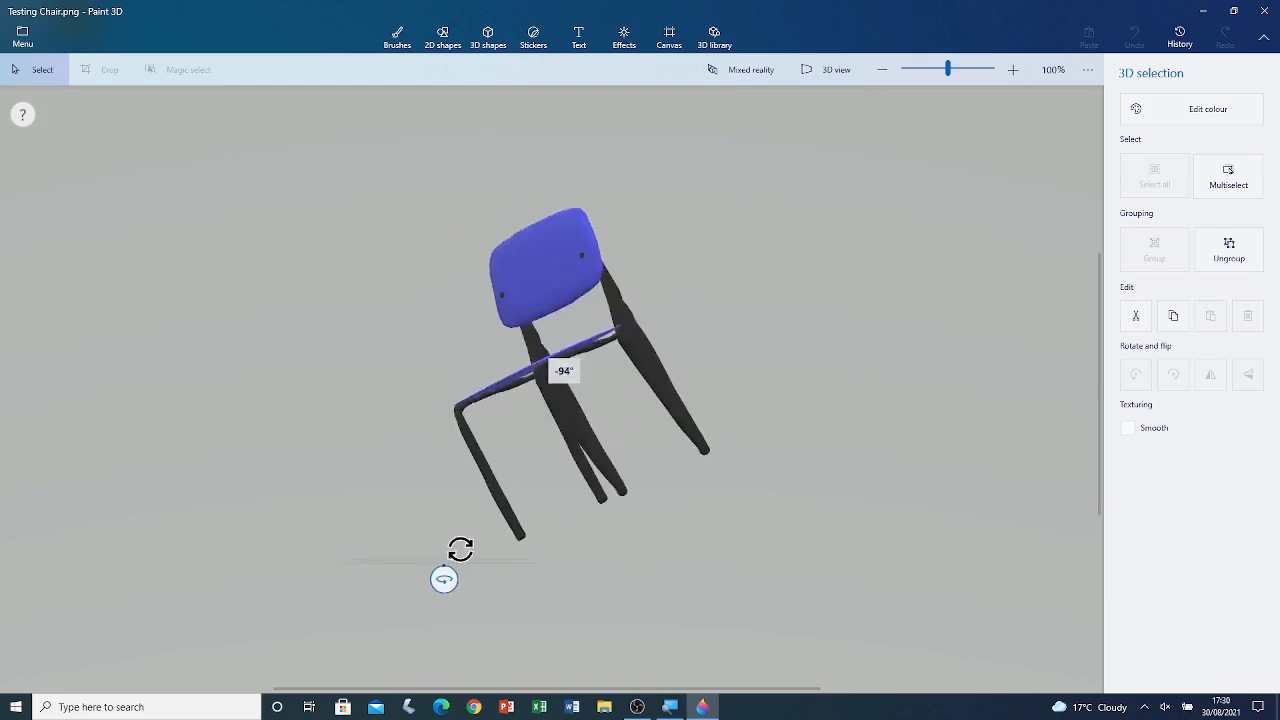
Rotate the blue chair about -94° to a side-on view and deselect it
left_click_drag(444, 579, 716, 398)
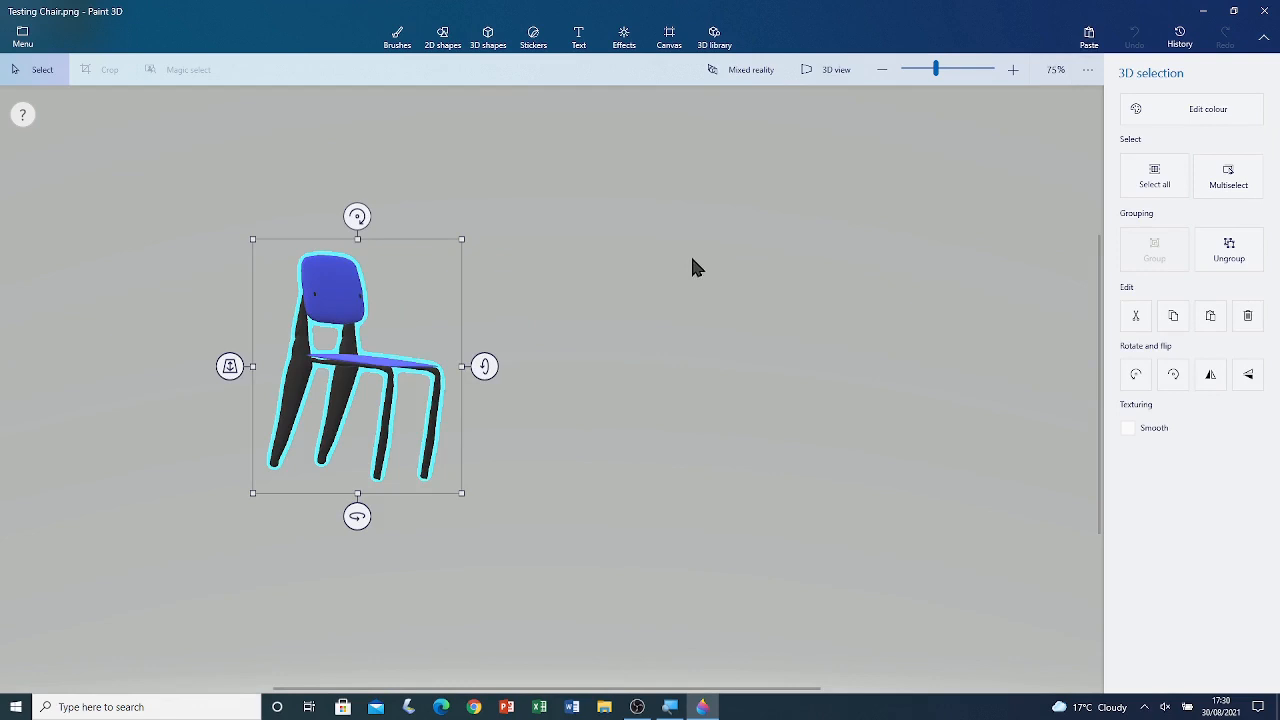
mouse_move(505, 143)
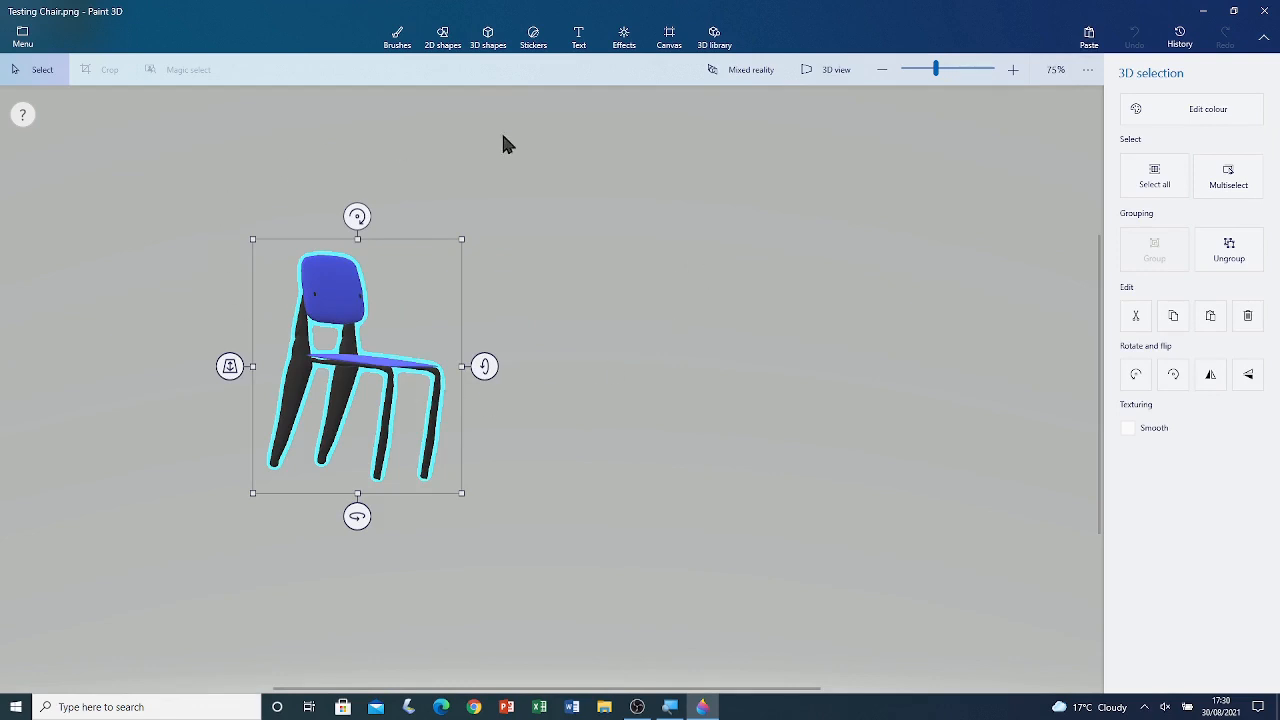
mouse_move(525, 447)
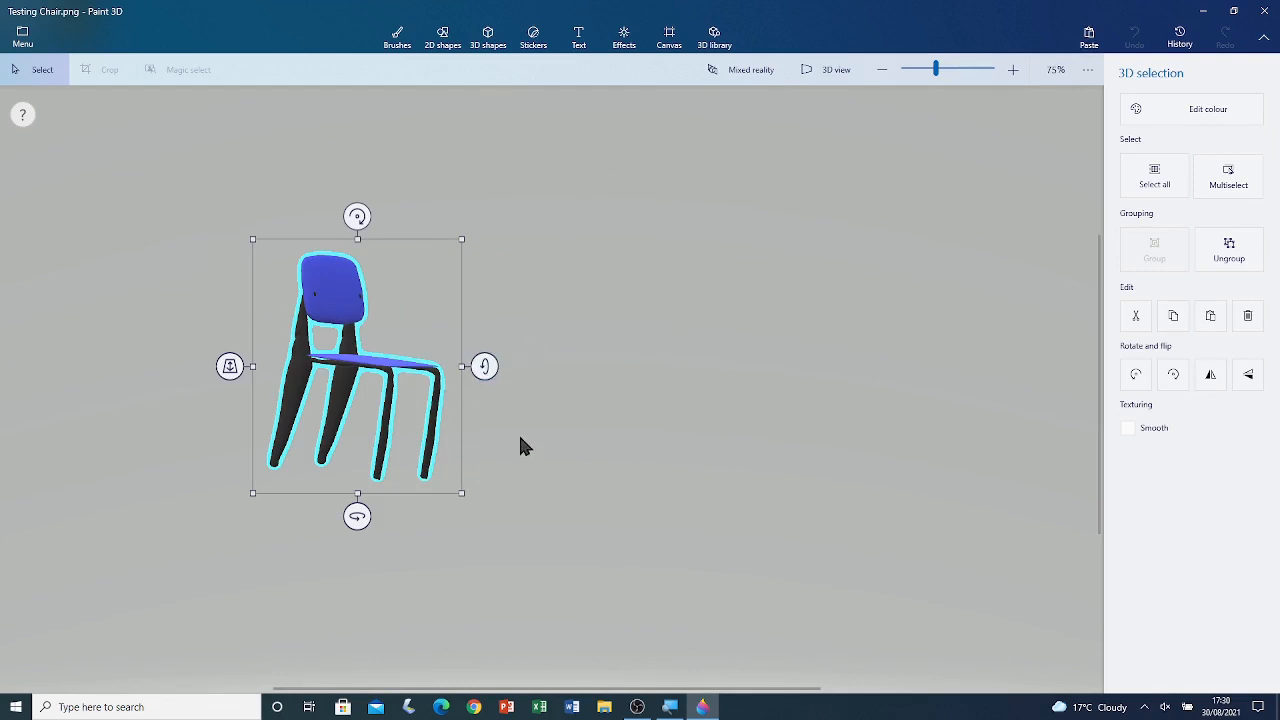
left_click(397, 35)
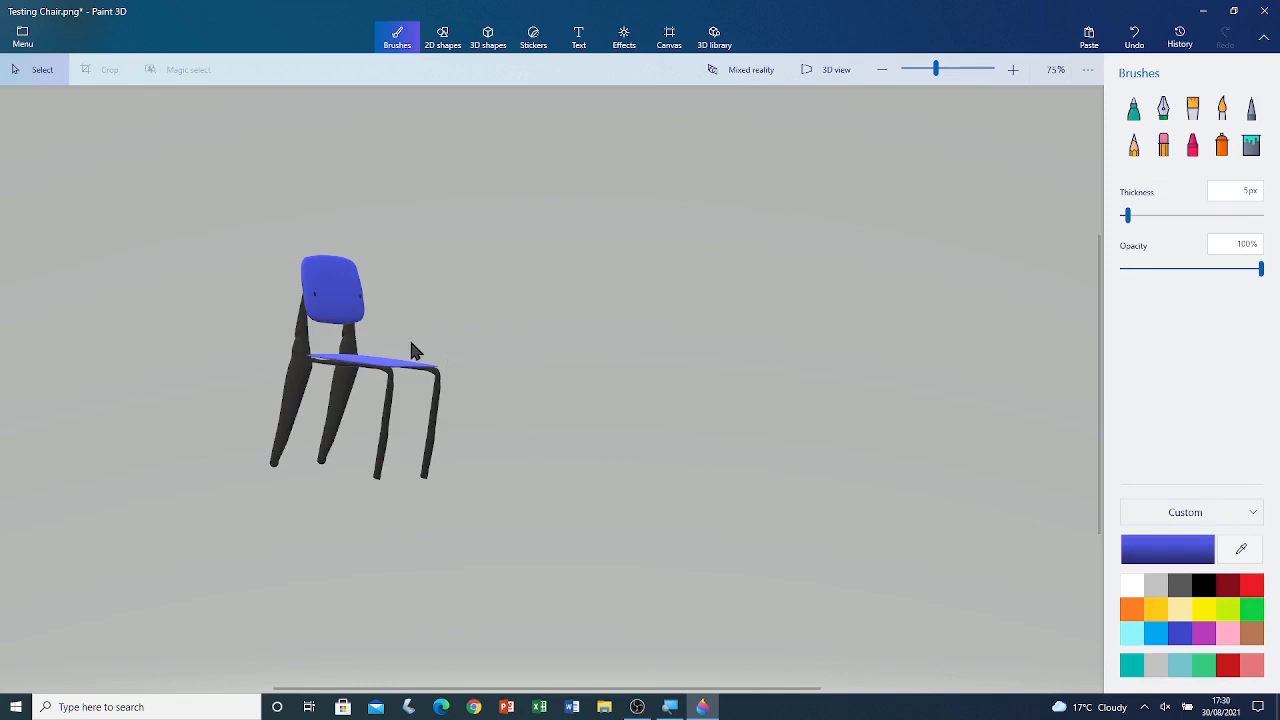
mouse_move(800, 165)
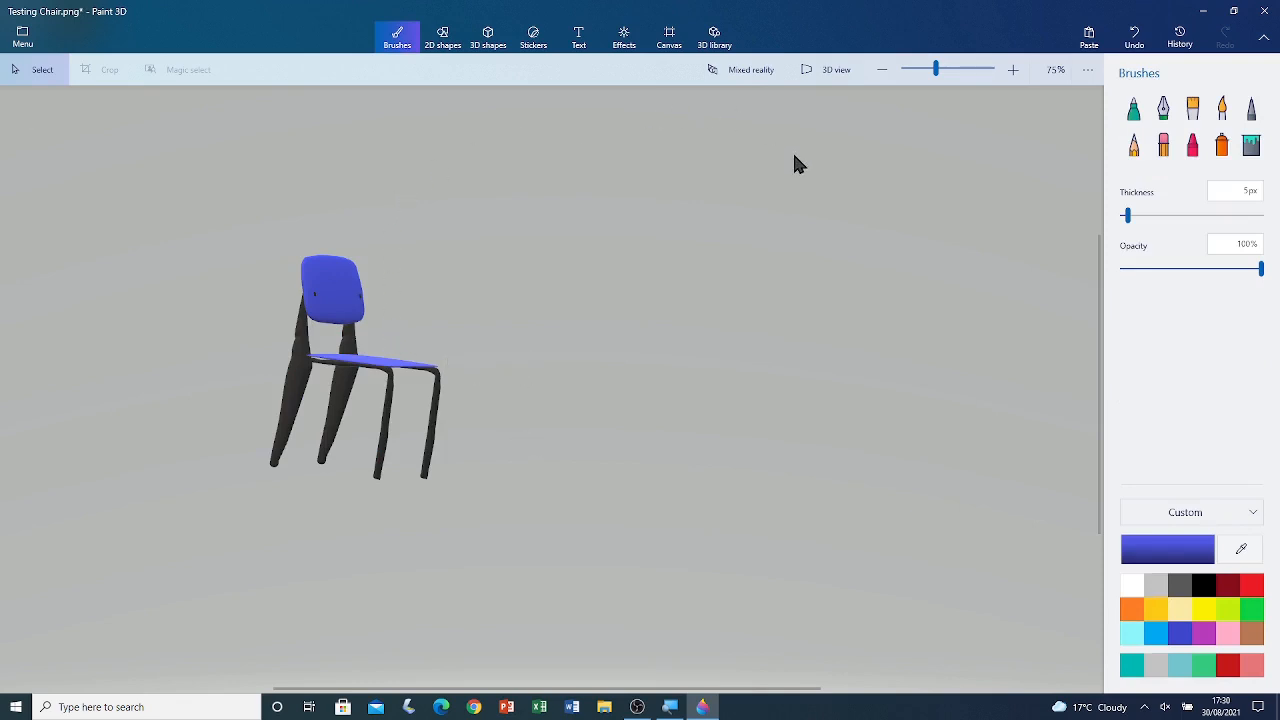
mouse_move(880, 410)
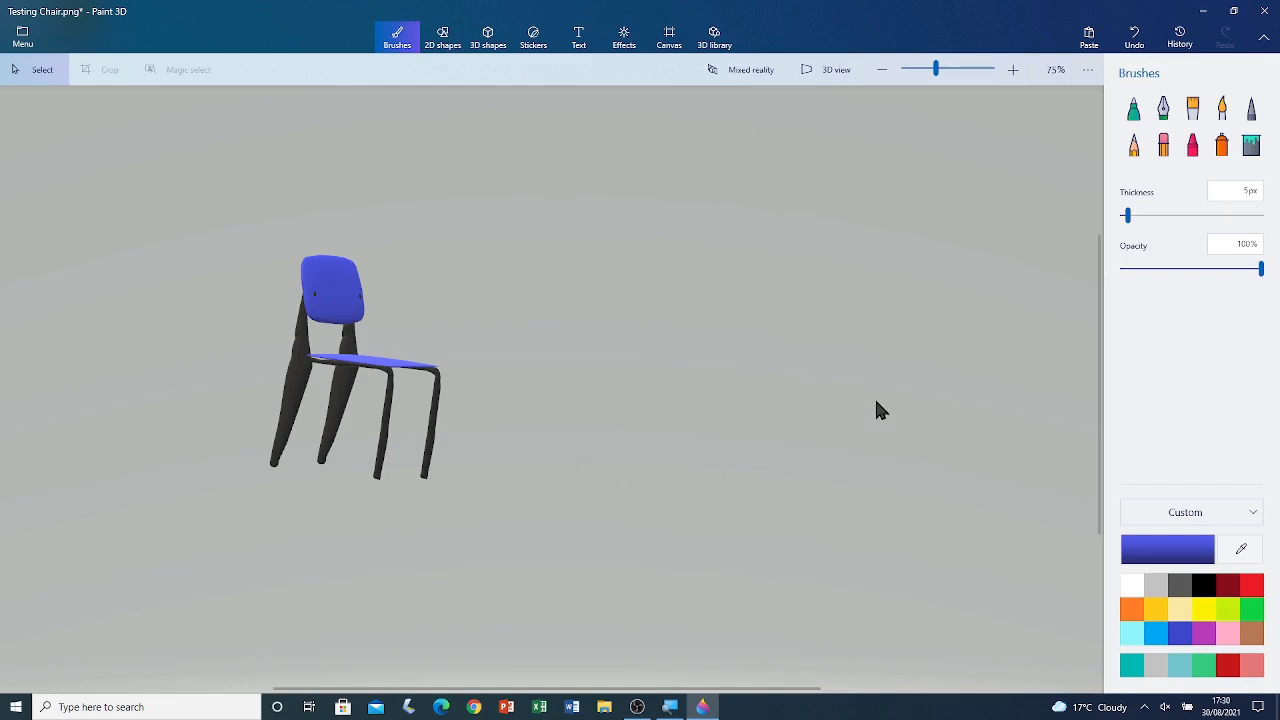
mouse_move(590, 311)
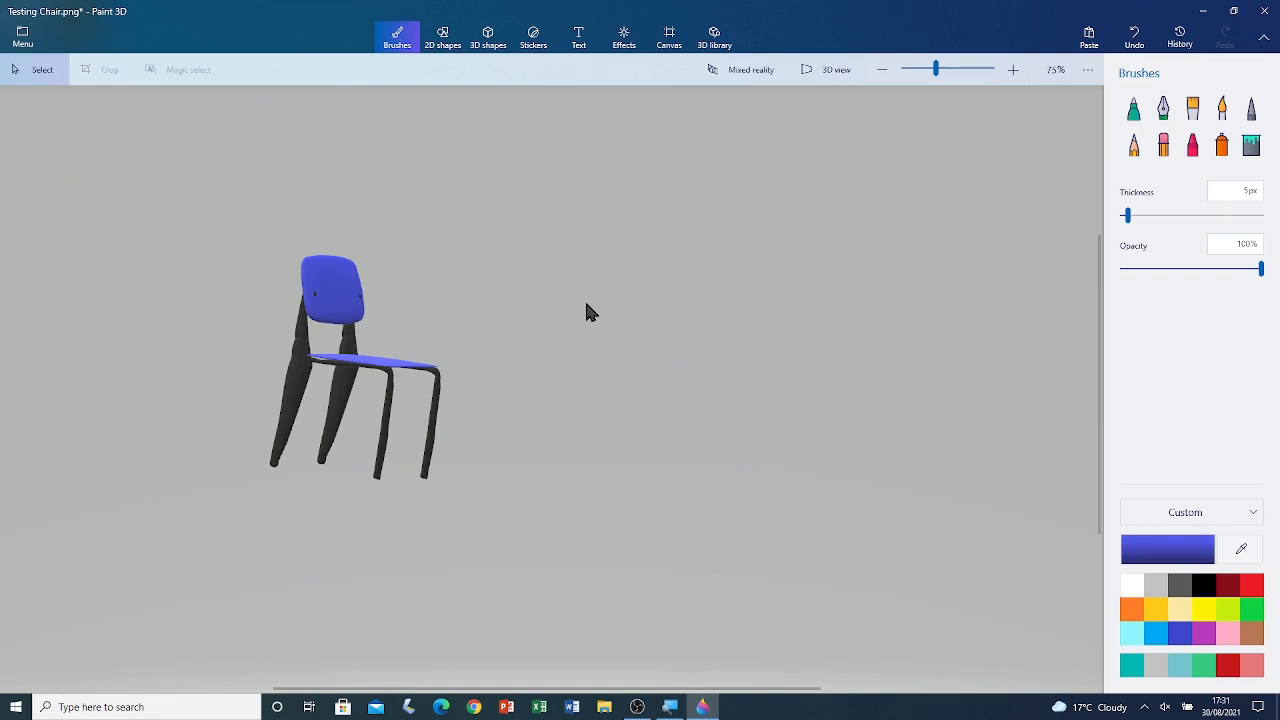
mouse_move(615, 206)
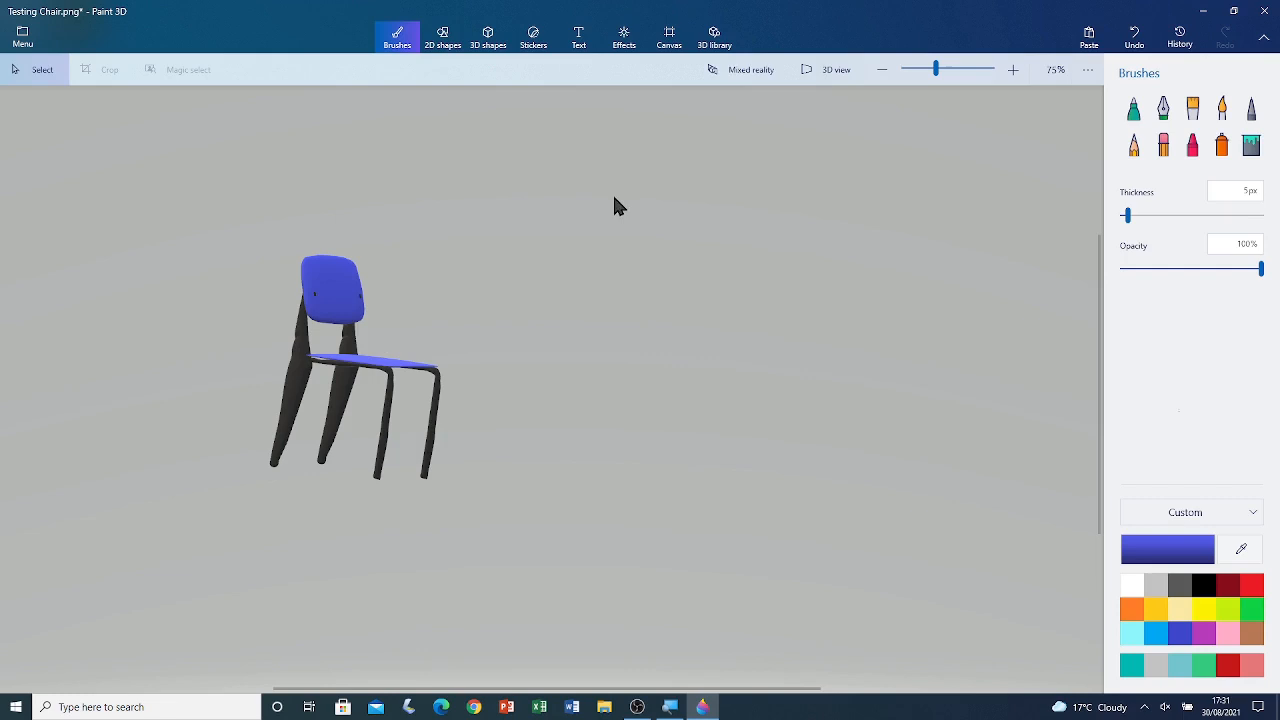
mouse_move(700, 207)
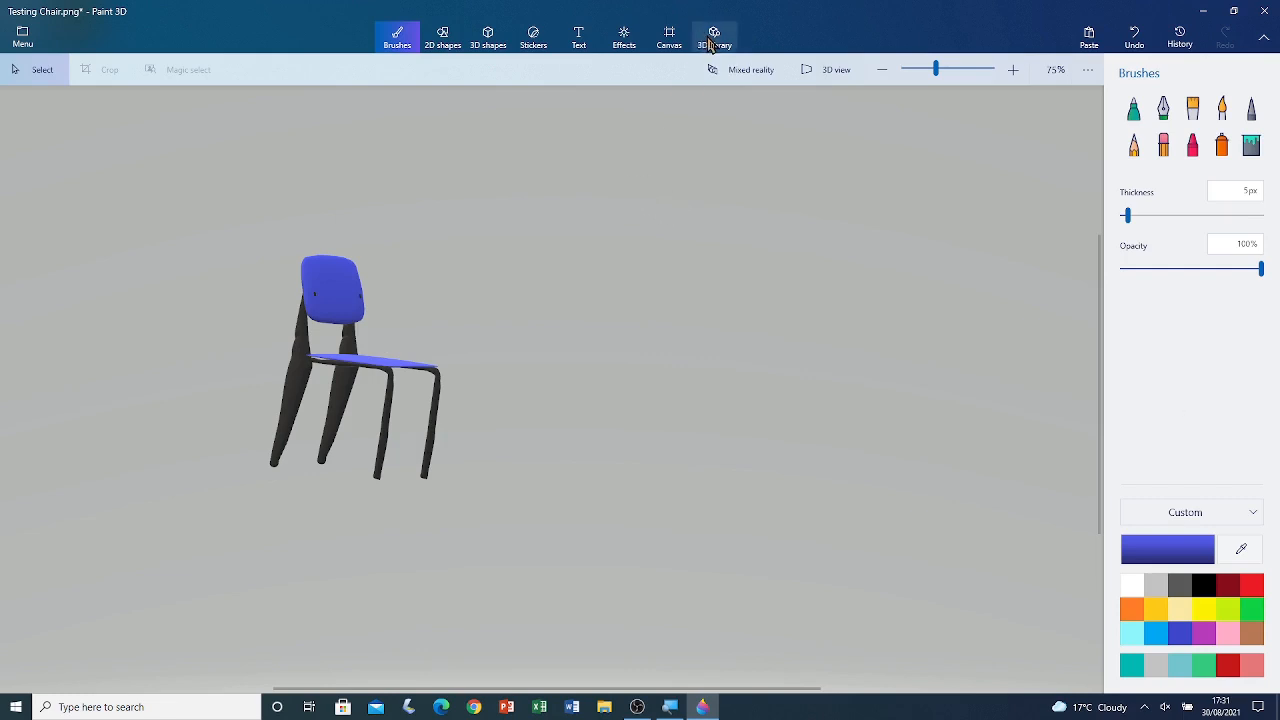
Search the 3D library for 'desk' and insert the orange Desk model
left_click(714, 37)
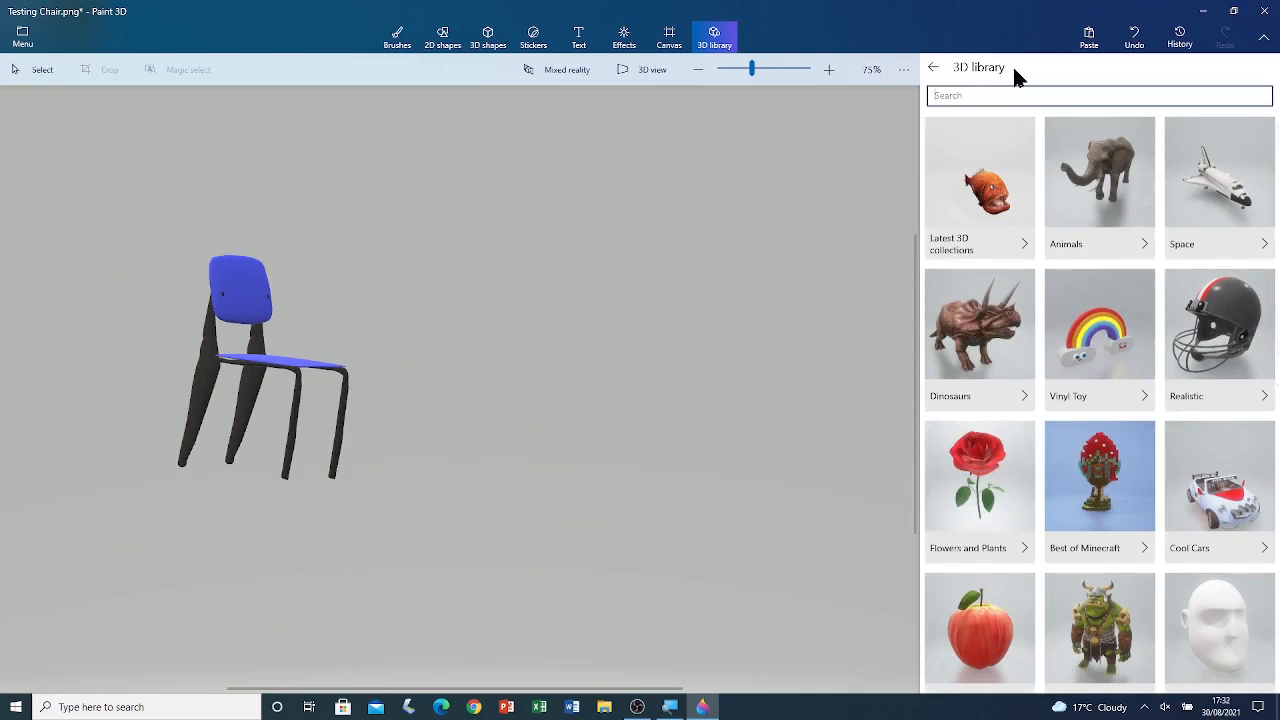
type("desk")
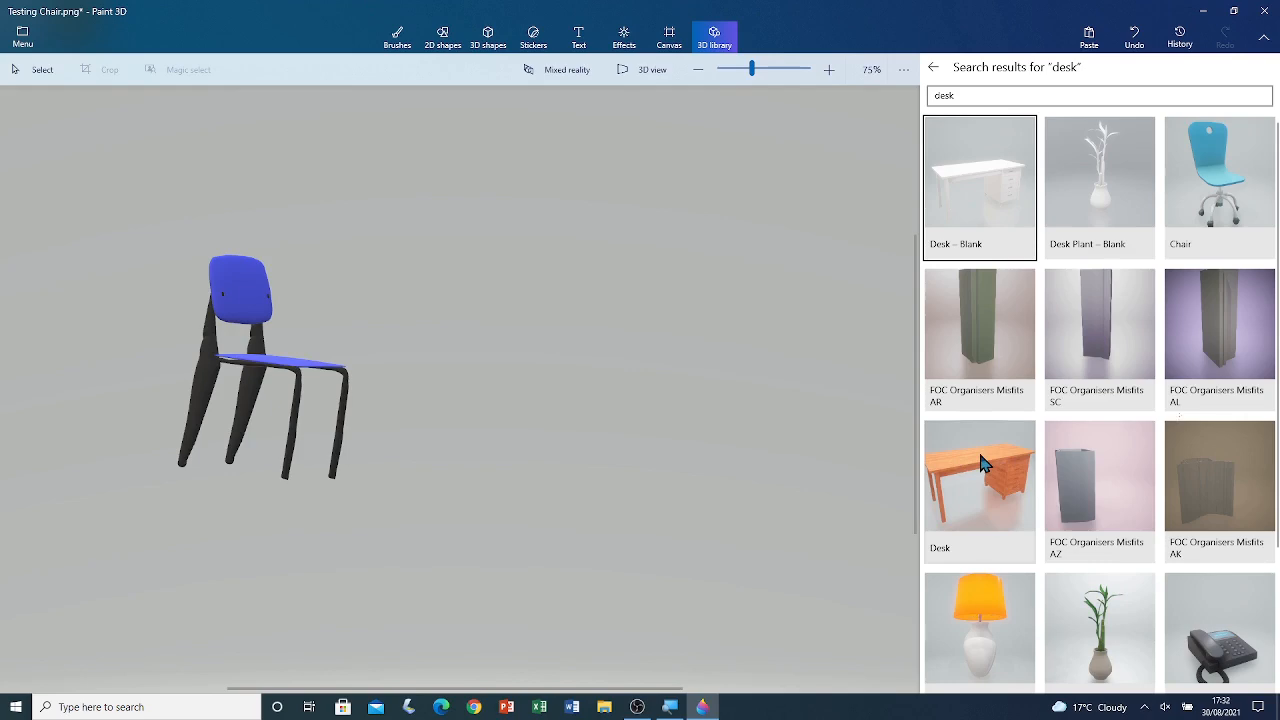
left_click(979, 475)
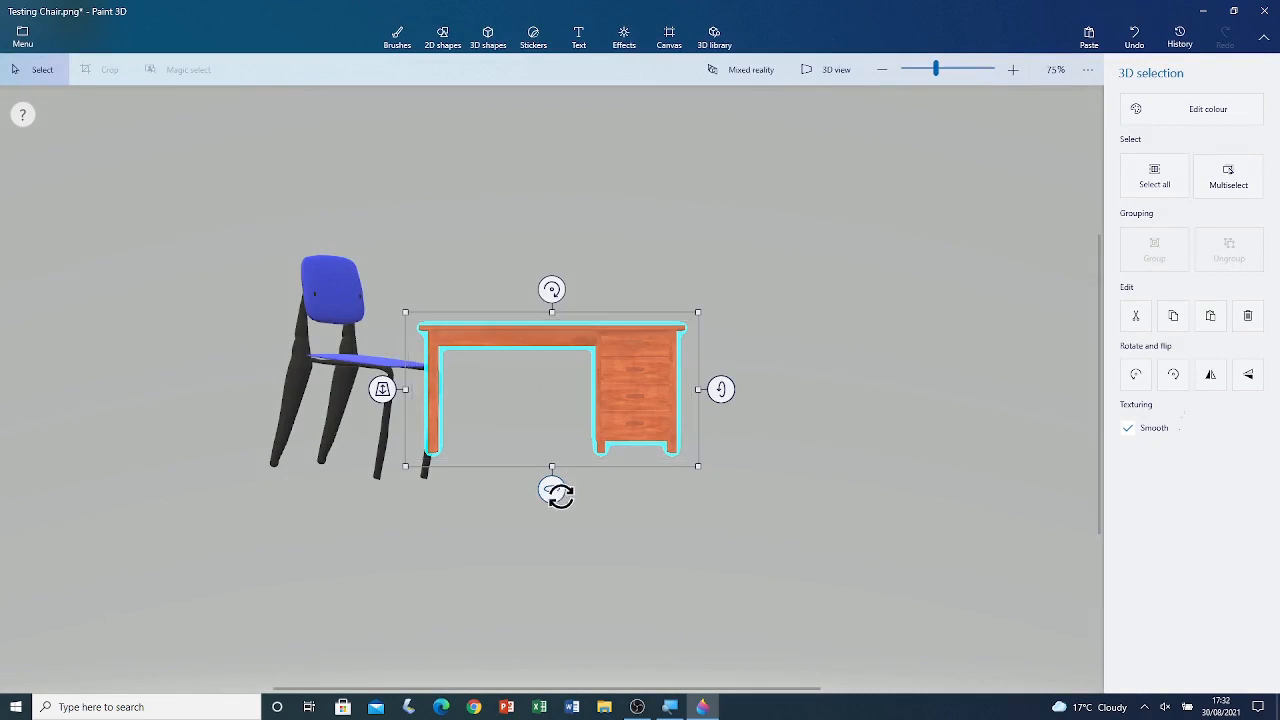
Spin and tilt the desk into an angled three-quarter view, then deselect it
left_click_drag(557, 492, 418, 488)
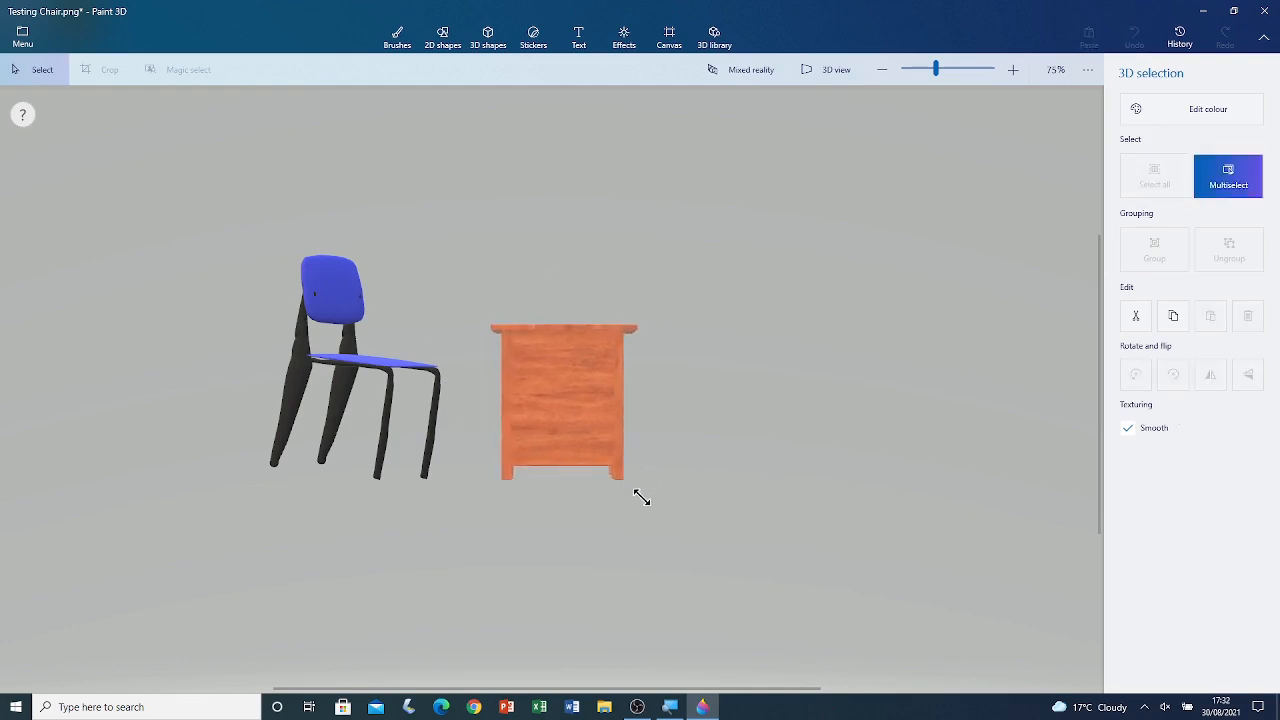
left_click_drag(641, 497, 621, 552)
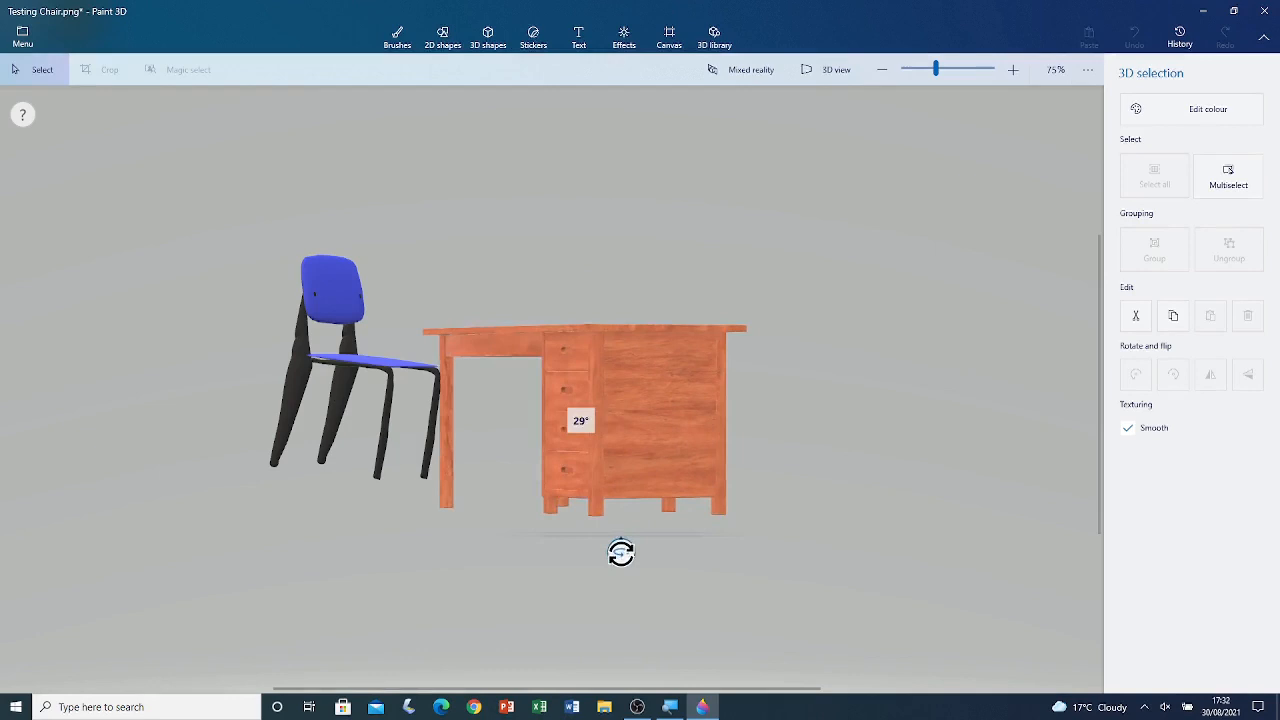
left_click_drag(620, 552, 640, 552)
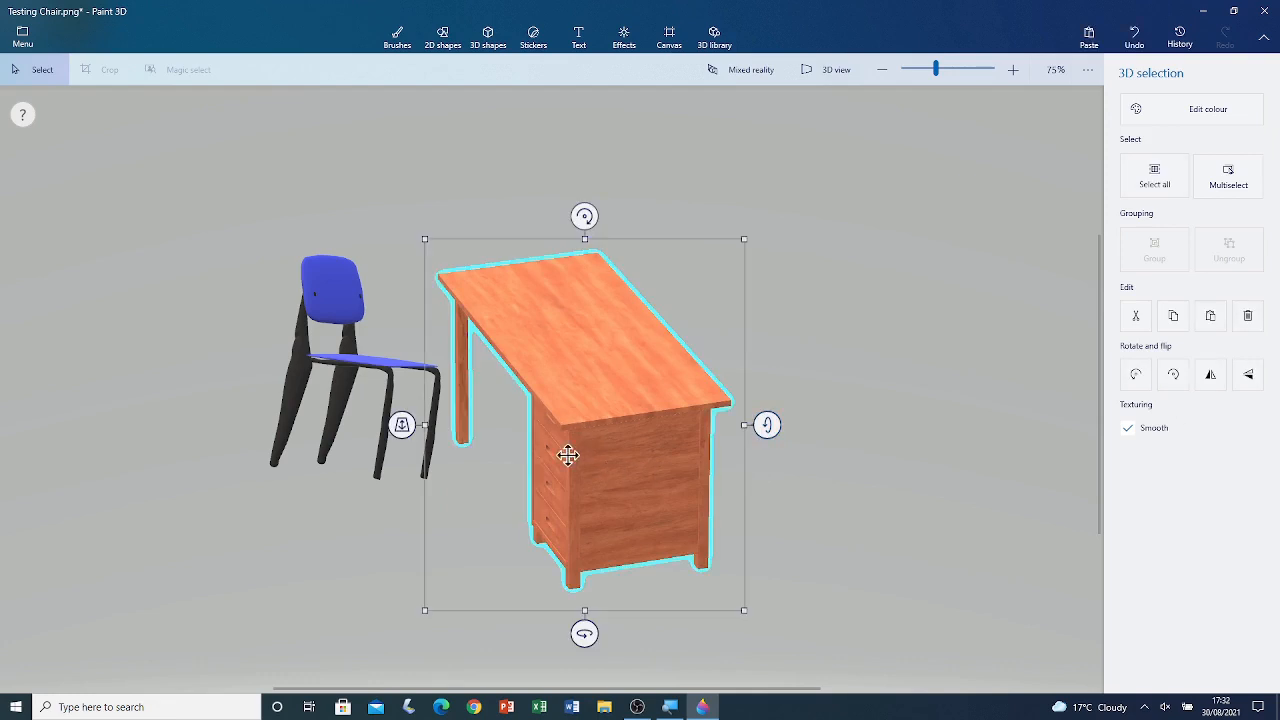
left_click(397, 35)
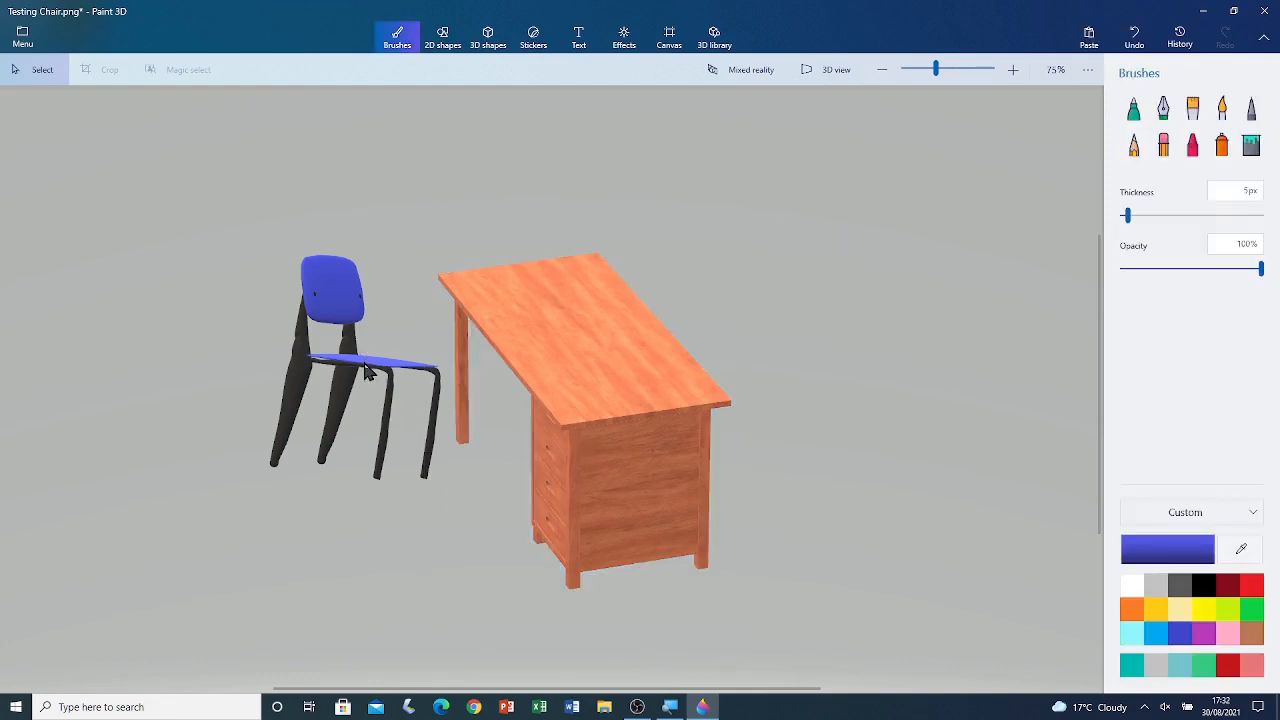
Rotate the blue chair to face the desk and tuck it against the desk's side
left_click_drag(365, 370, 340, 530)
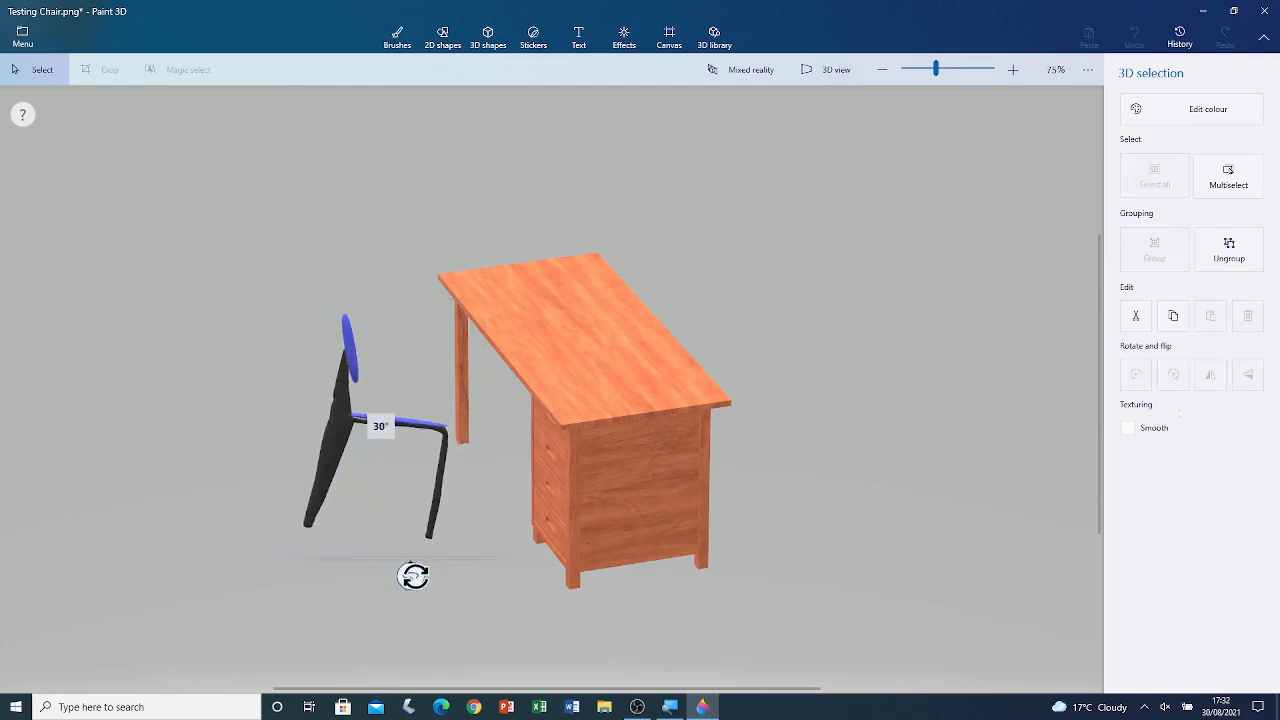
left_click_drag(413, 575, 368, 271)
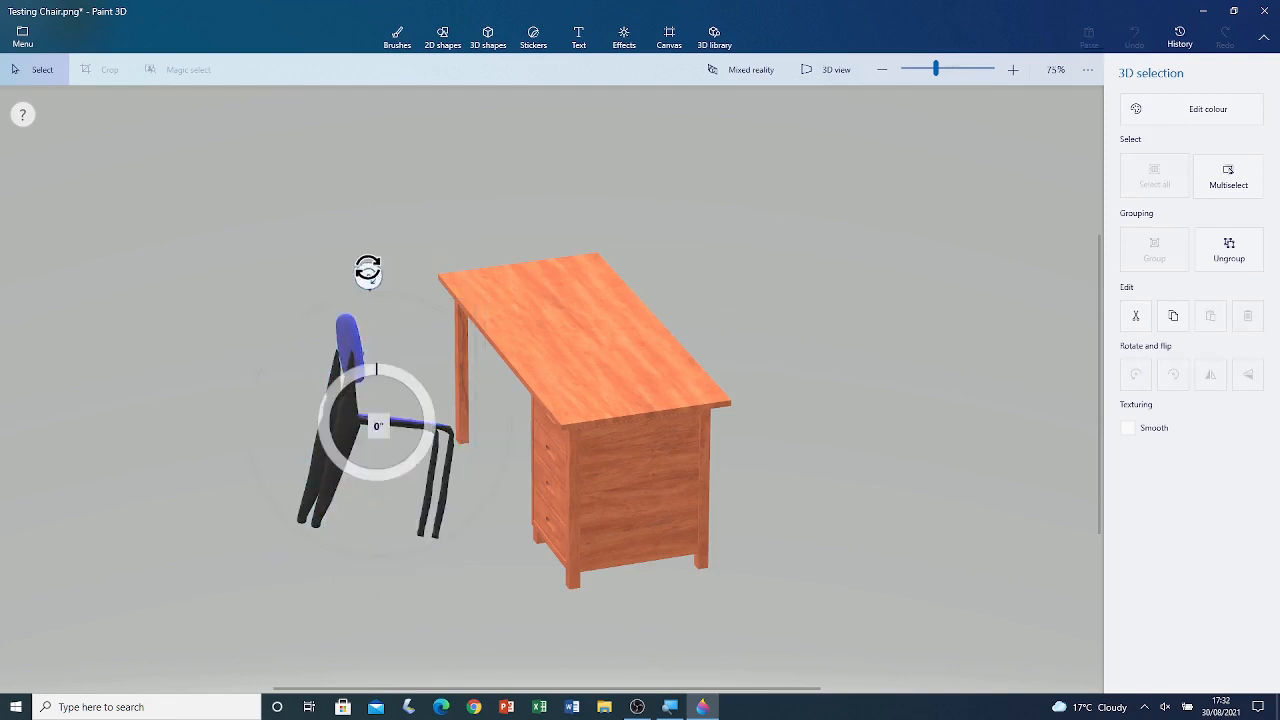
left_click(345, 430)
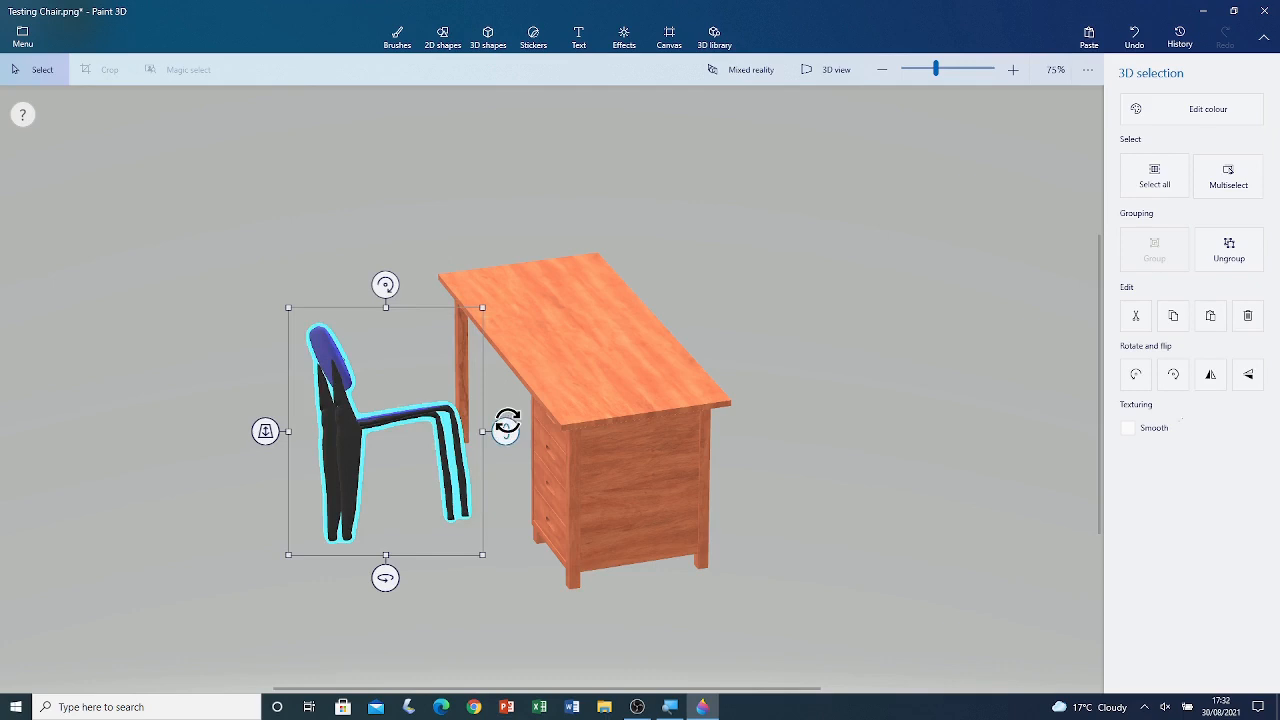
left_click_drag(505, 430, 515, 450)
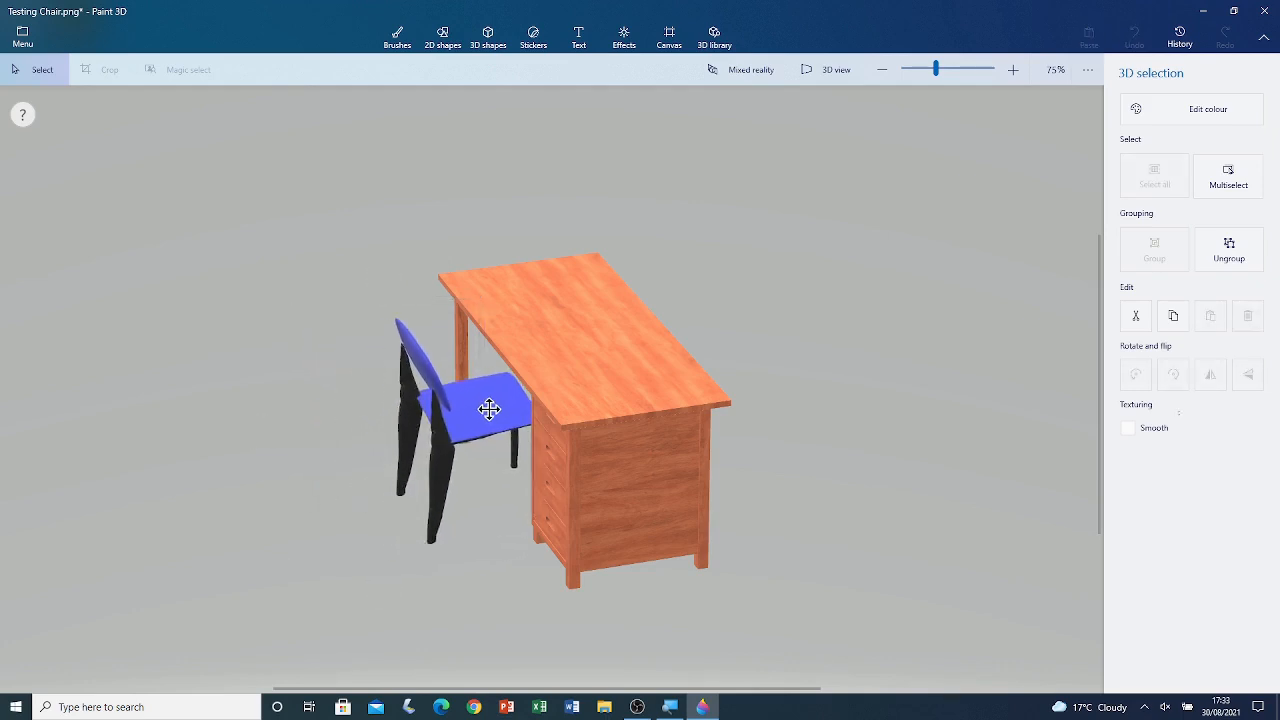
left_click(489, 409)
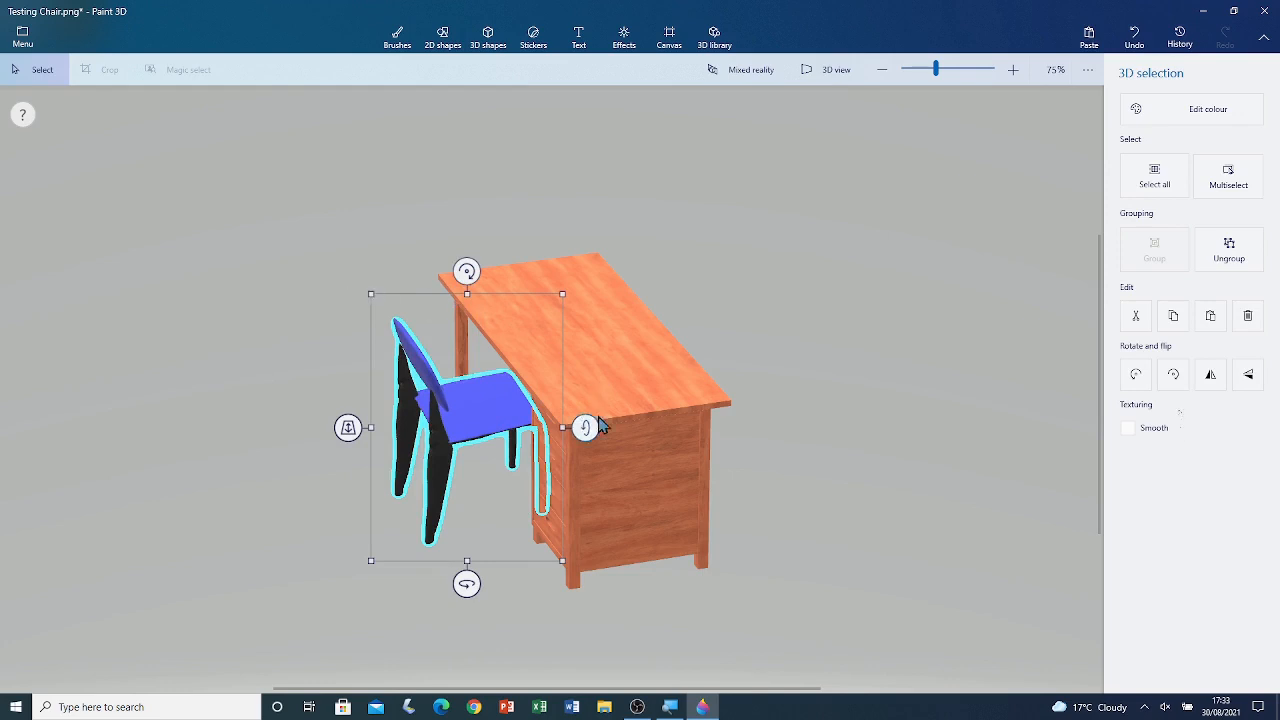
left_click(1229, 176)
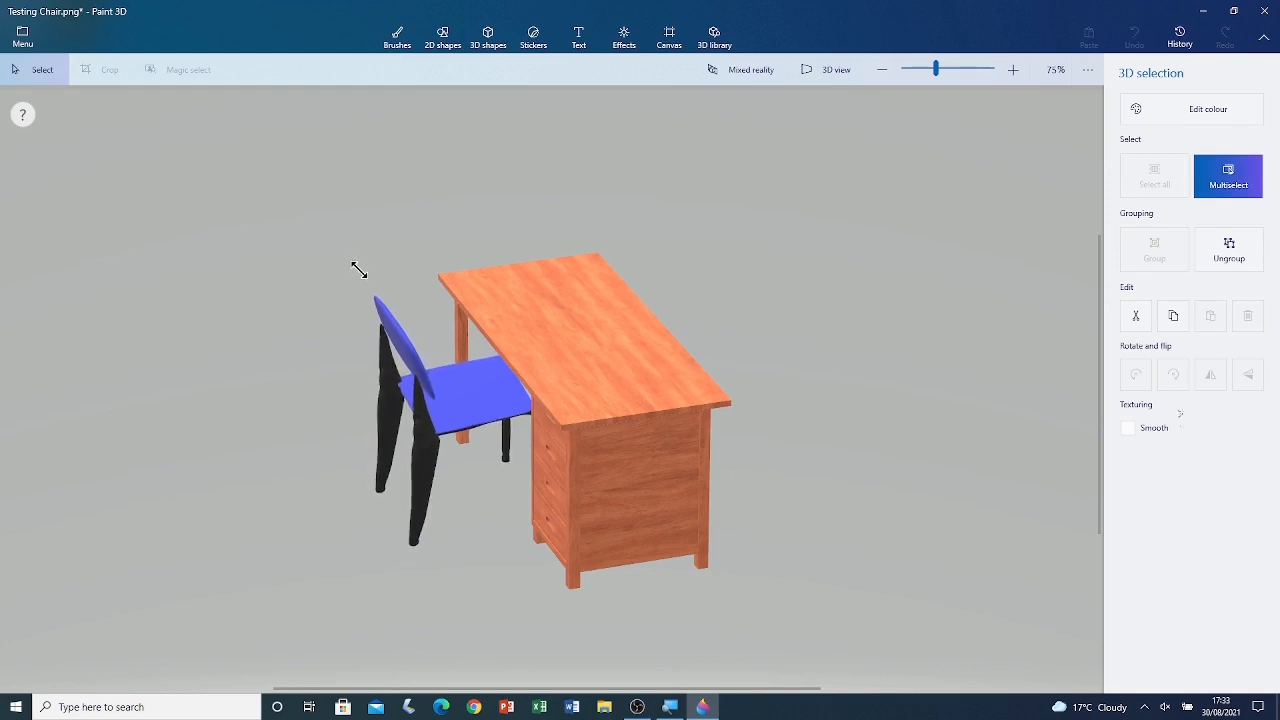
left_click(450, 420)
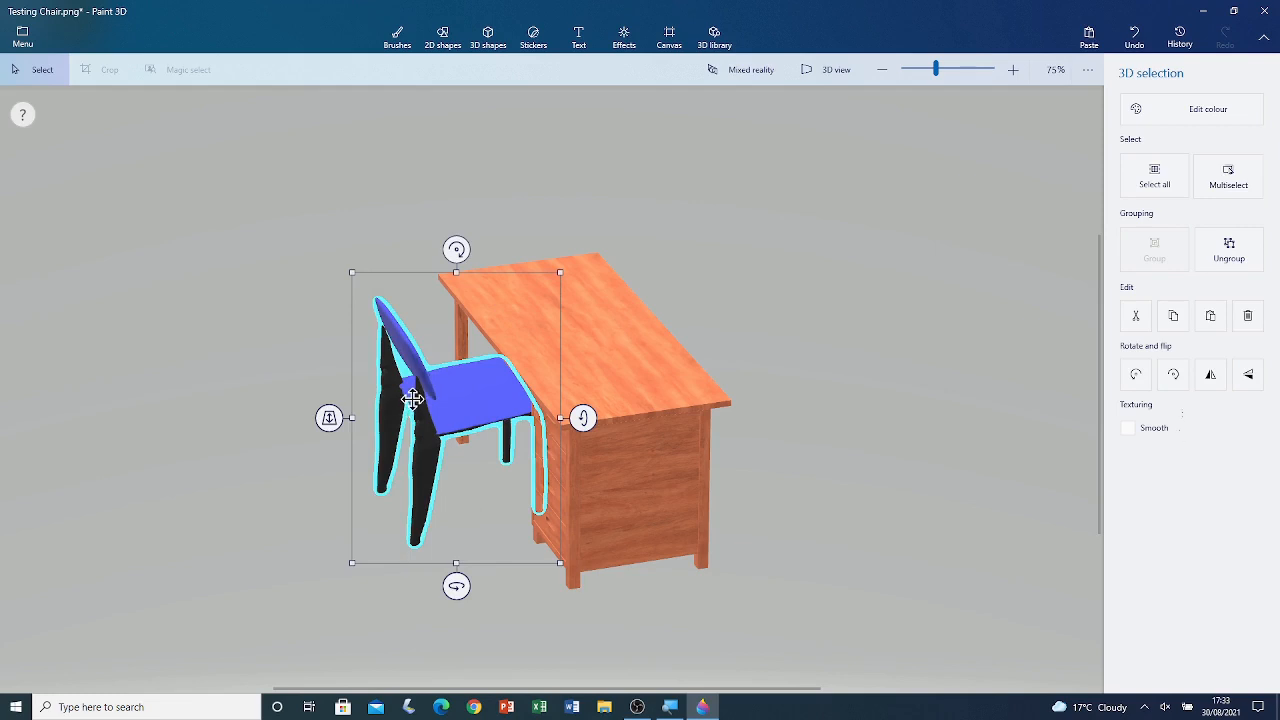
mouse_move(225, 230)
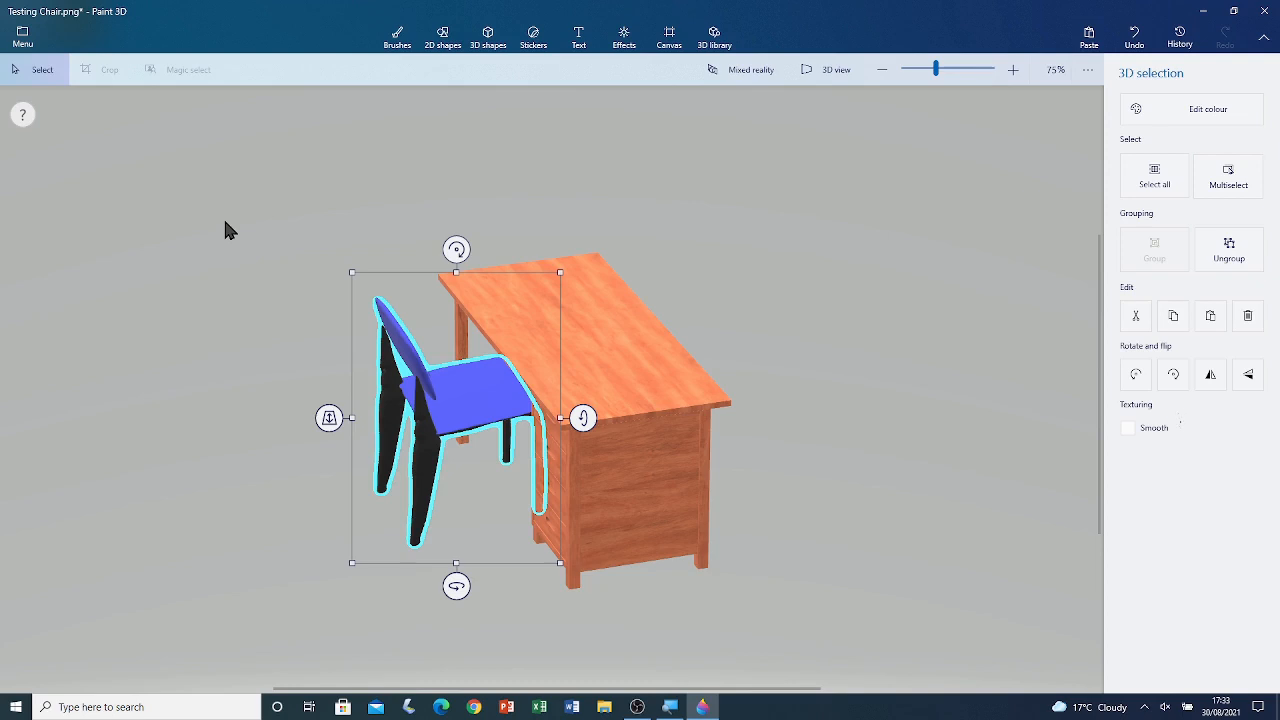
left_click(397, 35)
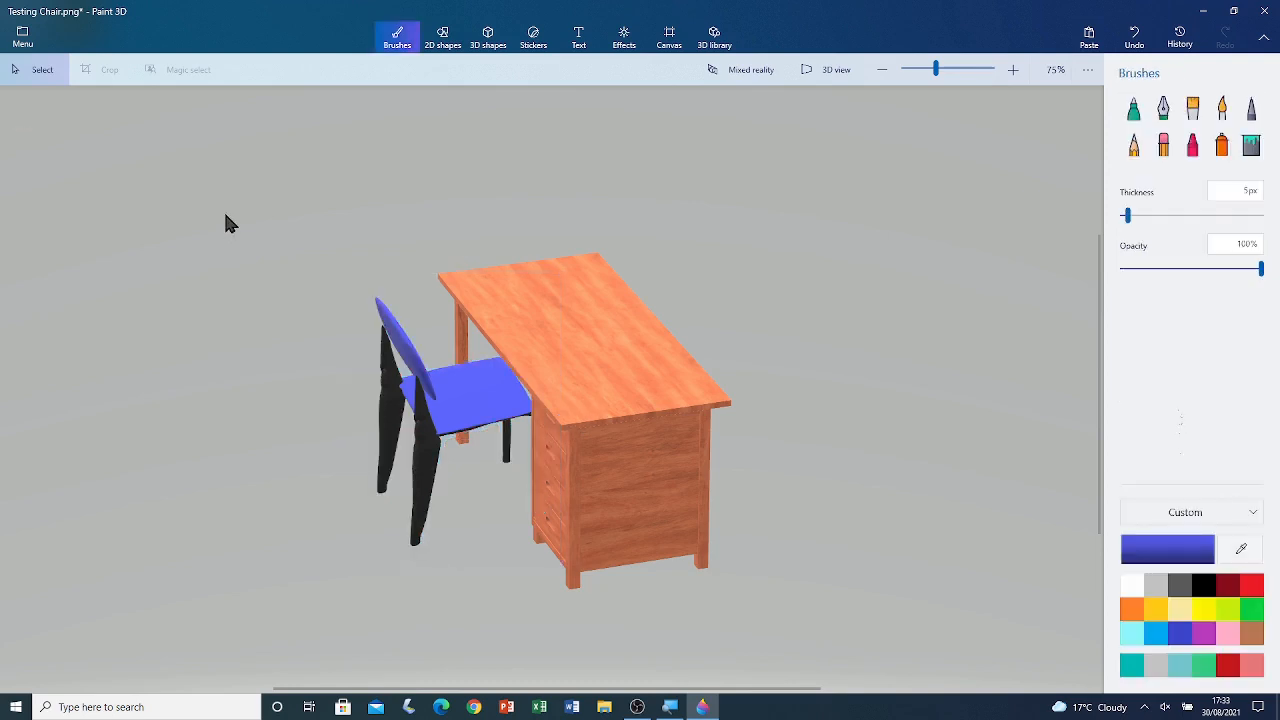
mouse_move(617, 145)
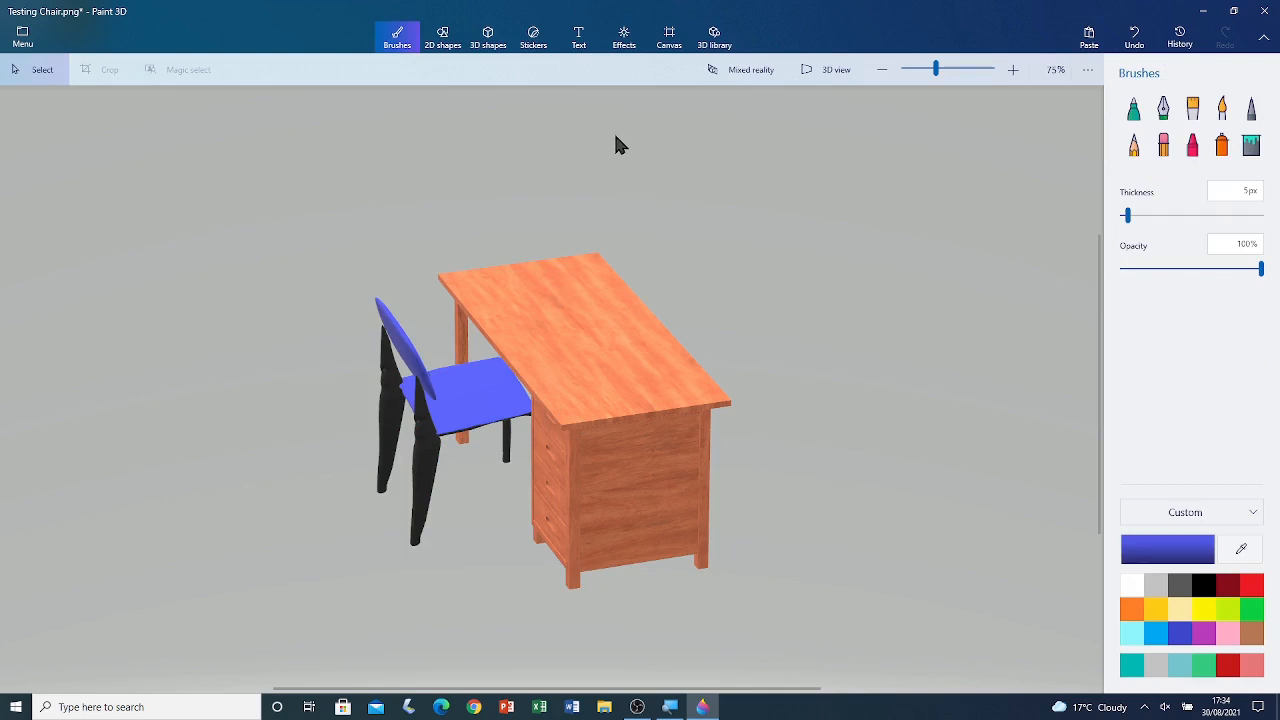
mouse_move(640, 179)
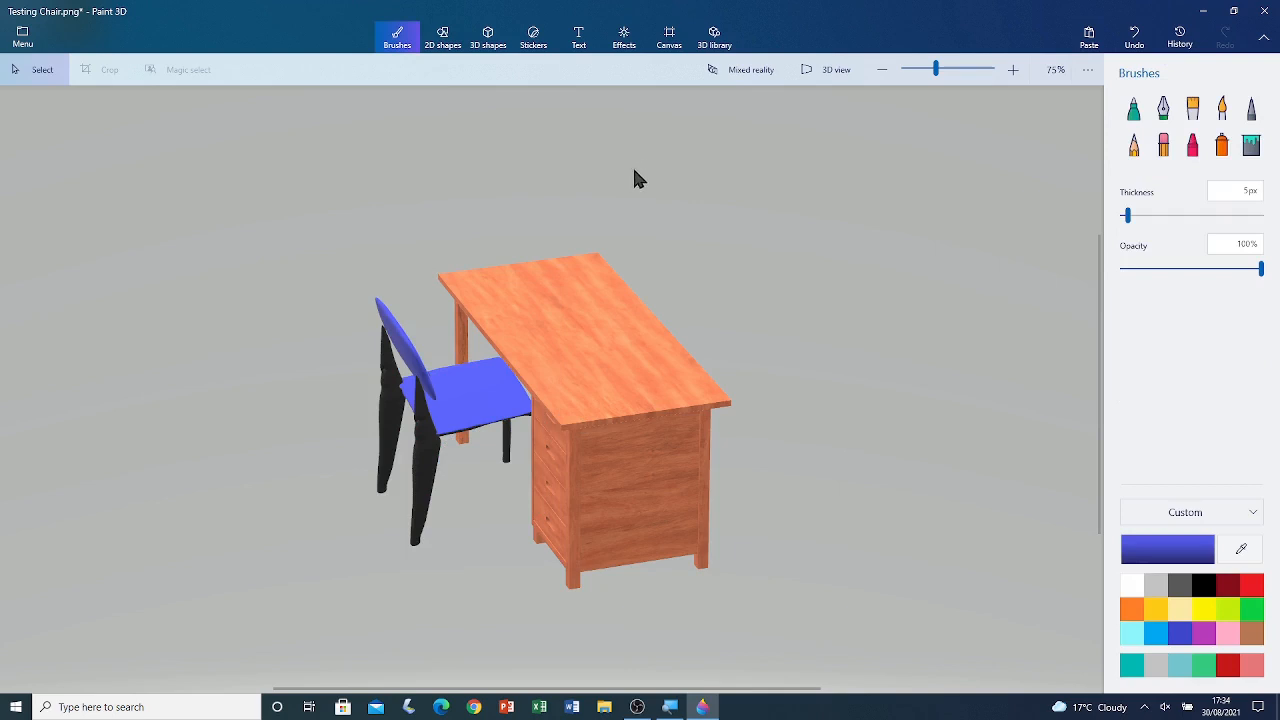
mouse_move(622, 193)
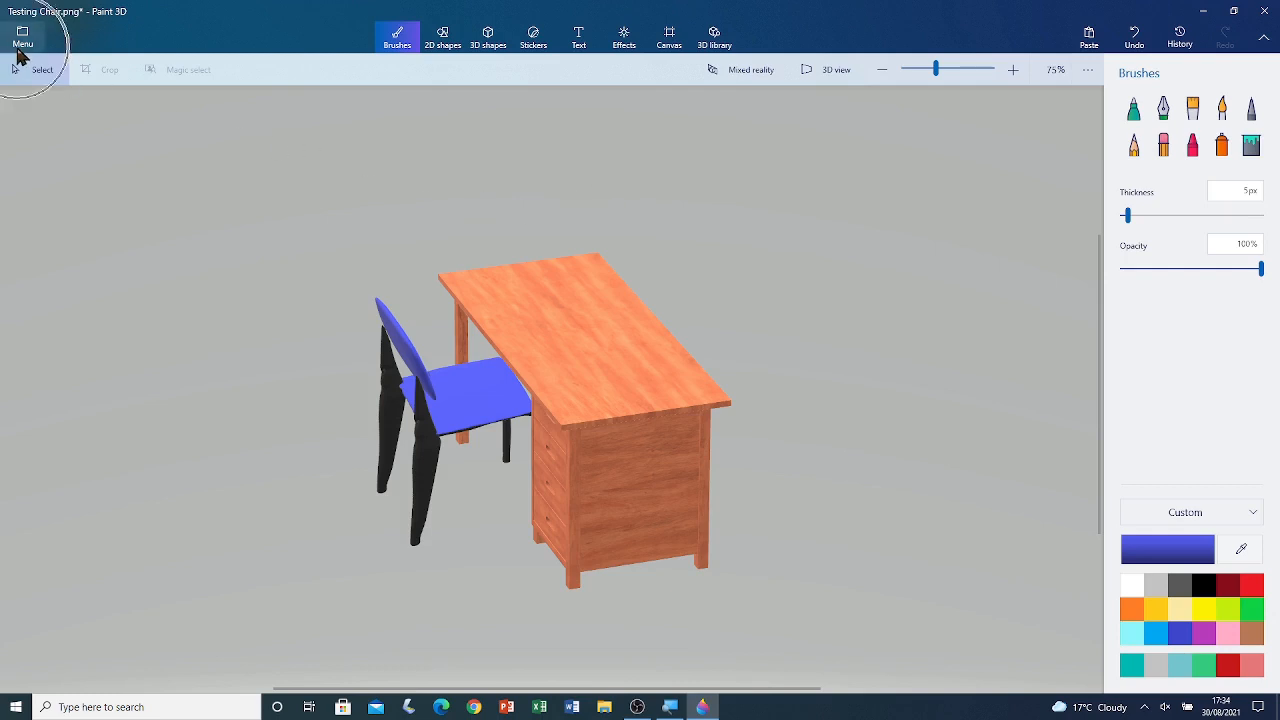
Save the scene to the Testing Chair.png project from the Menu
left_click(22, 37)
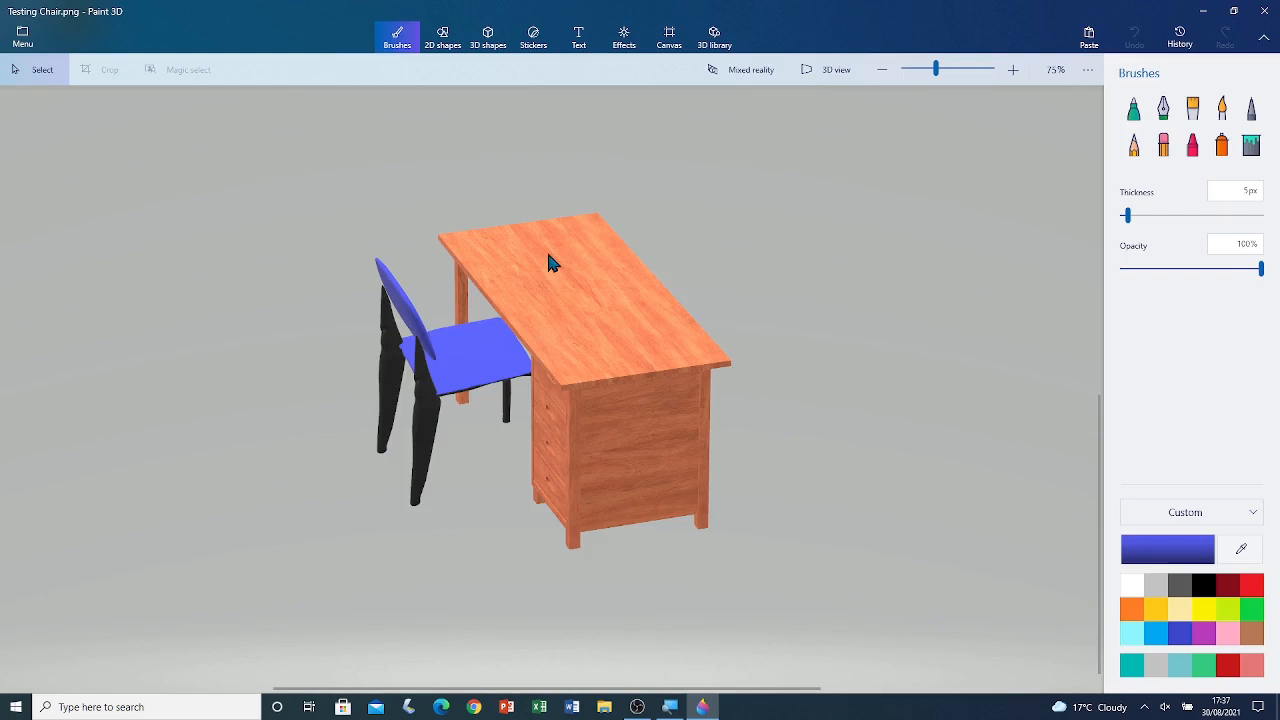
mouse_move(353, 327)
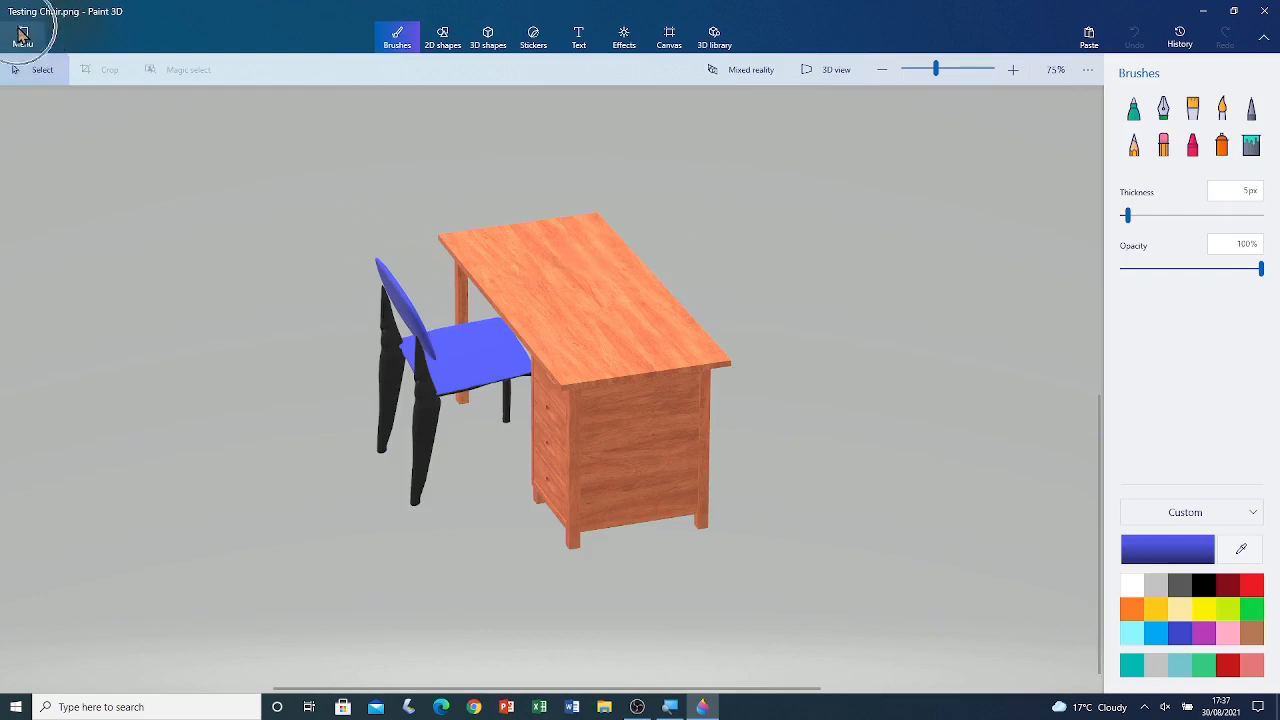
Start Menu > Insert and navigate to This PC's 3D Objects folder
left_click(22, 37)
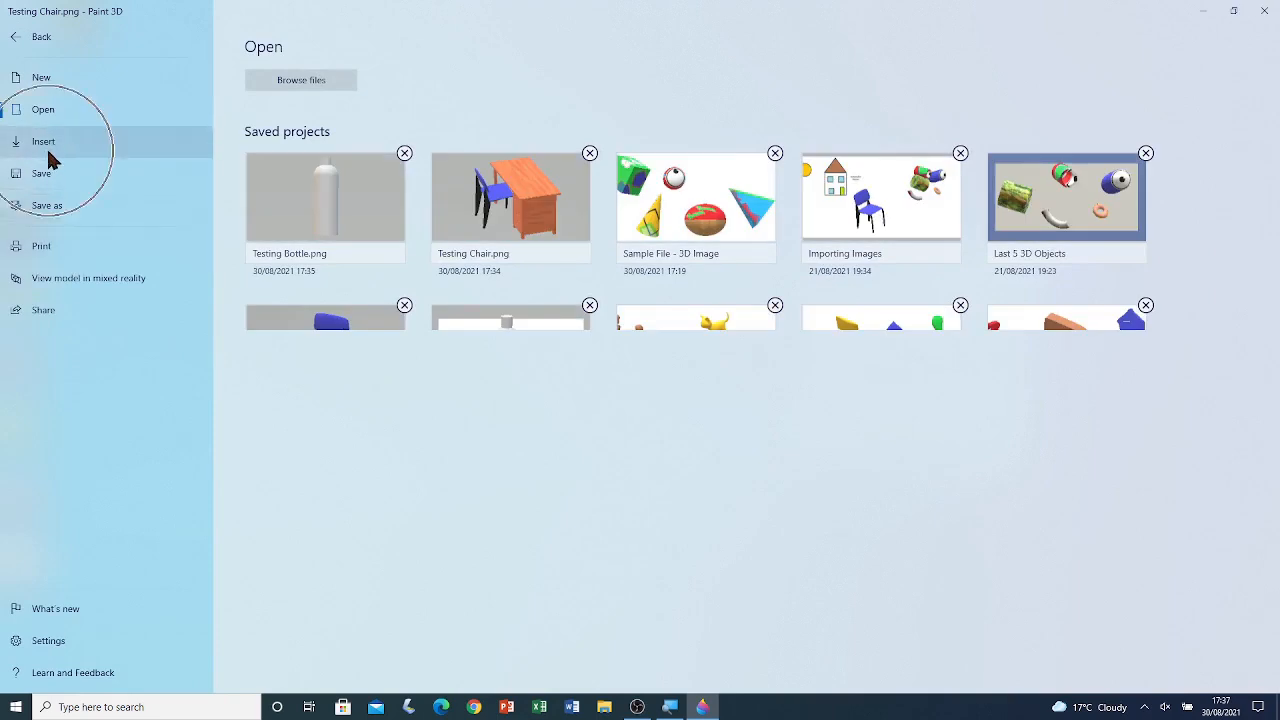
left_click(301, 80)
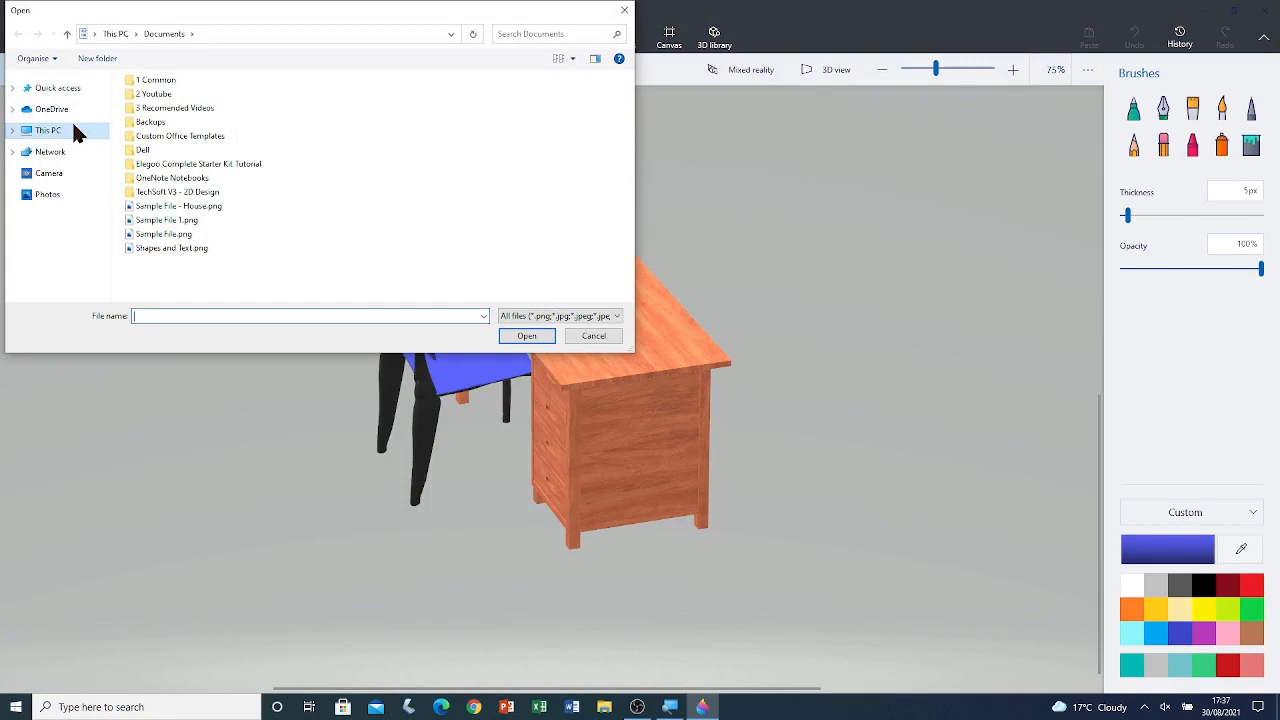
left_click(48, 130)
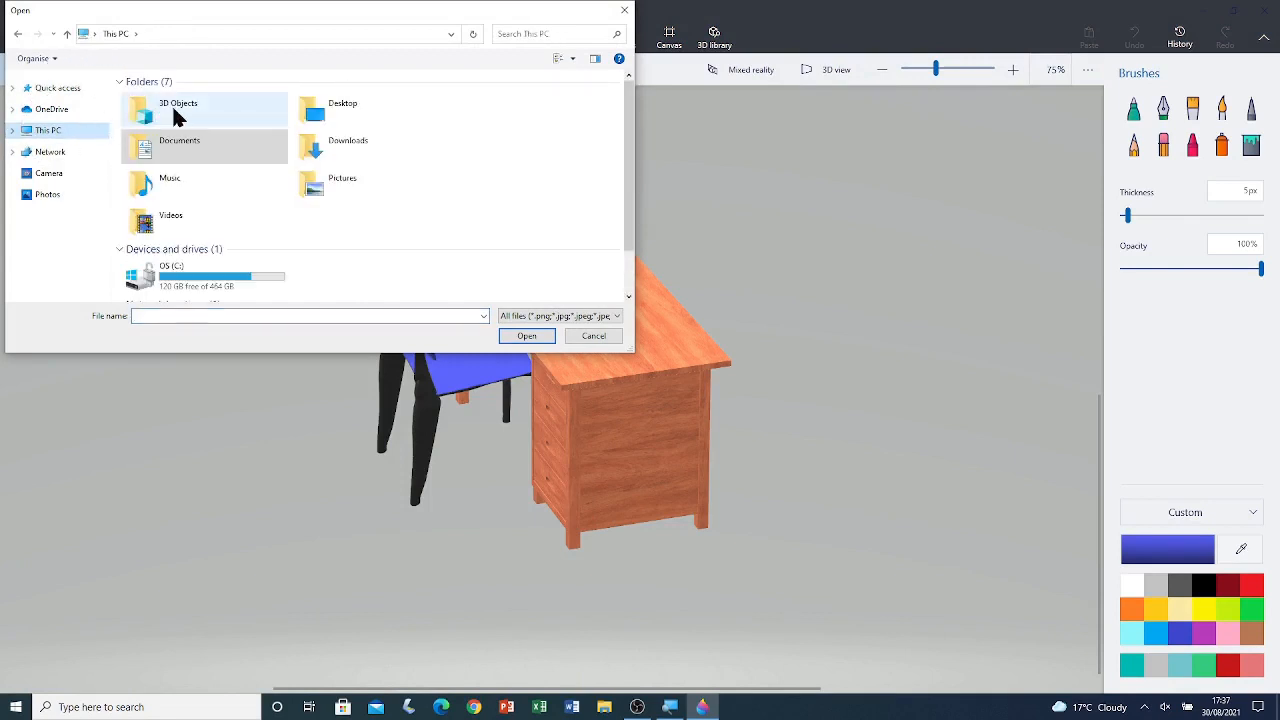
double_click(178, 108)
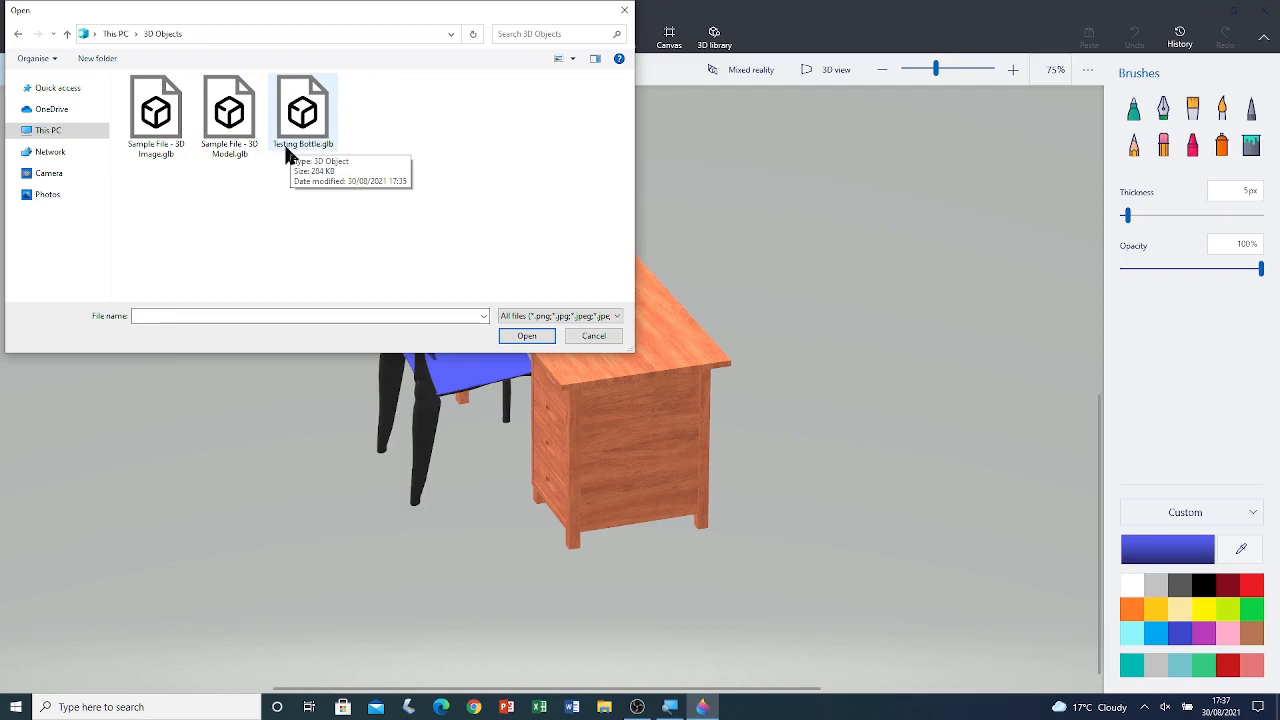
mouse_move(312, 115)
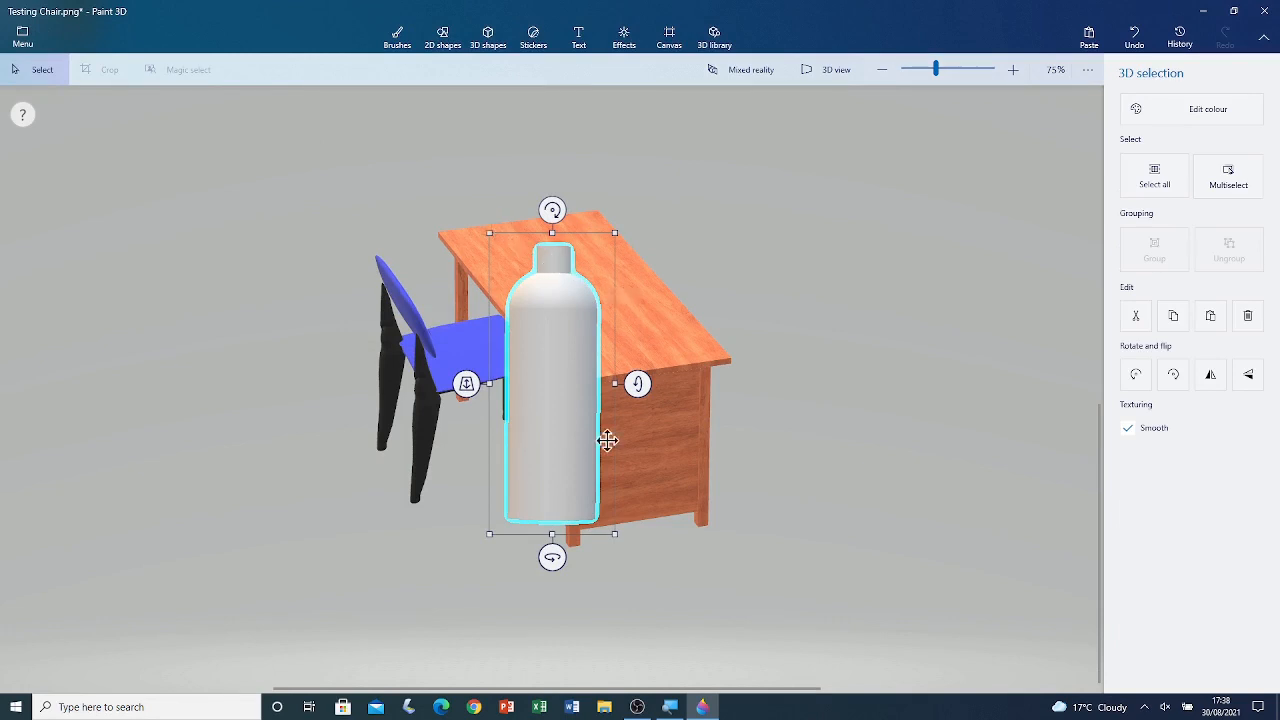
Scale the Testing Bottle down and stand it on the wooden desk top
left_click(1228, 176)
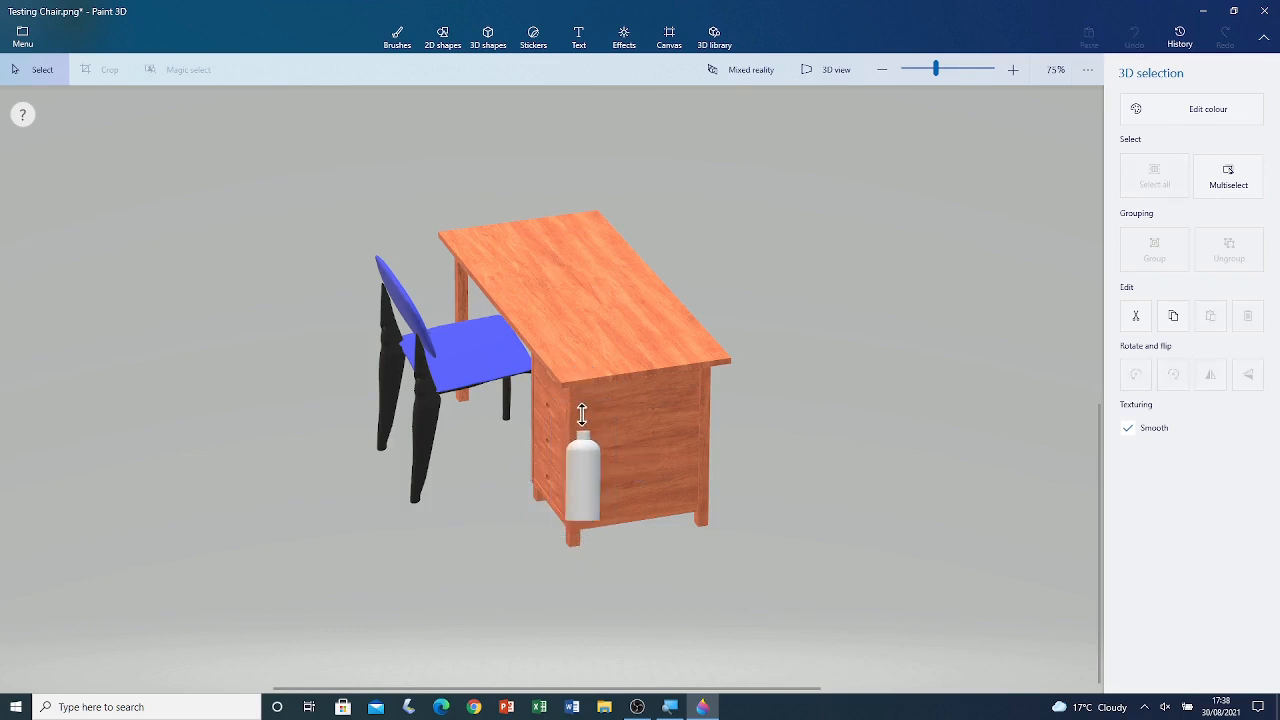
left_click_drag(583, 465, 642, 385)
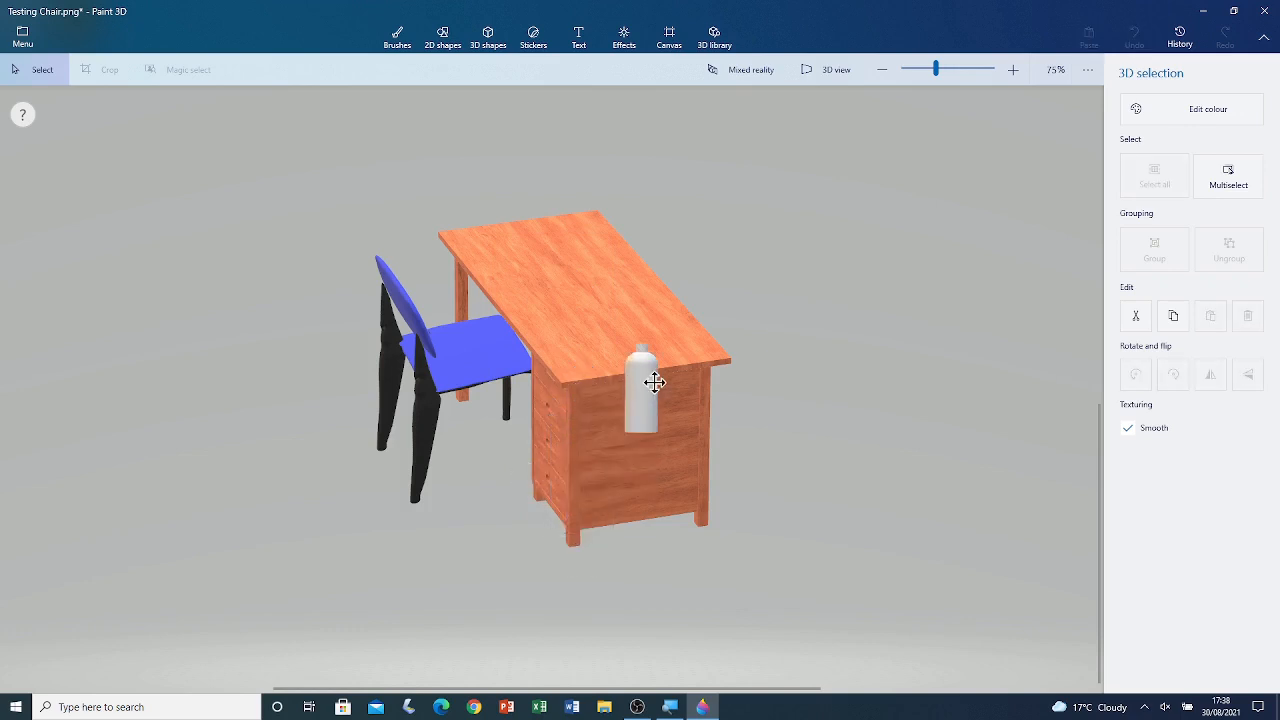
left_click_drag(655, 383, 569, 290)
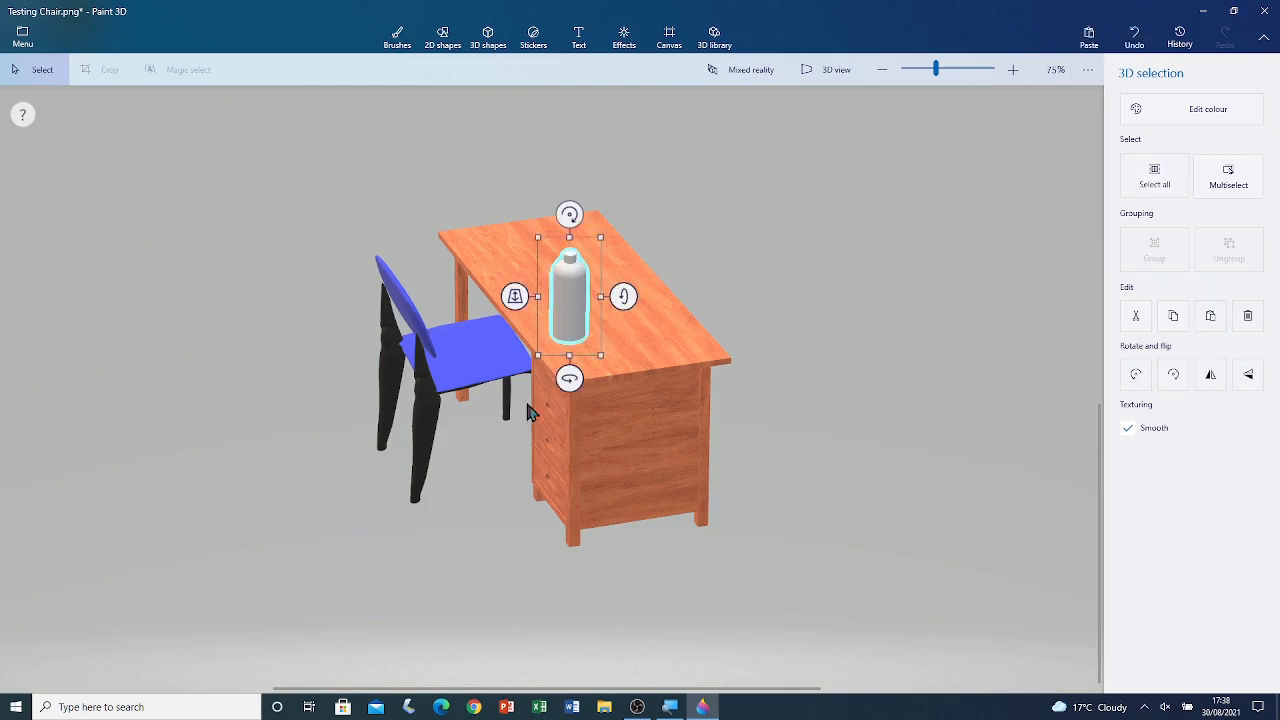
mouse_move(435, 403)
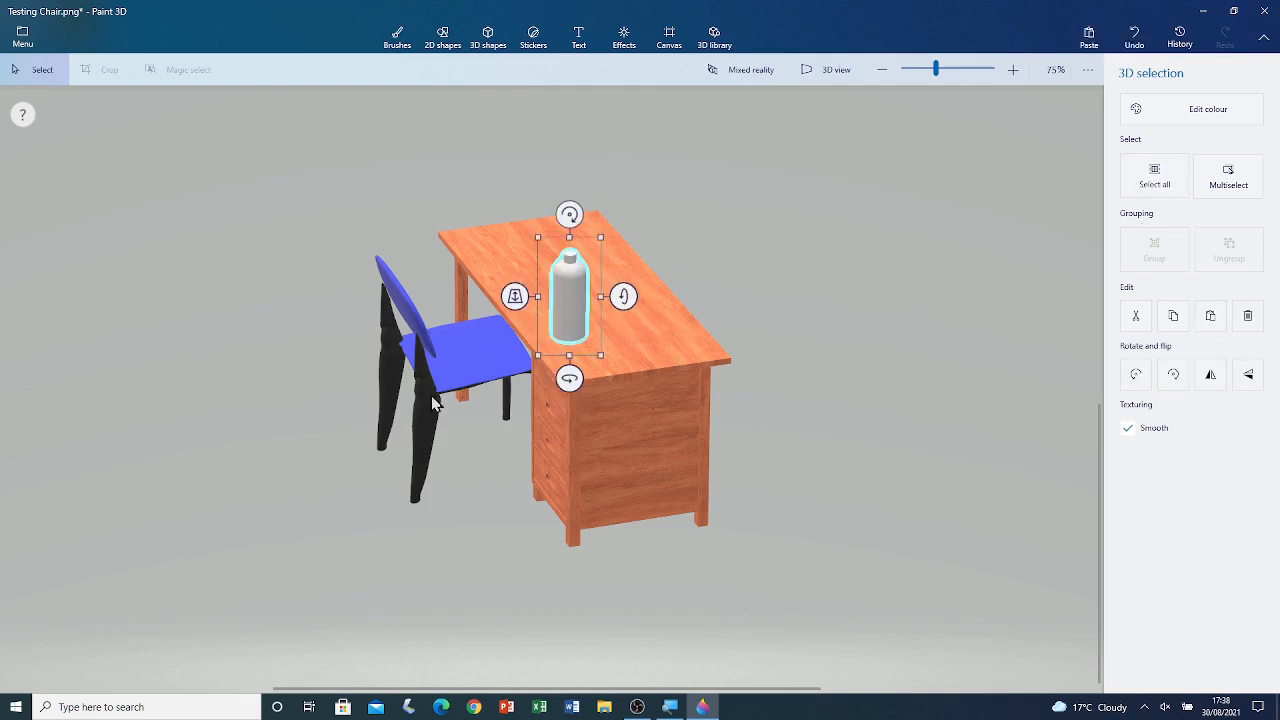
mouse_move(508, 403)
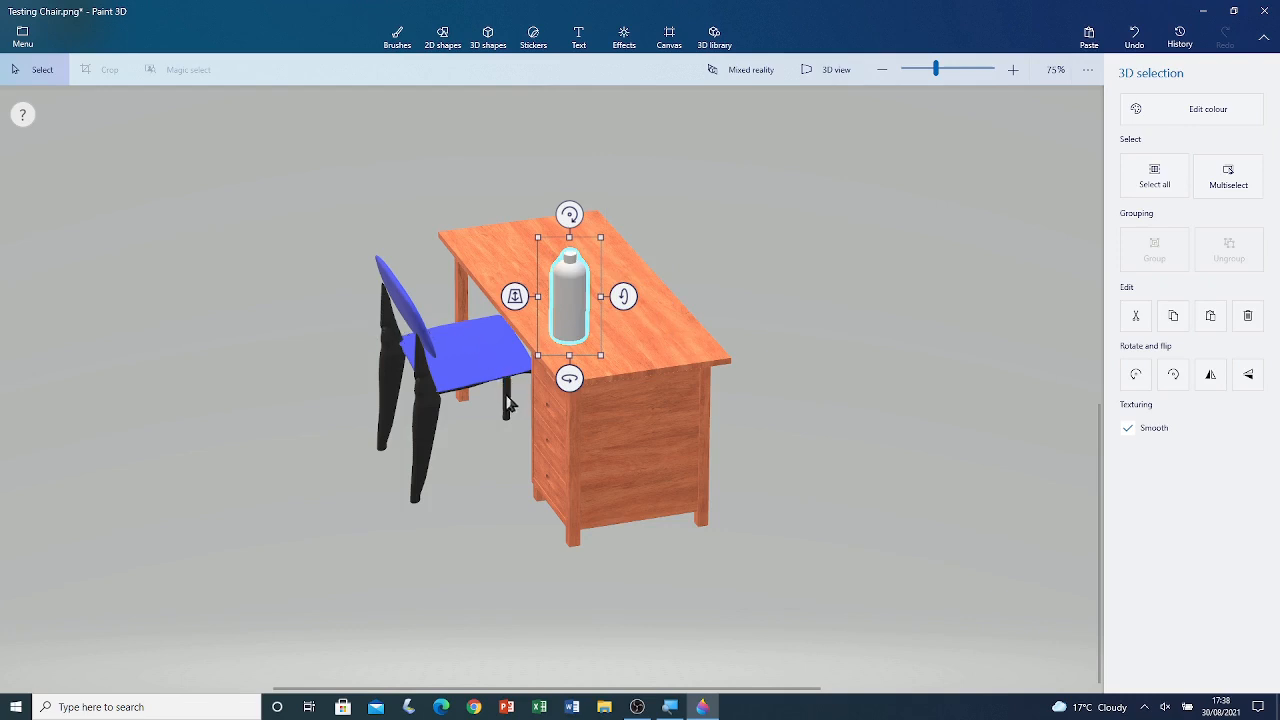
mouse_move(675, 388)
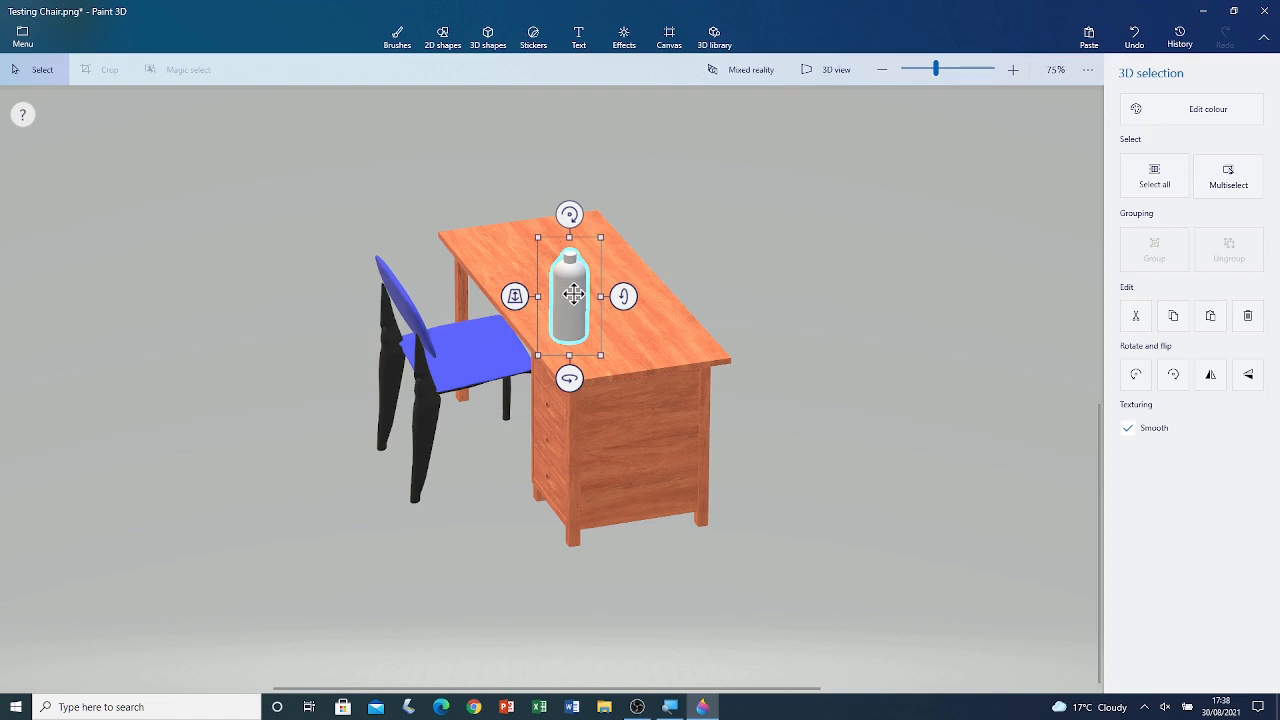
mouse_move(575, 302)
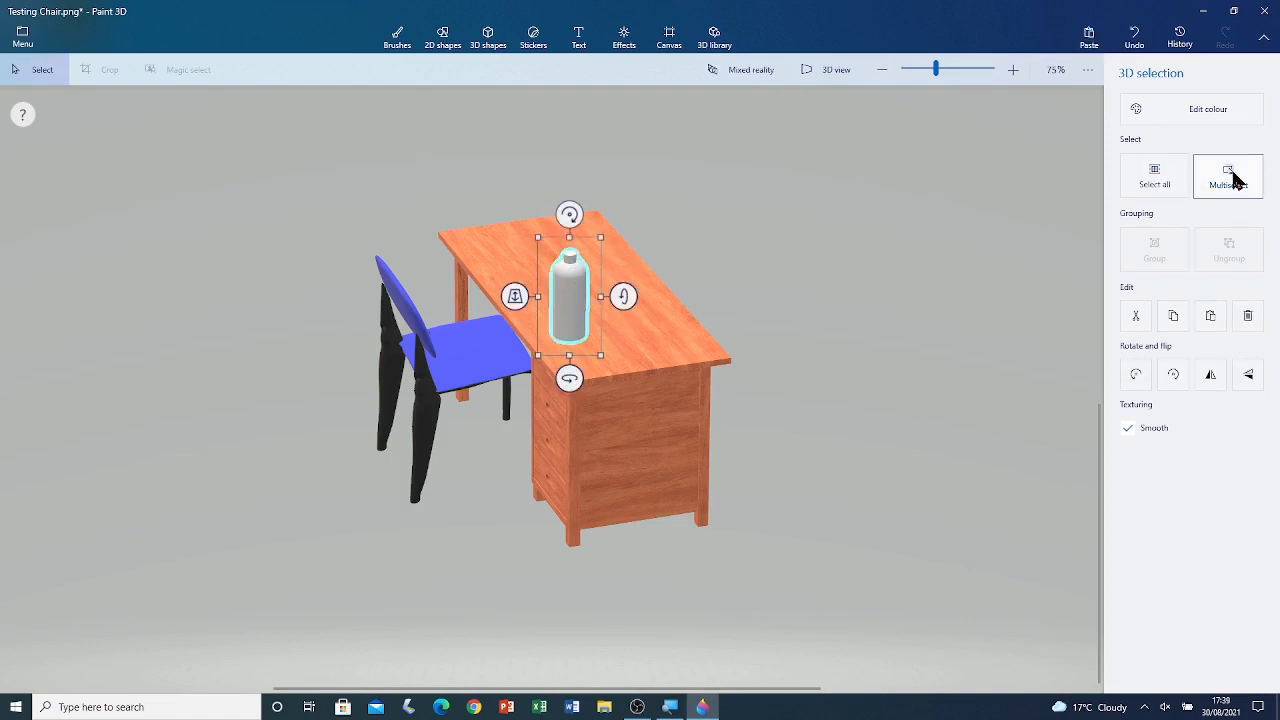
mouse_move(1228, 185)
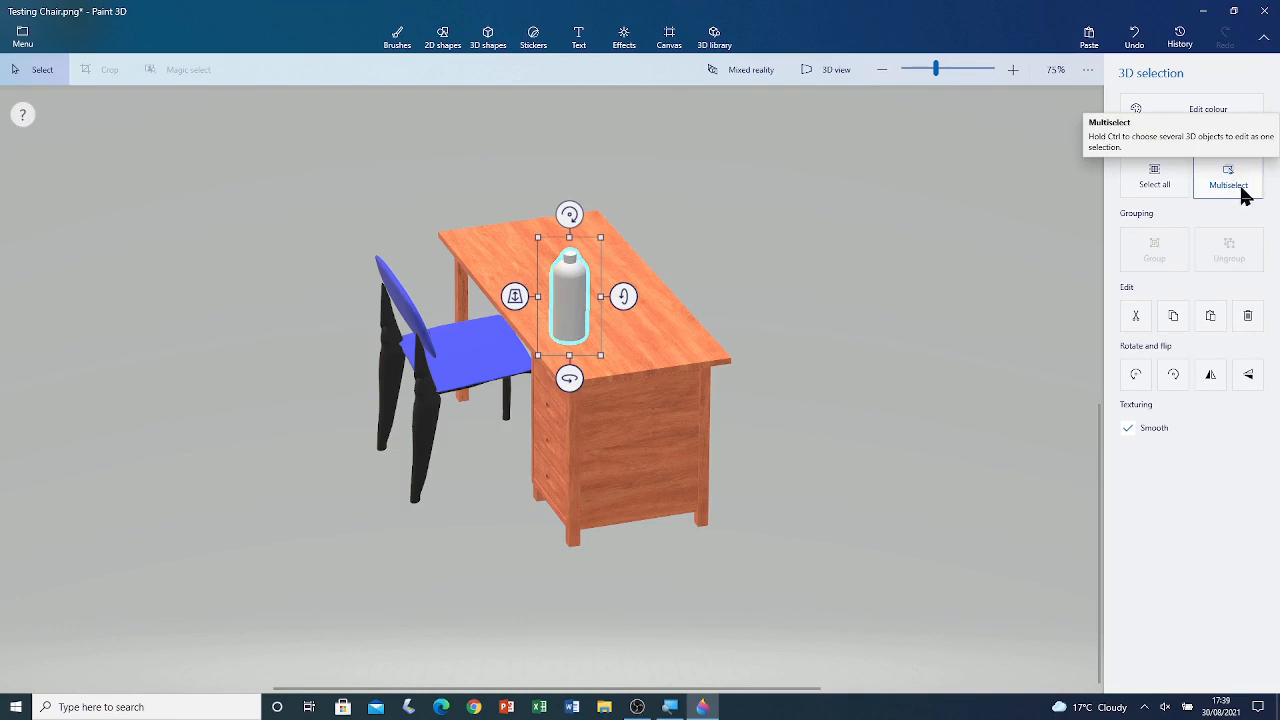
Group the bottle, desk and chair and rotate the group so the desk faces front
left_click(1228, 177)
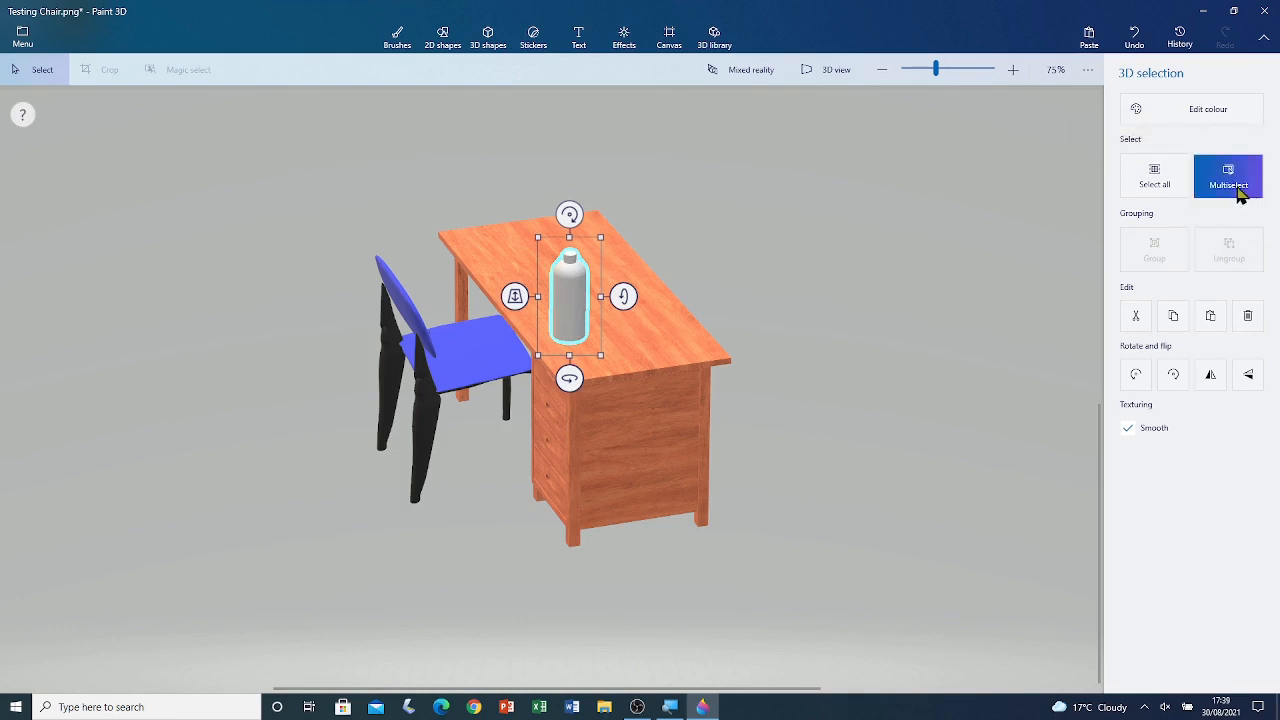
left_click(1228, 175)
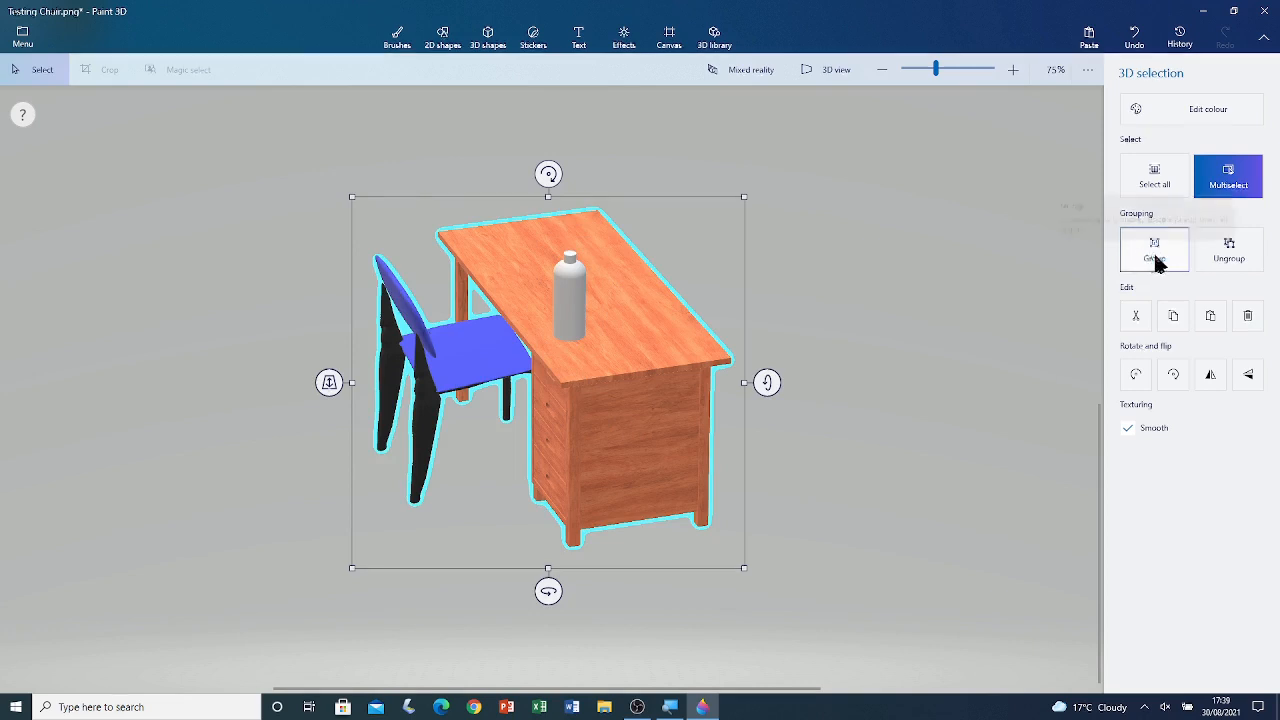
left_click(1154, 249)
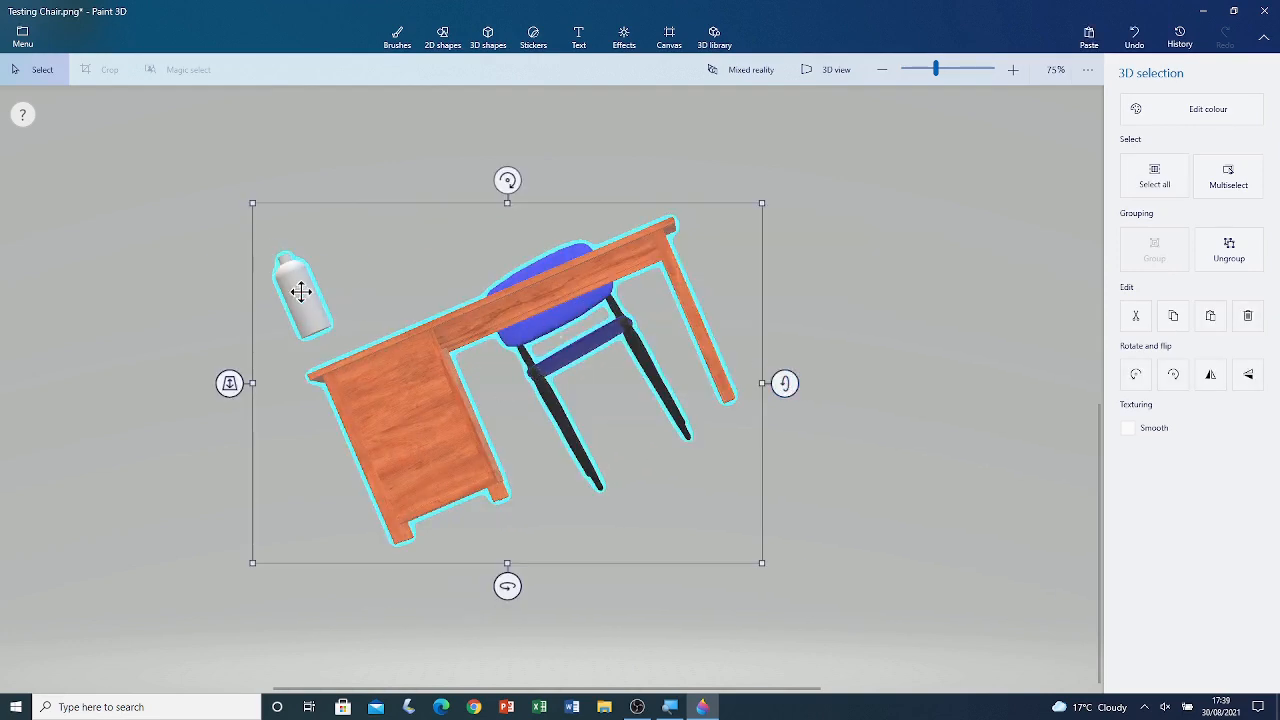
mouse_move(785, 383)
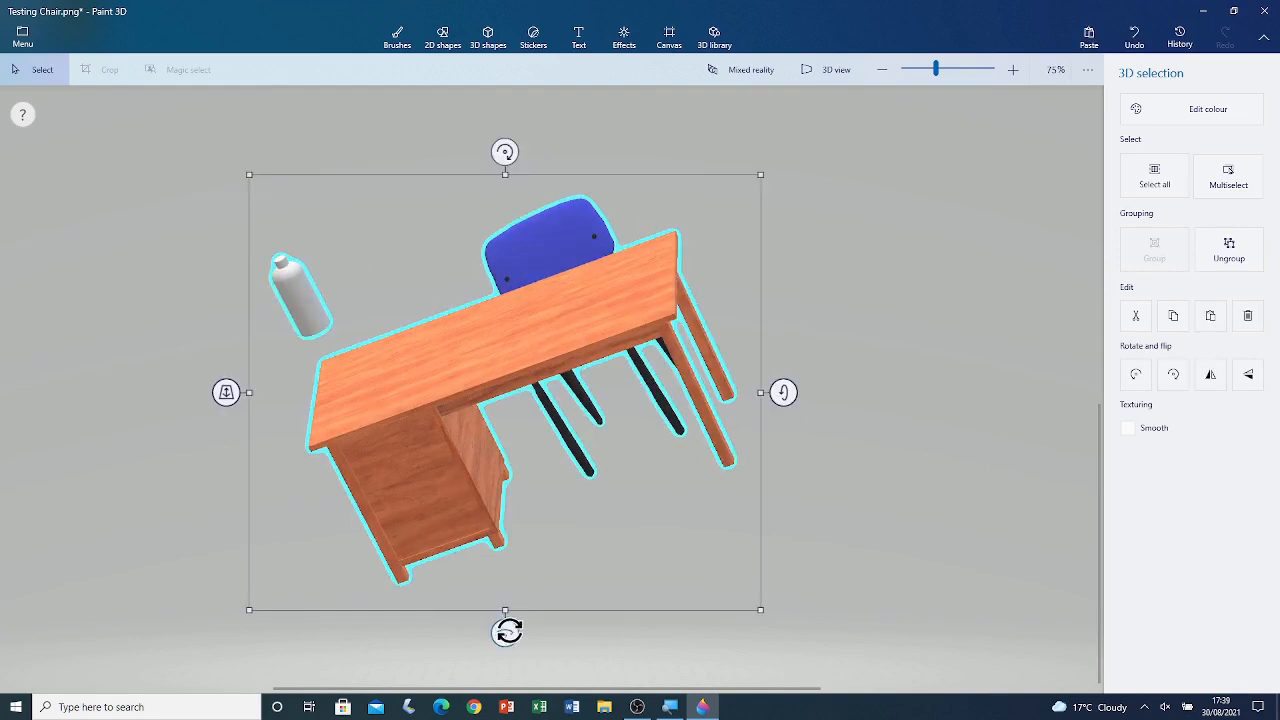
mouse_move(541, 192)
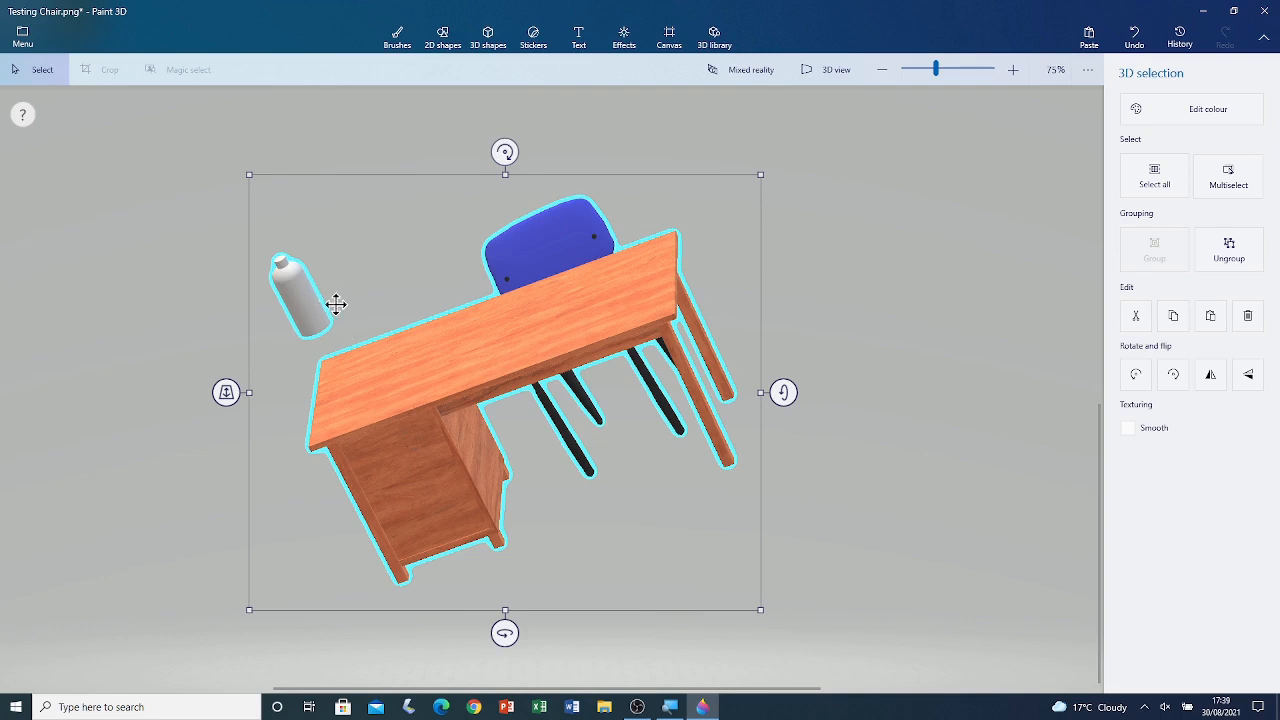
left_click_drag(504, 152, 549, 157)
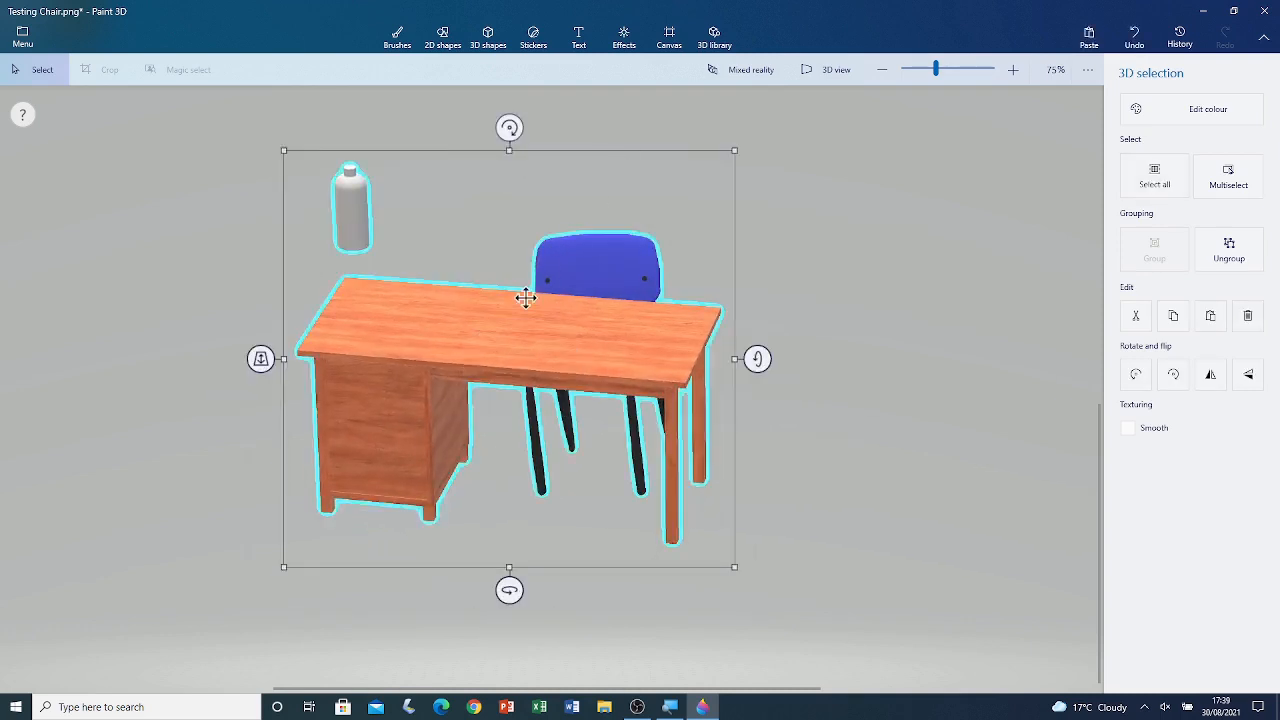
Select only the bottle and drag it down onto the left end of the desk top
left_click(1228, 249)
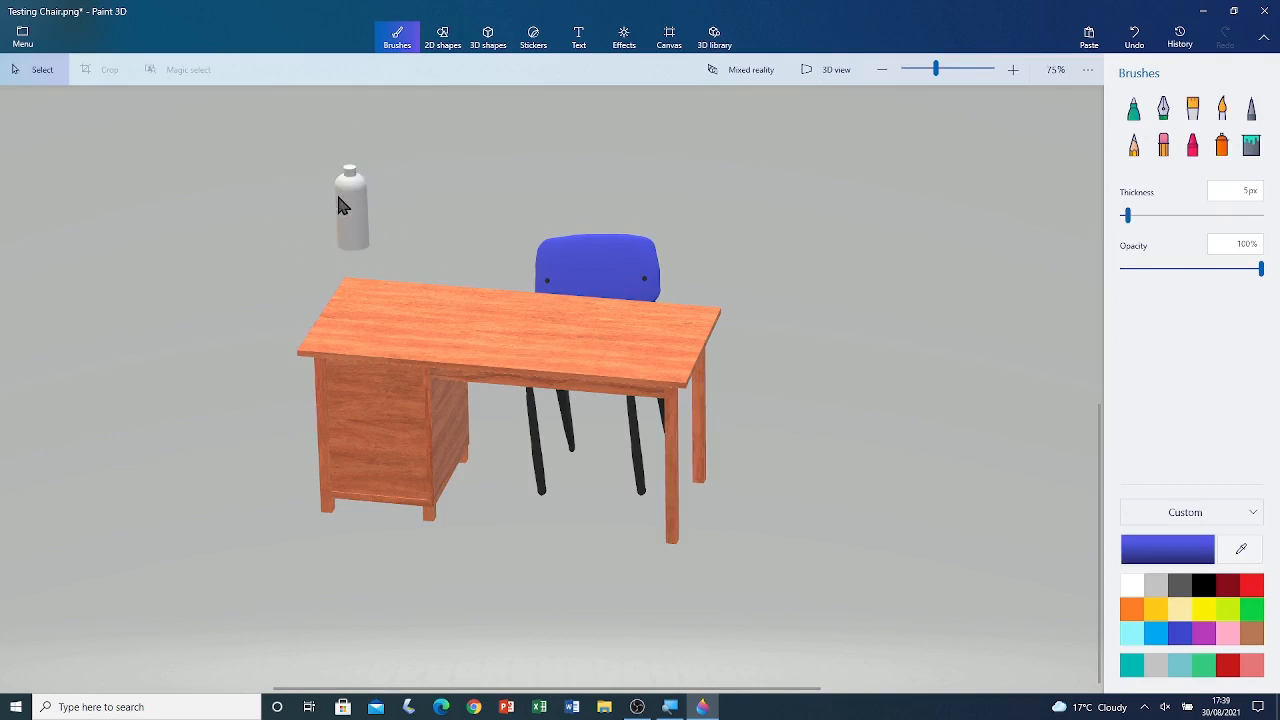
left_click(352, 210)
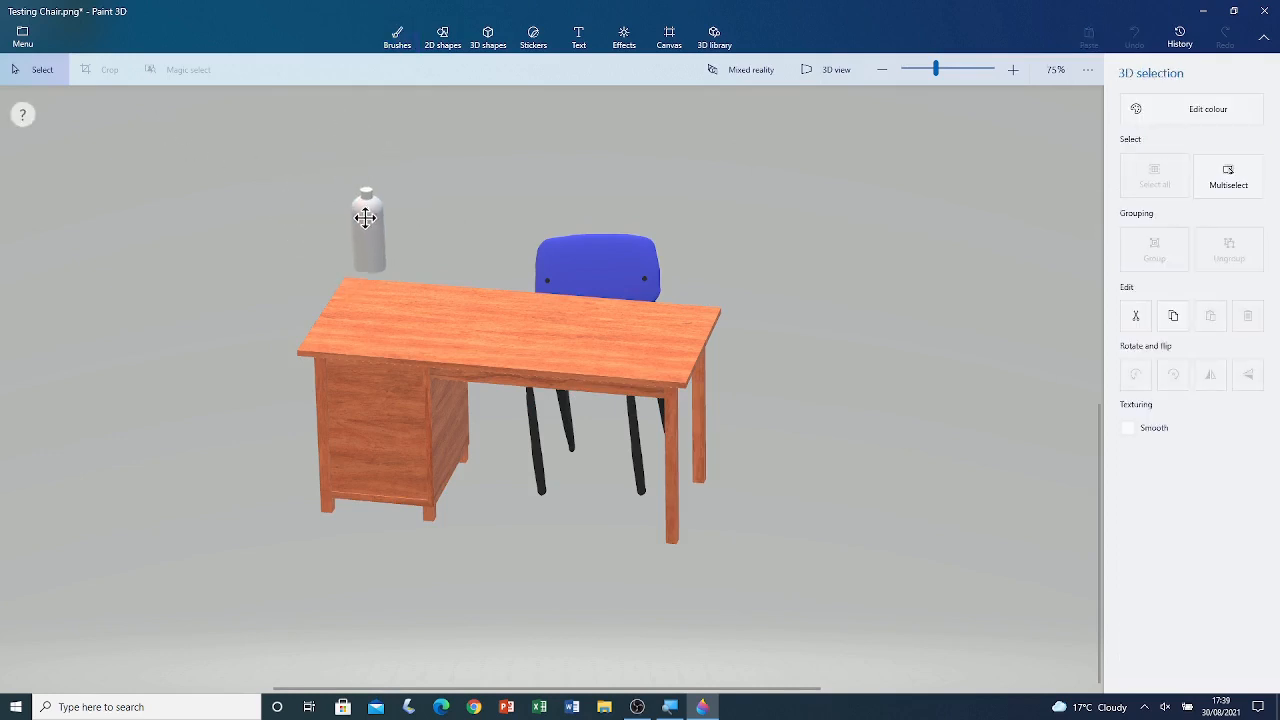
left_click_drag(365, 230, 378, 255)
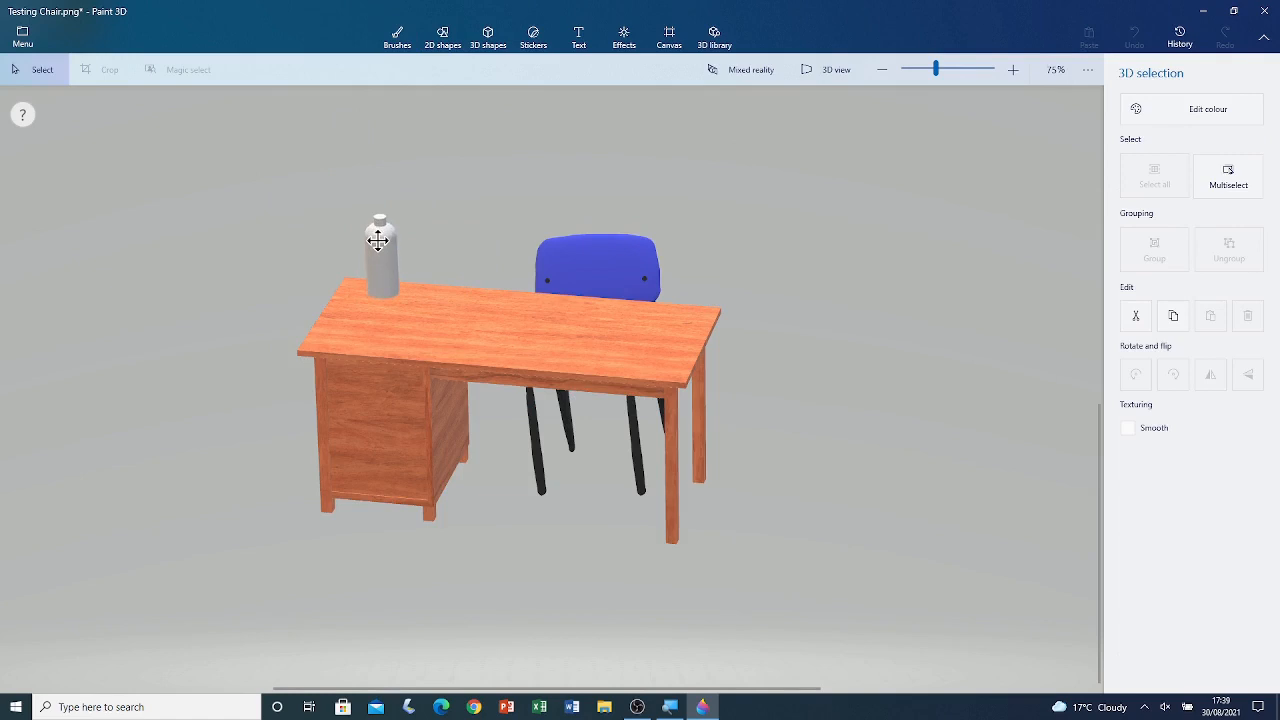
left_click(379, 250)
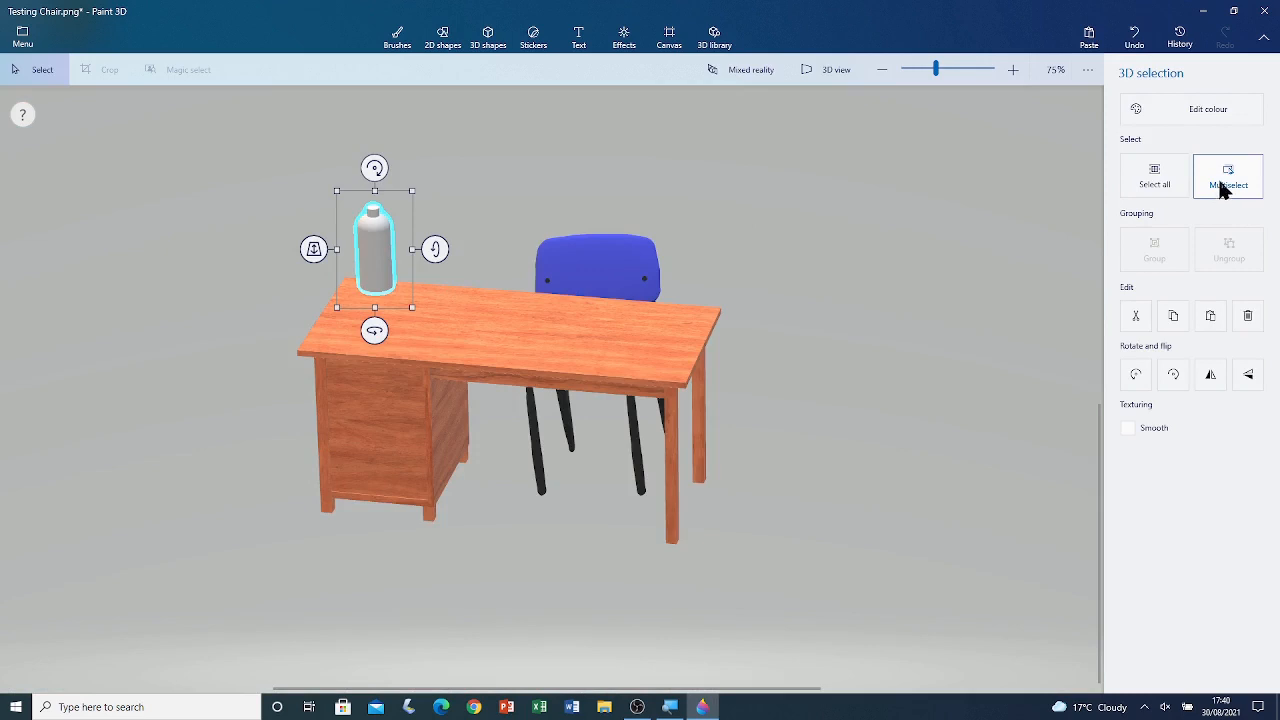
Regroup desk, chair and bottle and tilt the group steeply around its Z and X axes
left_click(1228, 176)
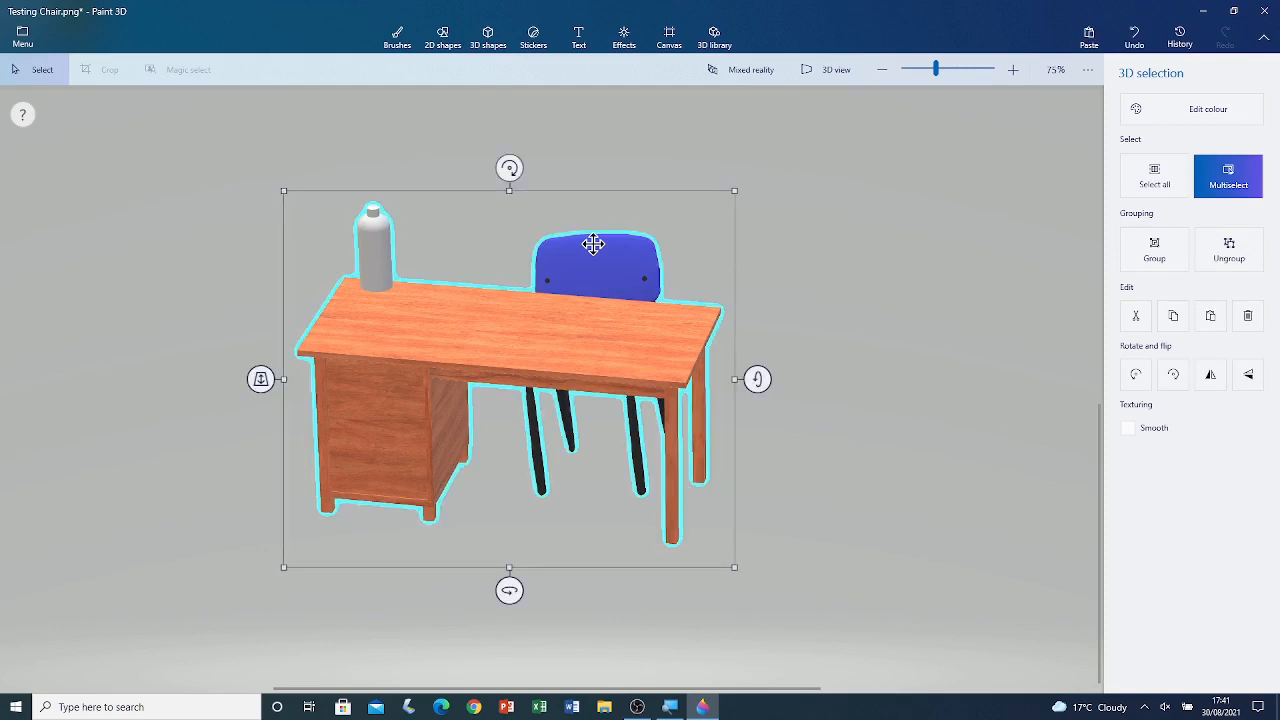
mouse_move(687, 285)
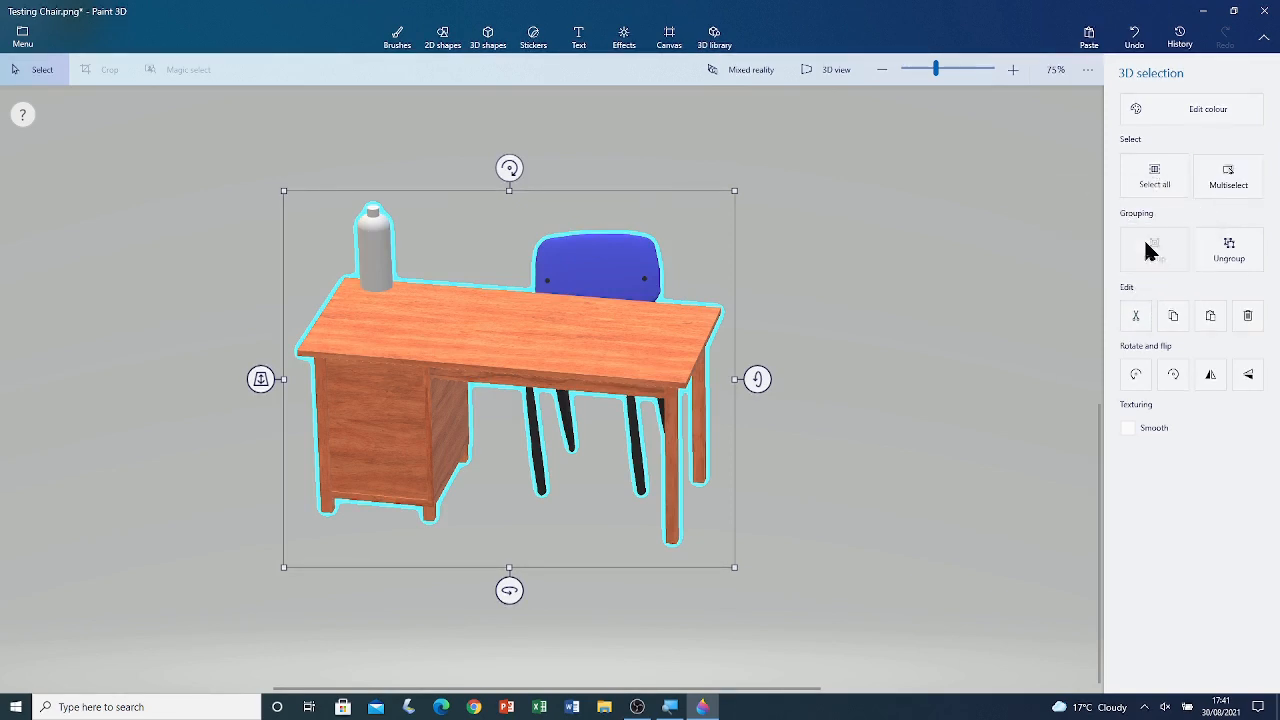
left_click_drag(509, 590, 474, 590)
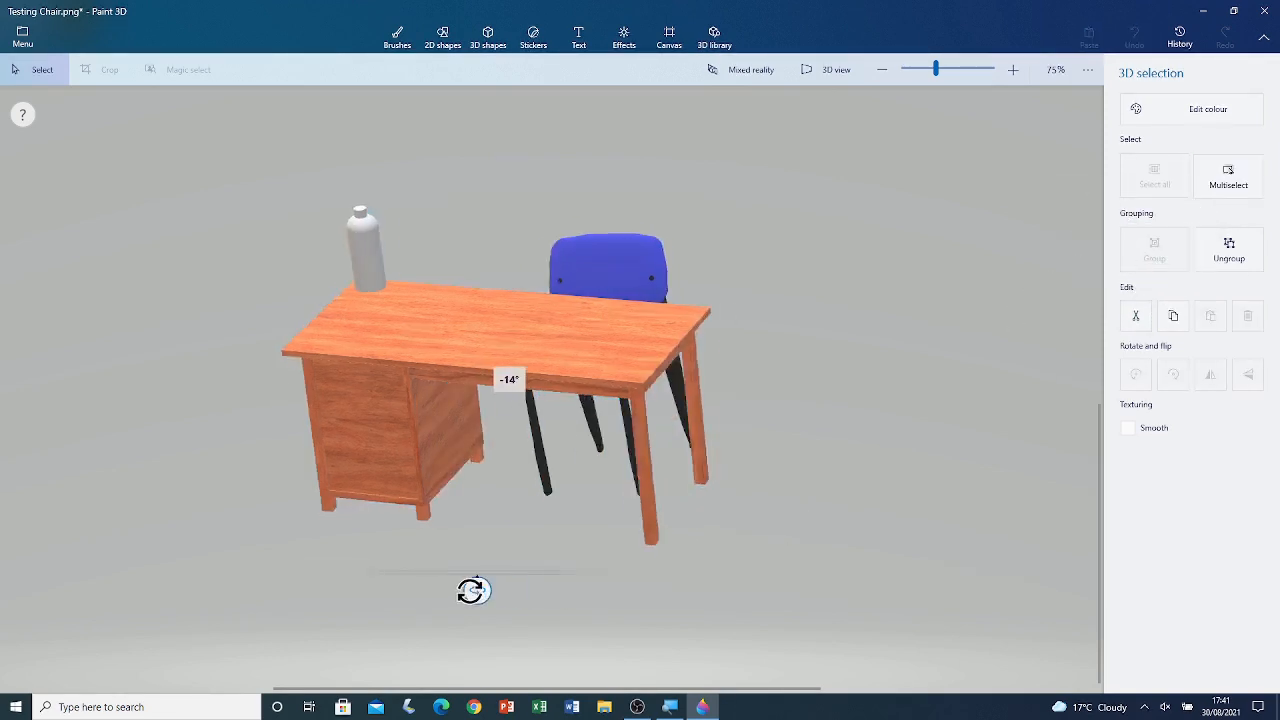
left_click_drag(473, 590, 349, 598)
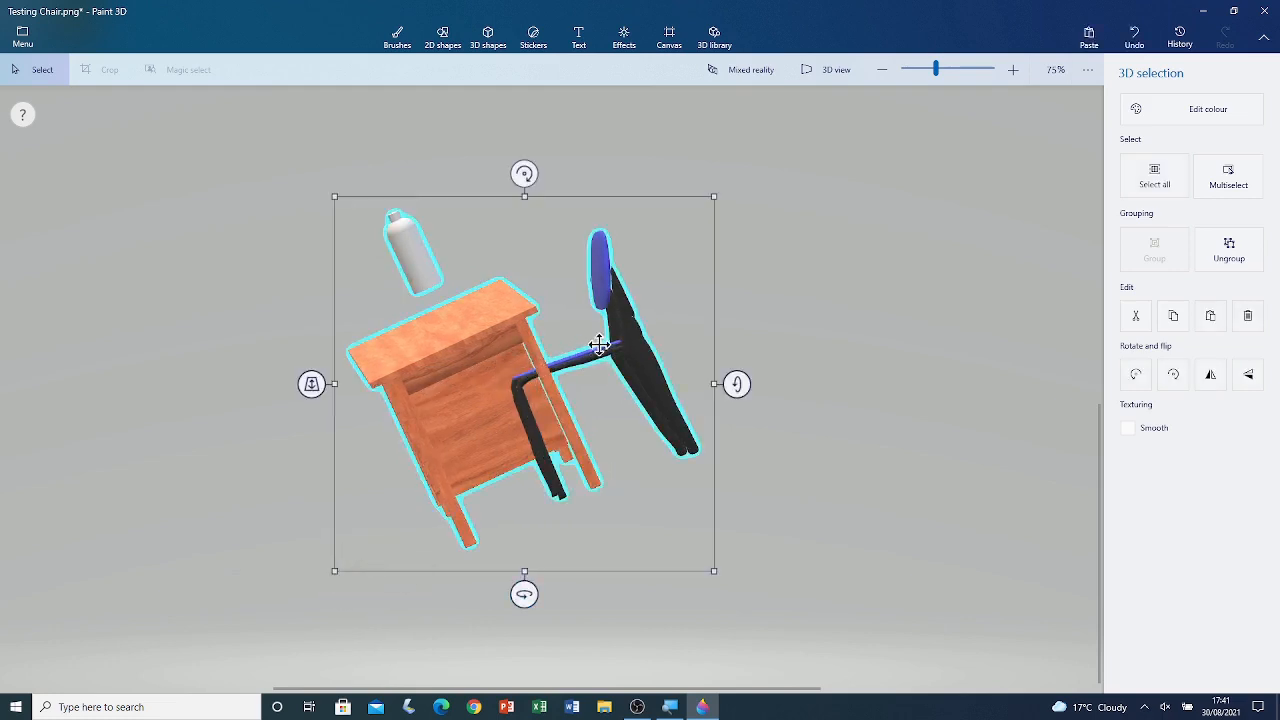
mouse_move(737, 383)
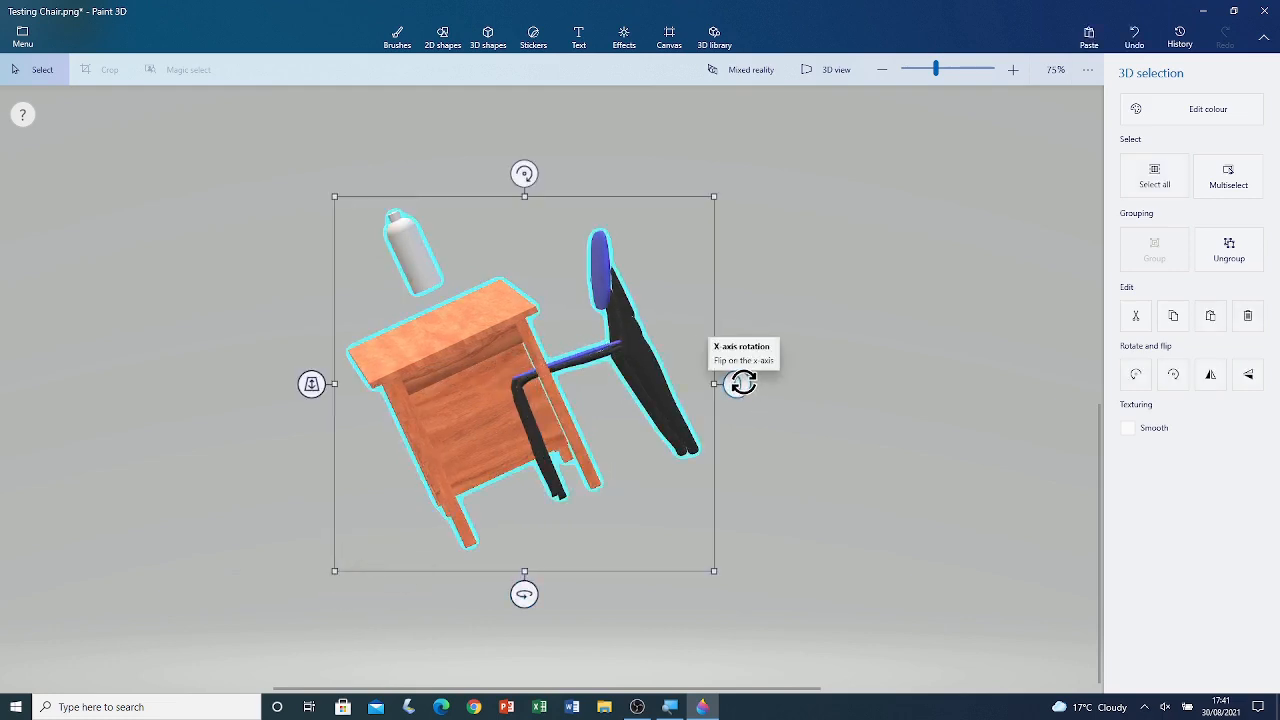
left_click_drag(742, 383, 735, 405)
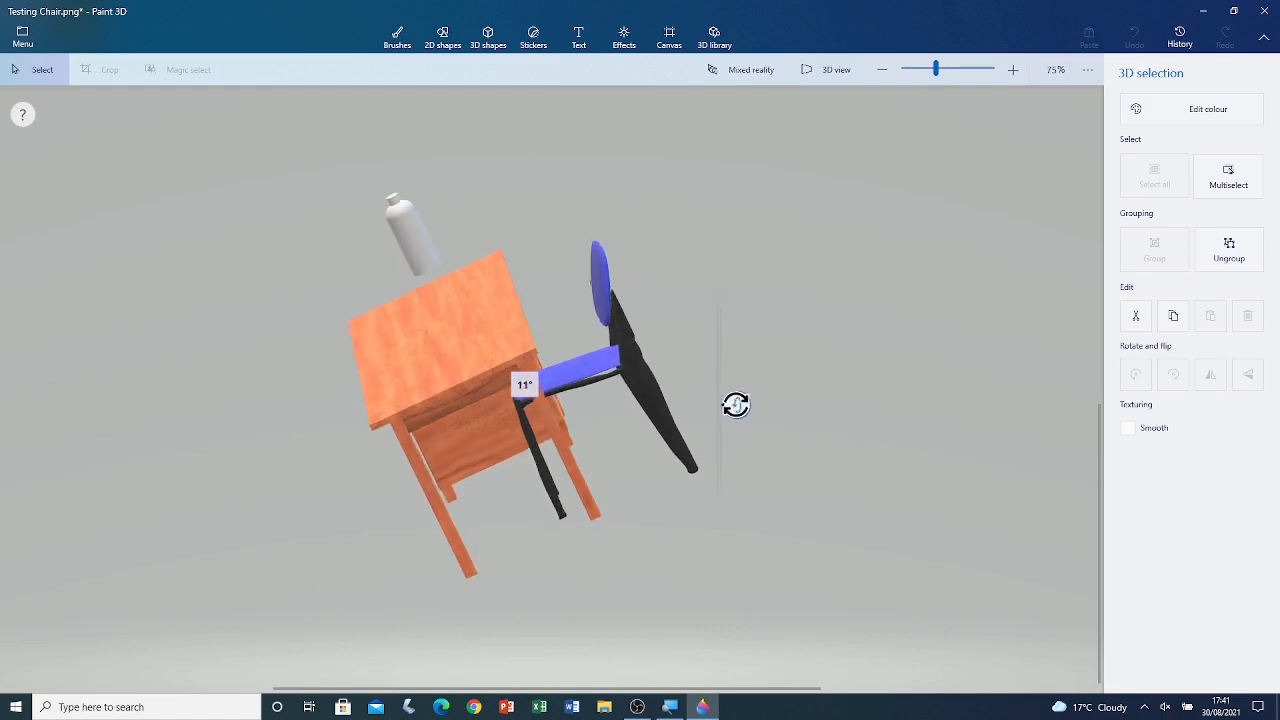
left_click_drag(735, 405, 478, 630)
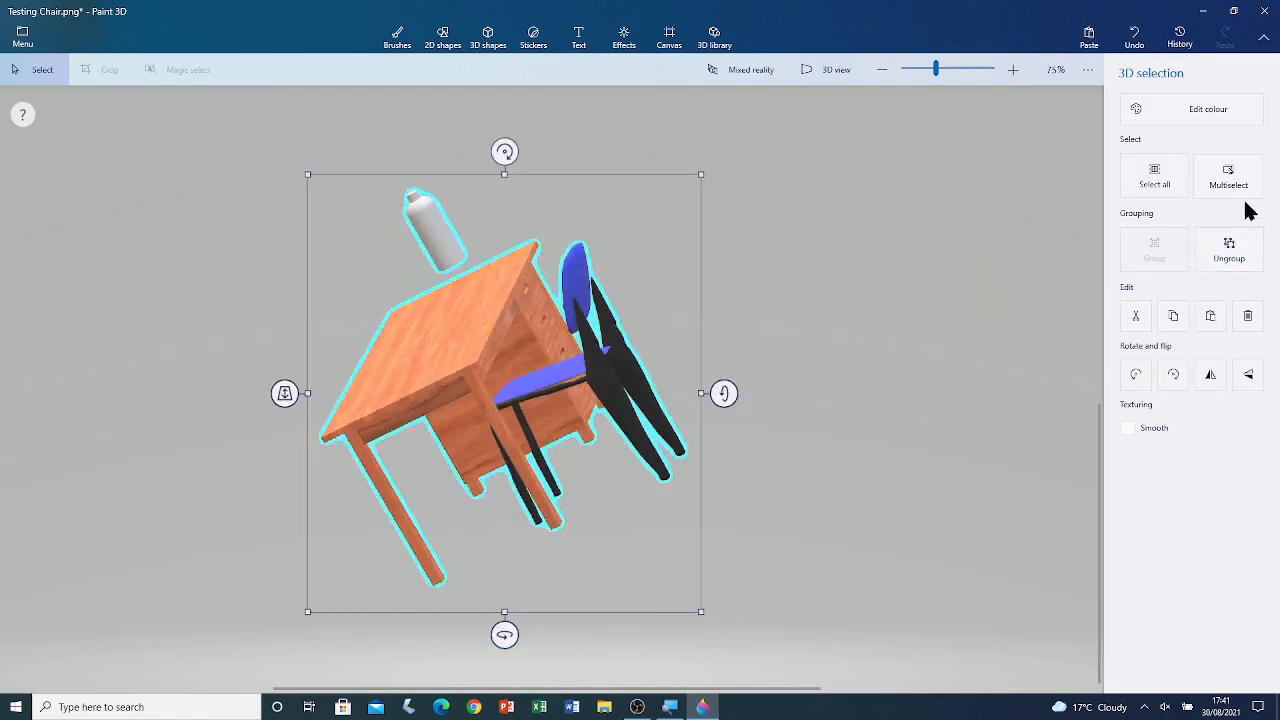
Deselect the group and move the bottle down onto the tilted desk top
left_click(396, 35)
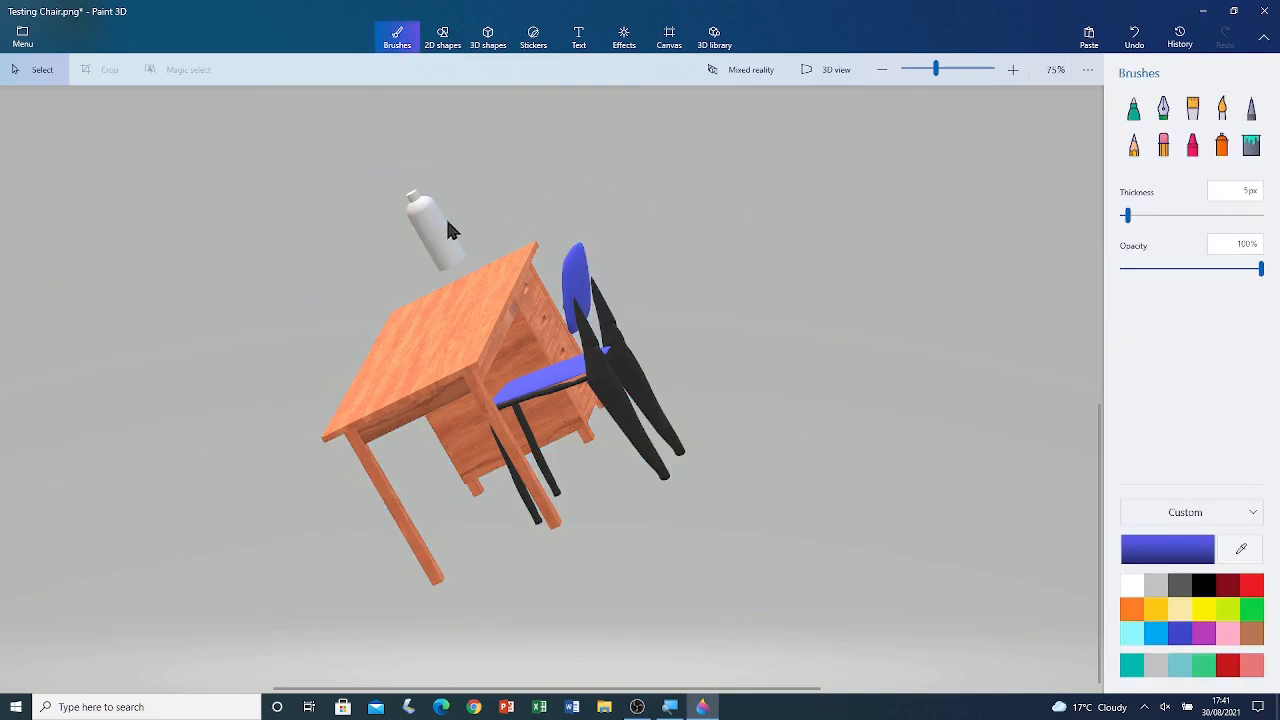
mouse_move(432, 242)
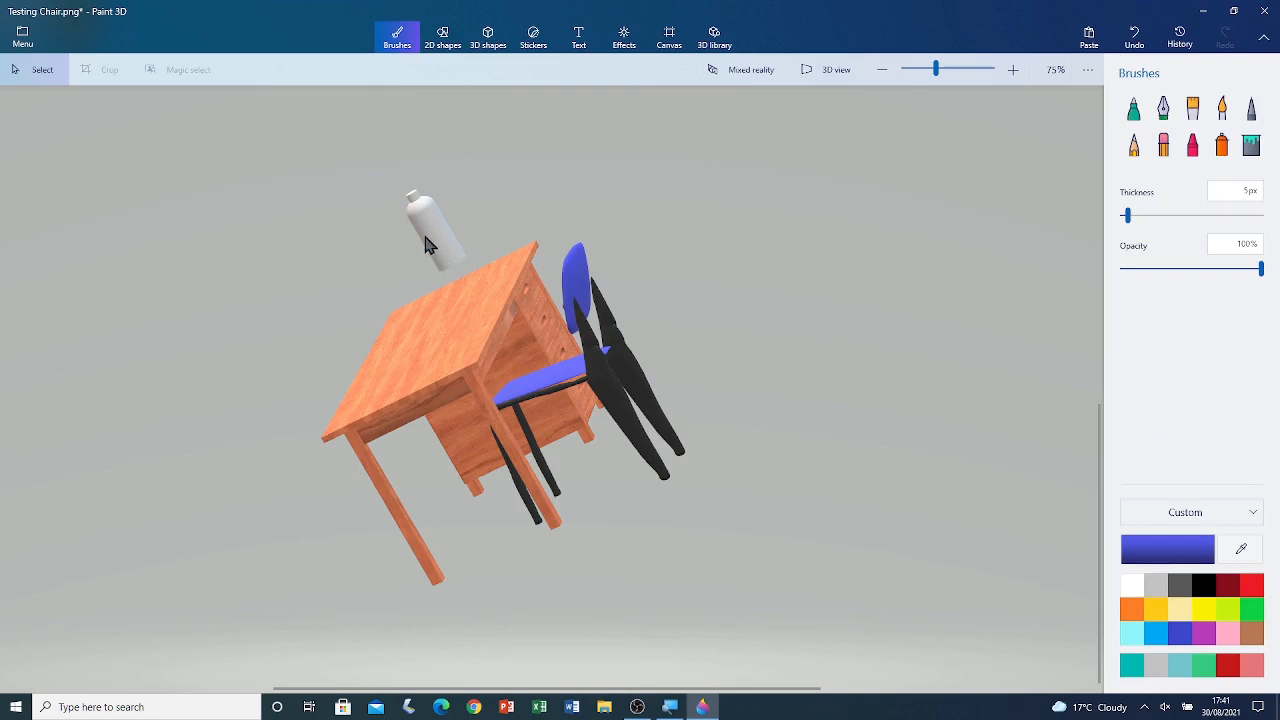
left_click(432, 230)
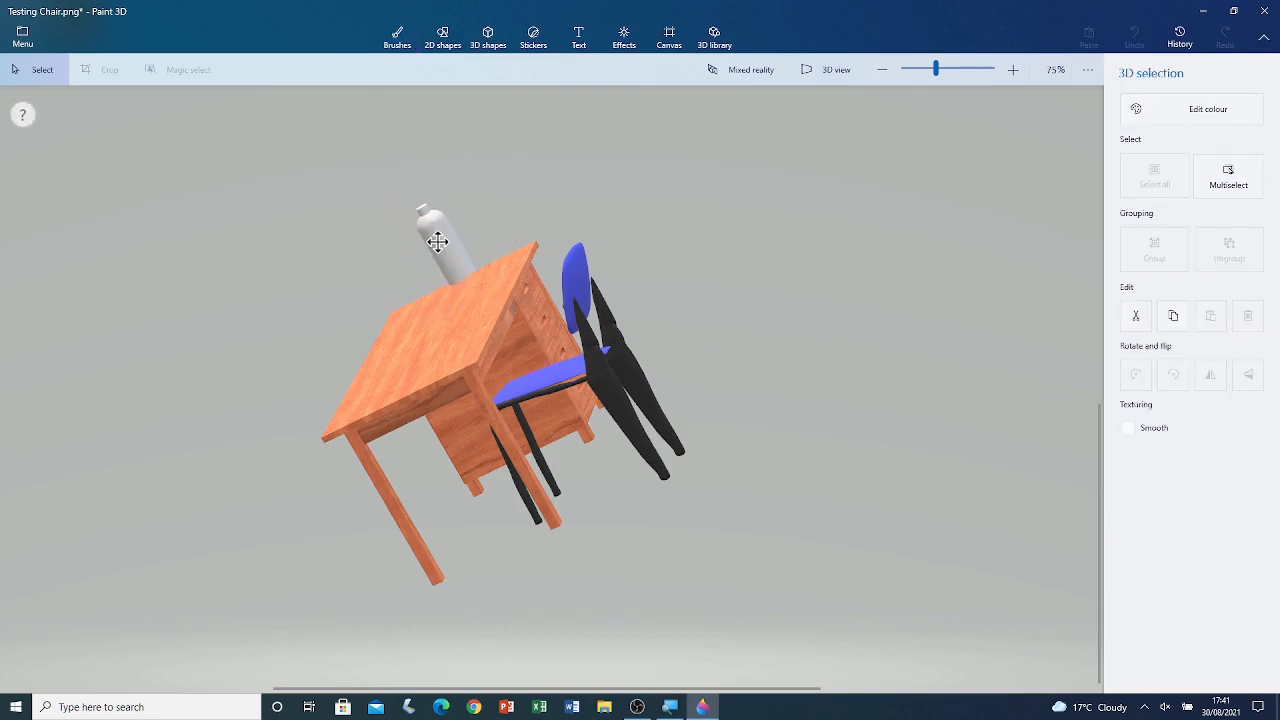
left_click(437, 240)
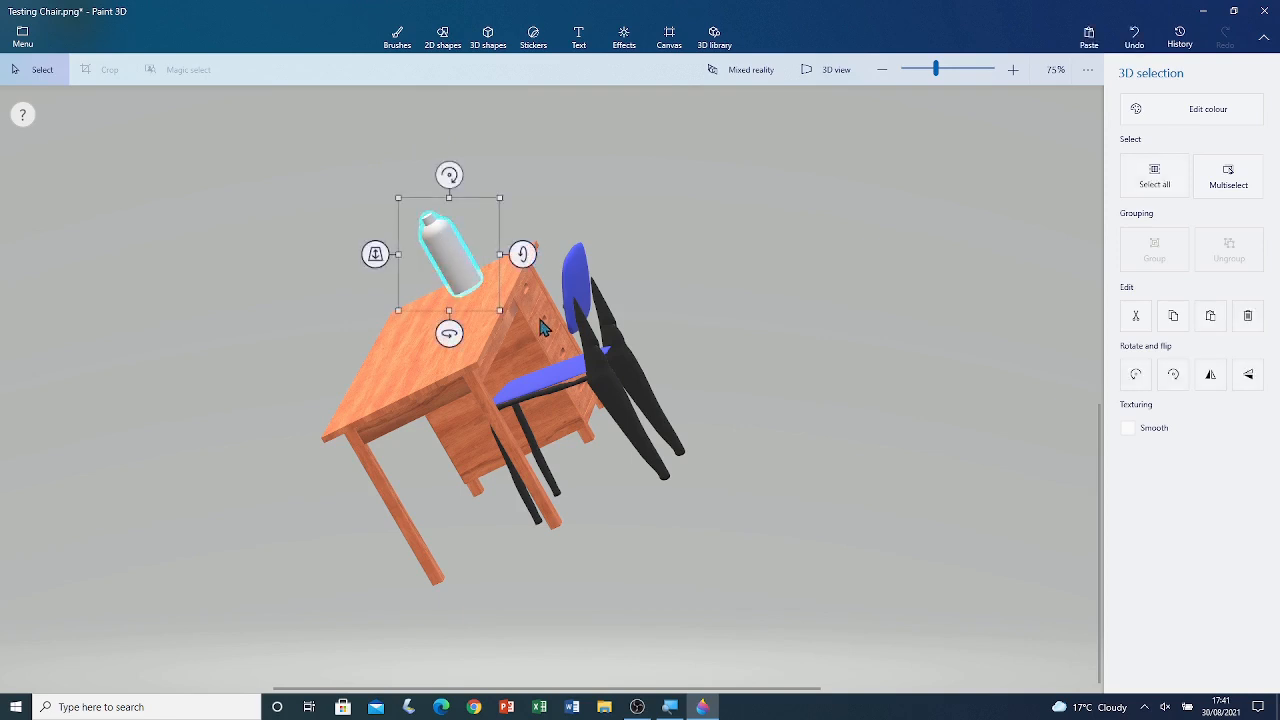
mouse_move(1275, 187)
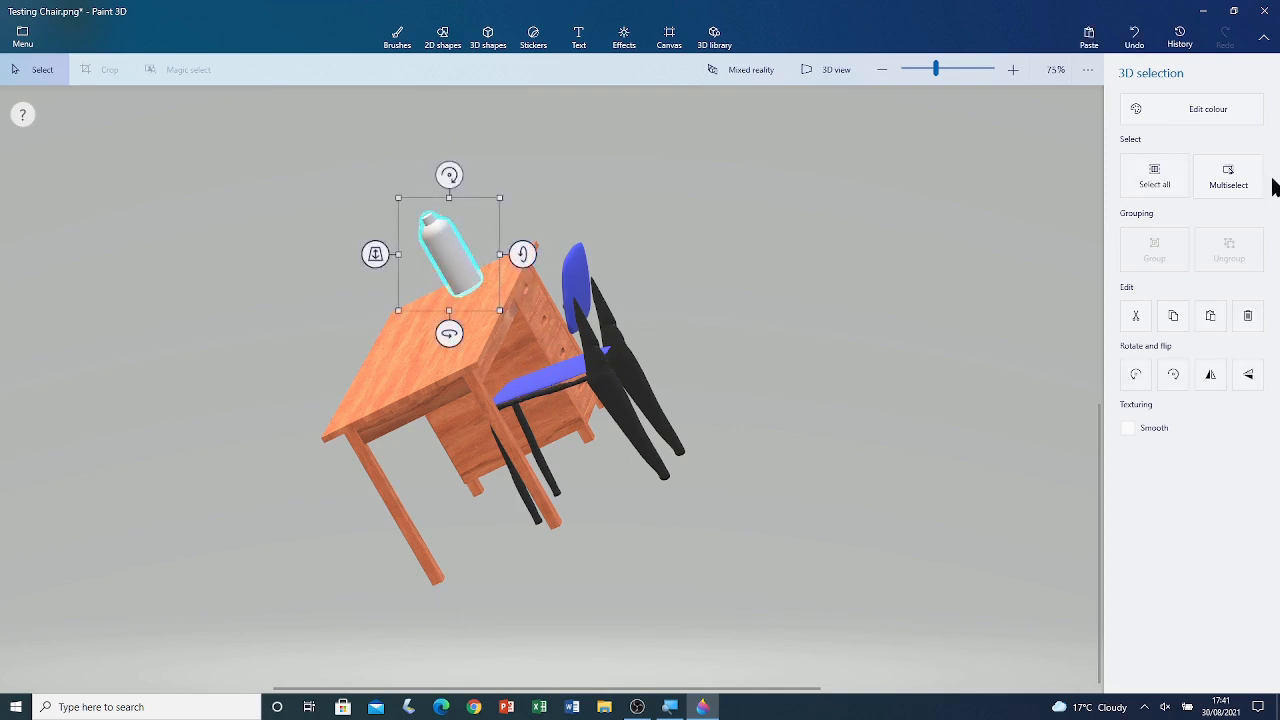
Regroup the bottle with the desk and chair using Multiselect and Group
left_click(1228, 175)
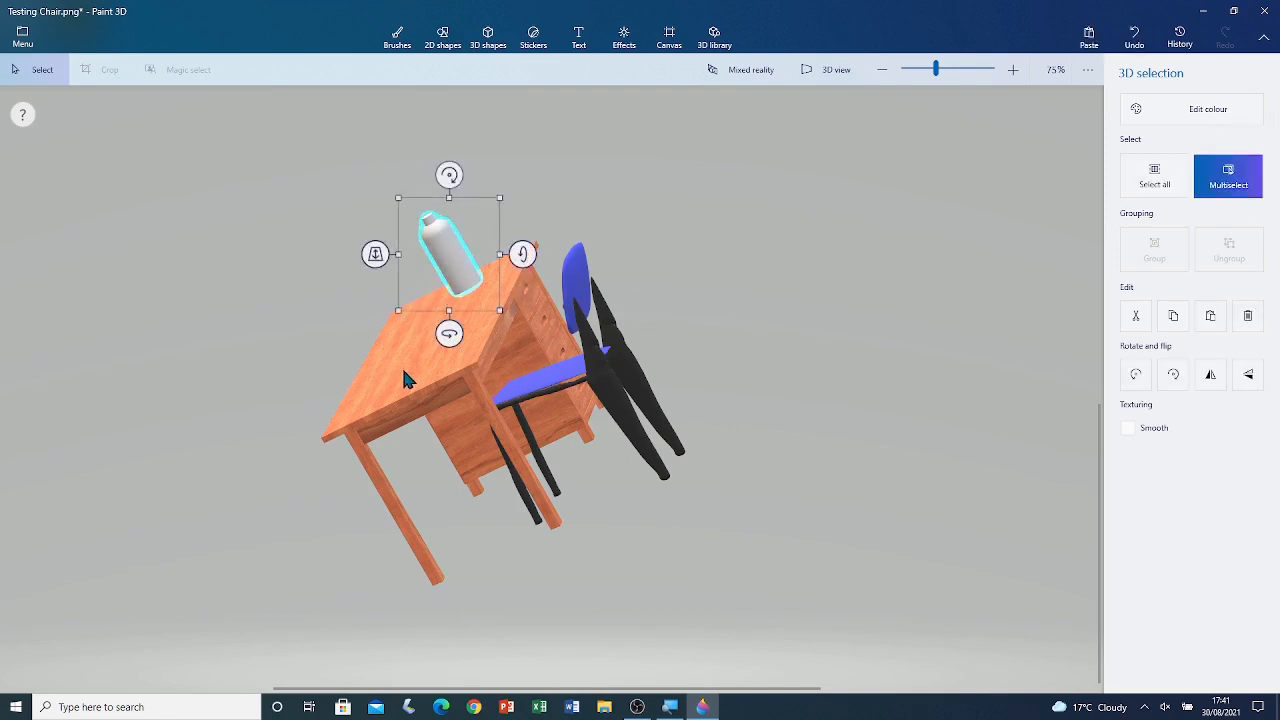
mouse_move(393, 400)
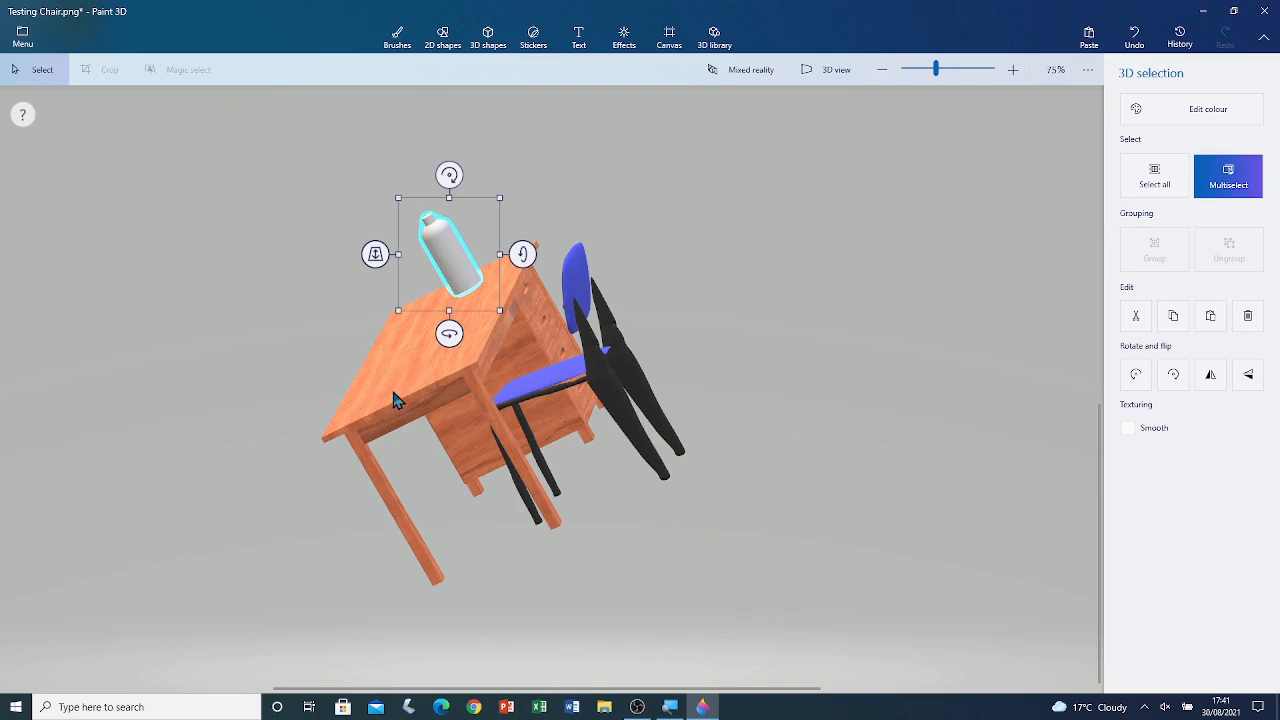
left_click(1153, 175)
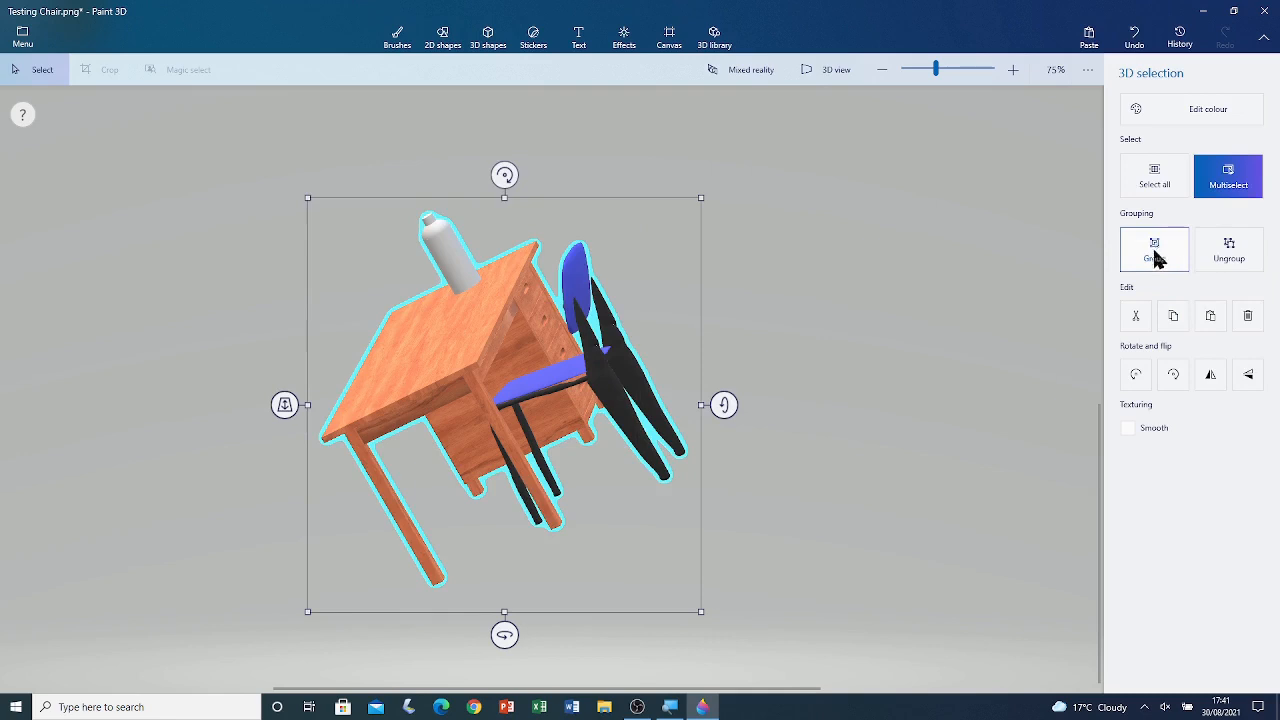
left_click(1154, 249)
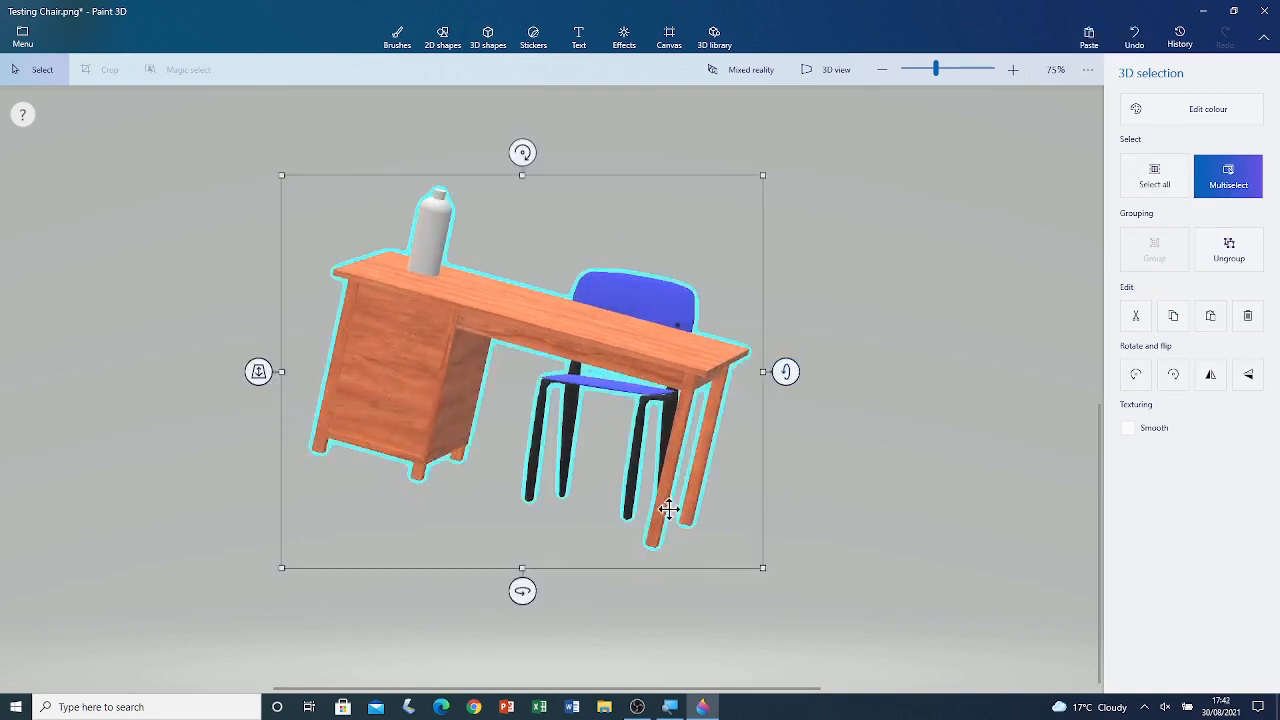
left_click(397, 33)
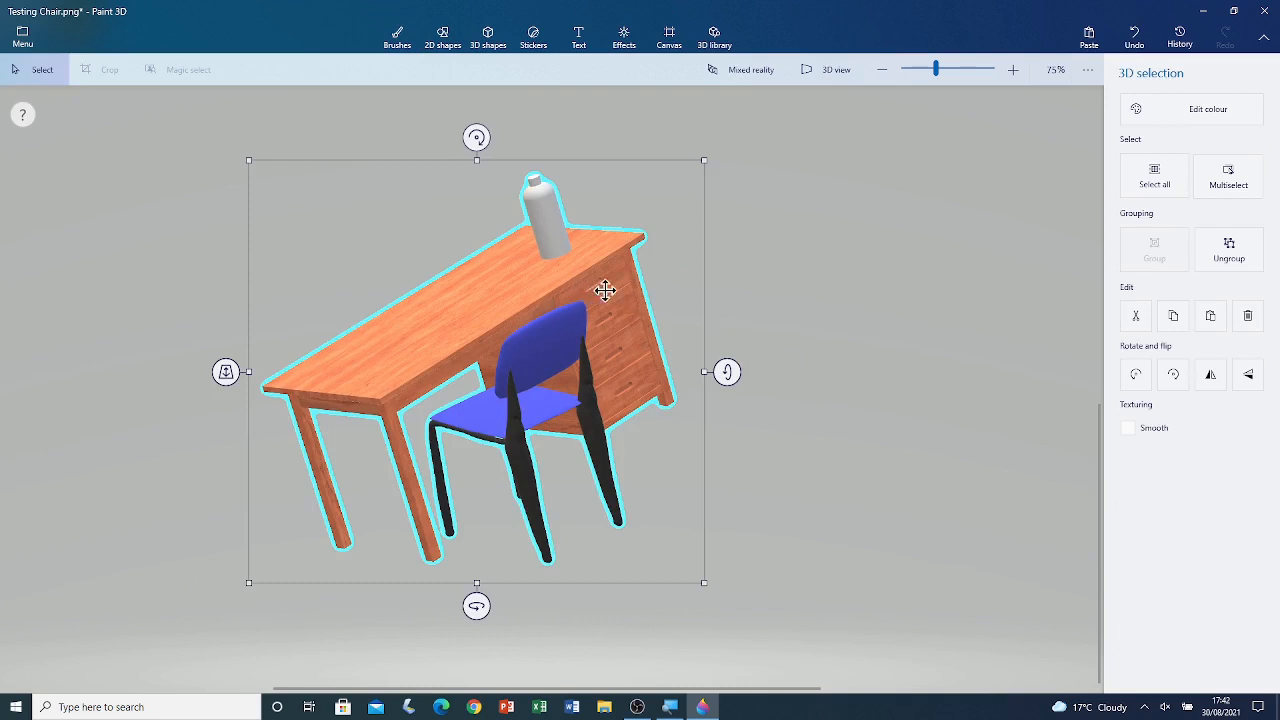
mouse_move(8, 110)
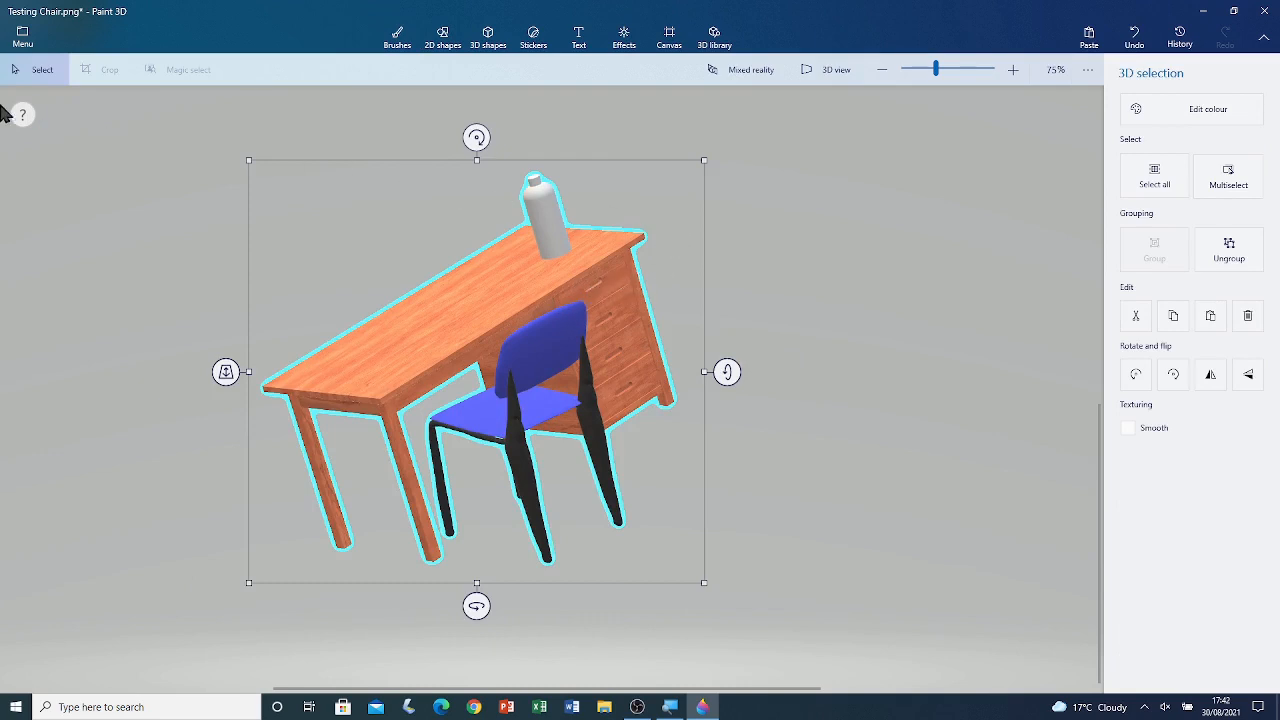
left_click(22, 35)
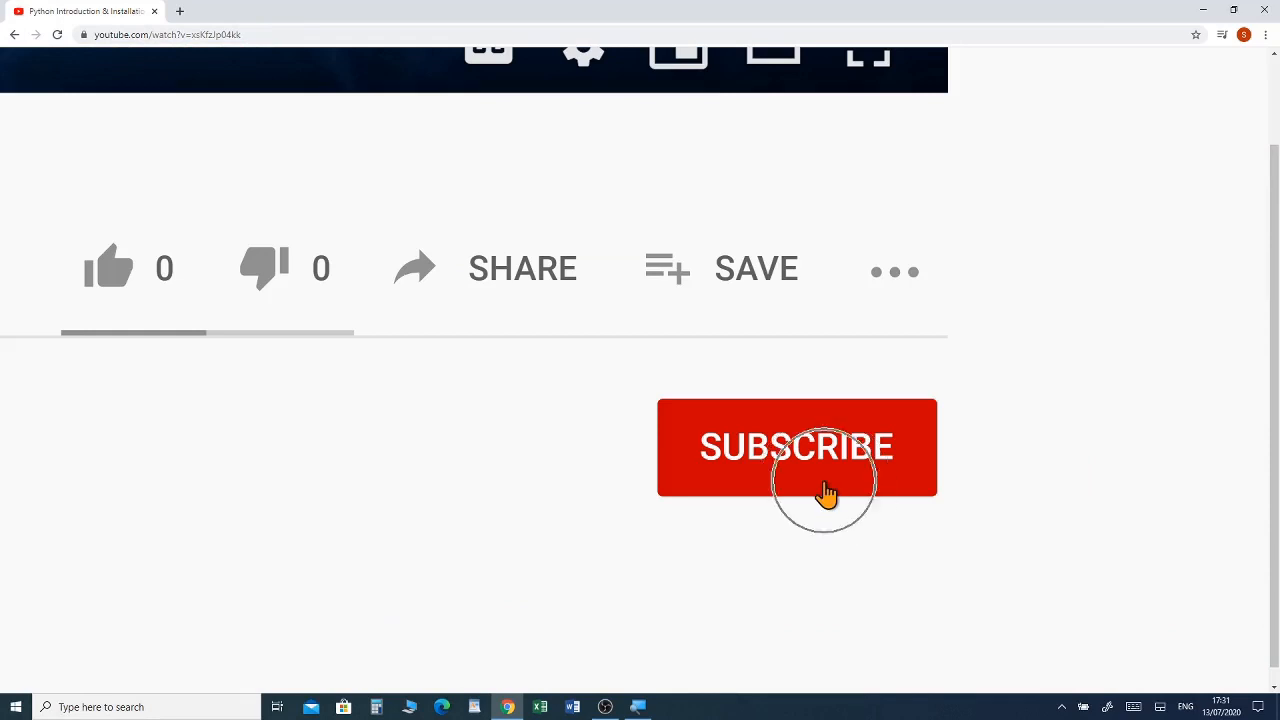
Subscribe to the YouTube video's channel
left_click(796, 447)
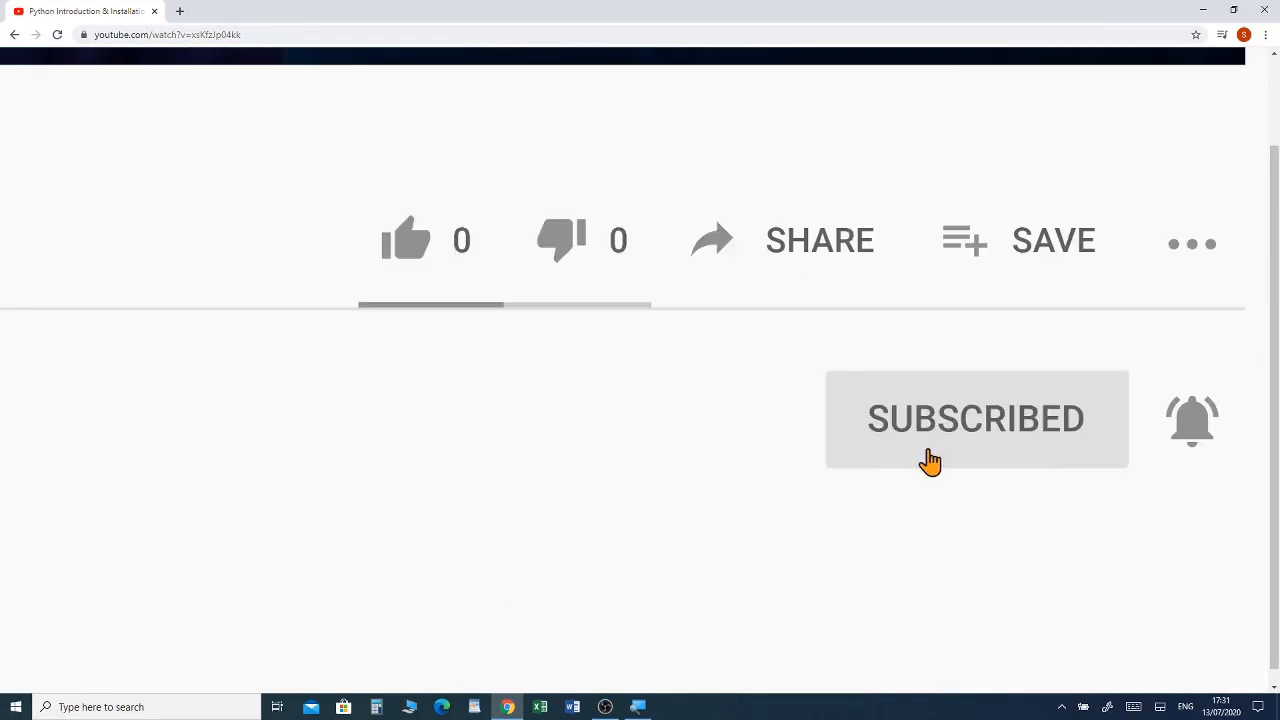